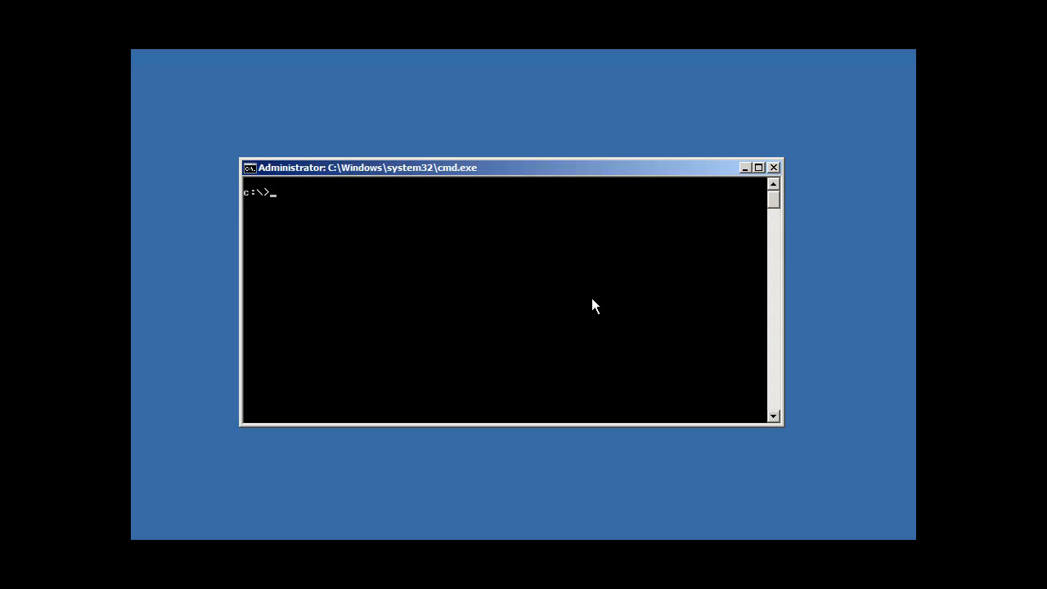
mouse_move(671, 320)
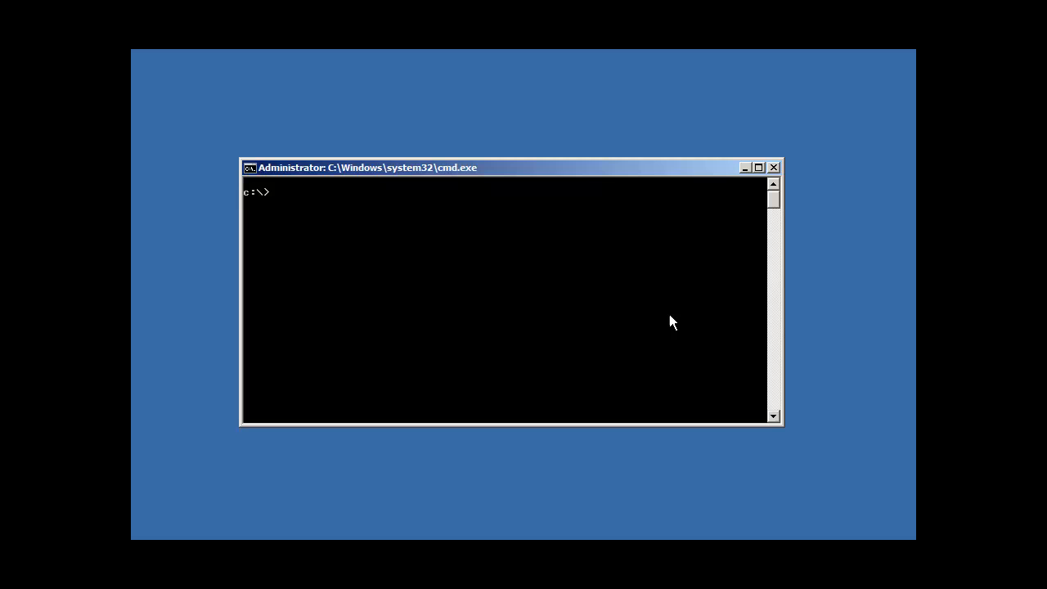
- Attempt cd c:\ap (path not found), then start changing into c:\oracle toward the db_1 Oracle home
text(cd c:\ap)
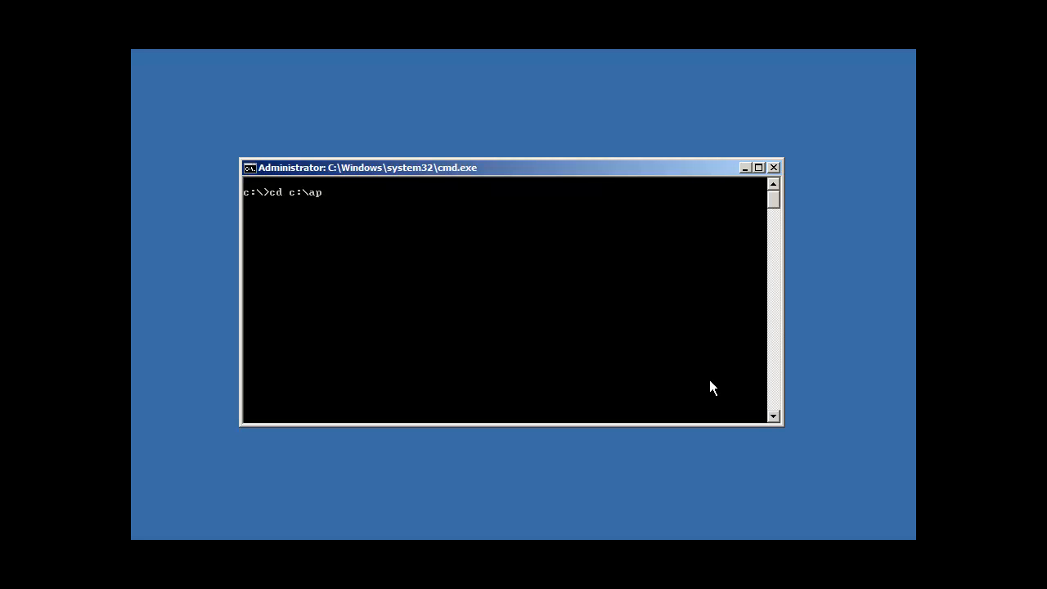
key(Return)
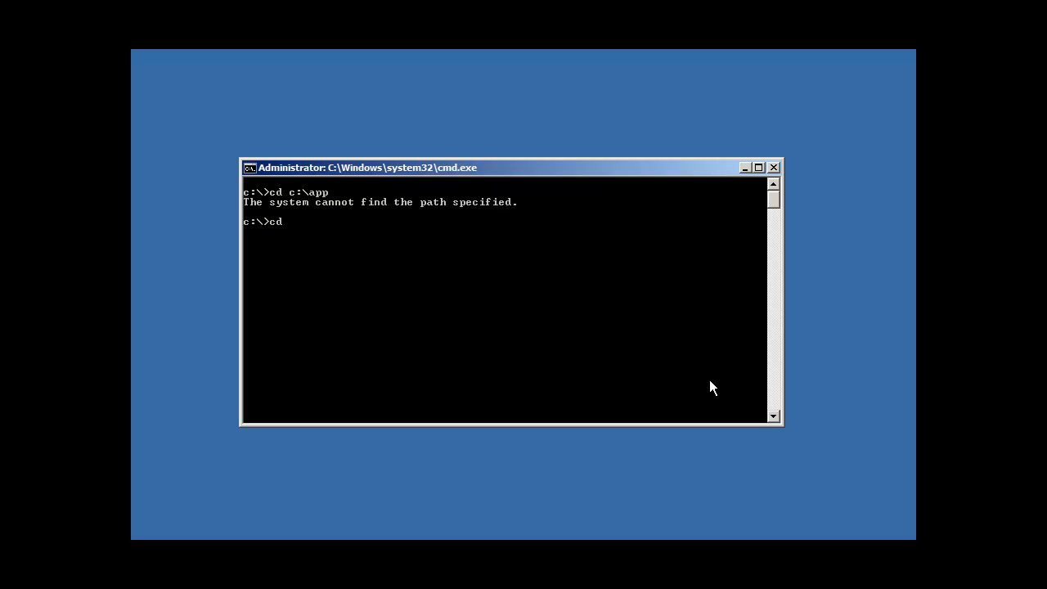
text(cd c:\oracle)
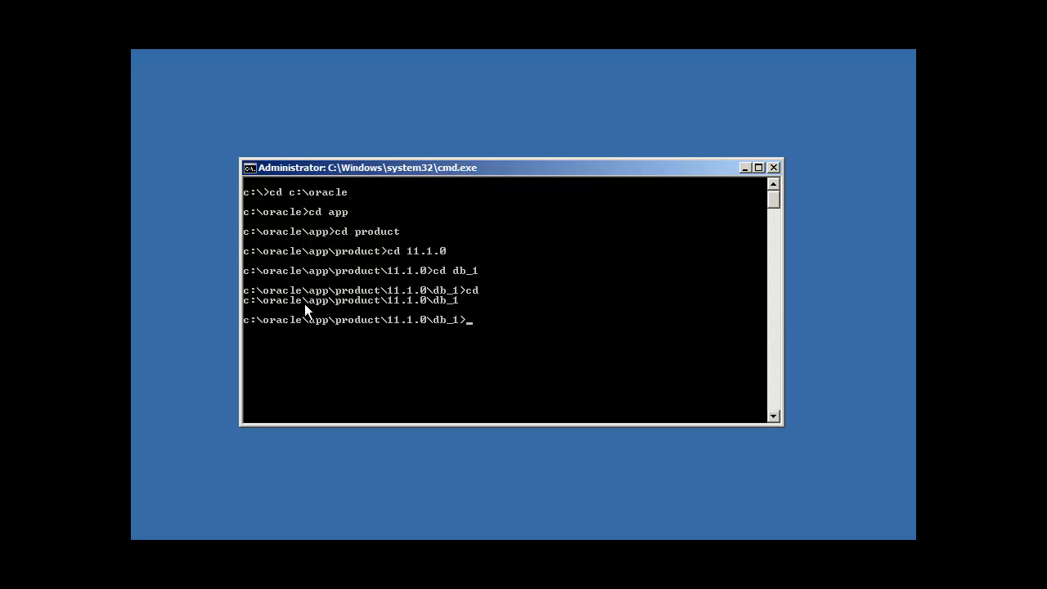
mouse_move(510, 351)
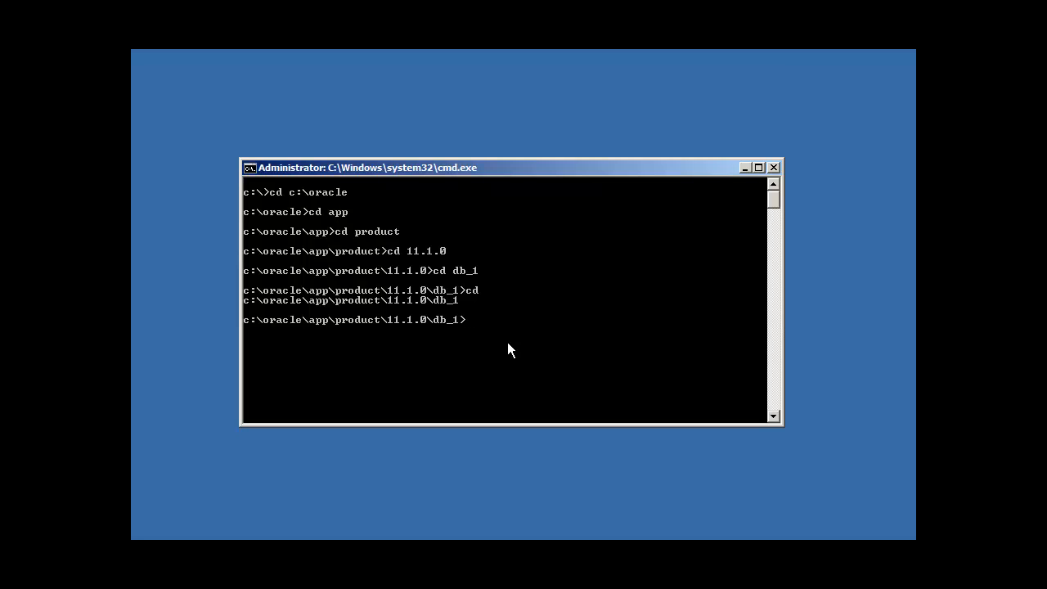
mouse_move(274, 311)
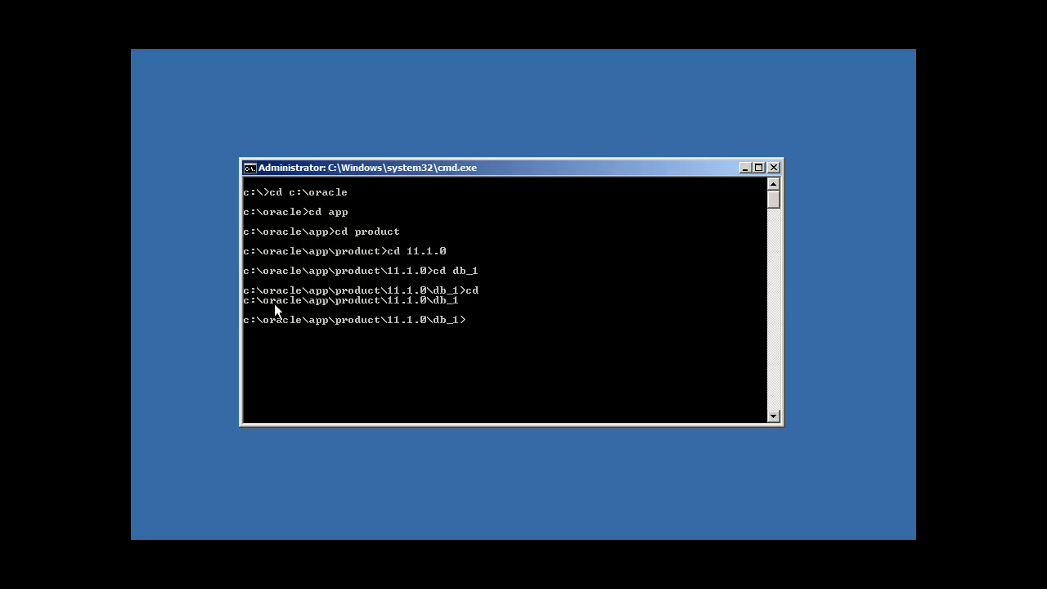
mouse_move(308, 306)
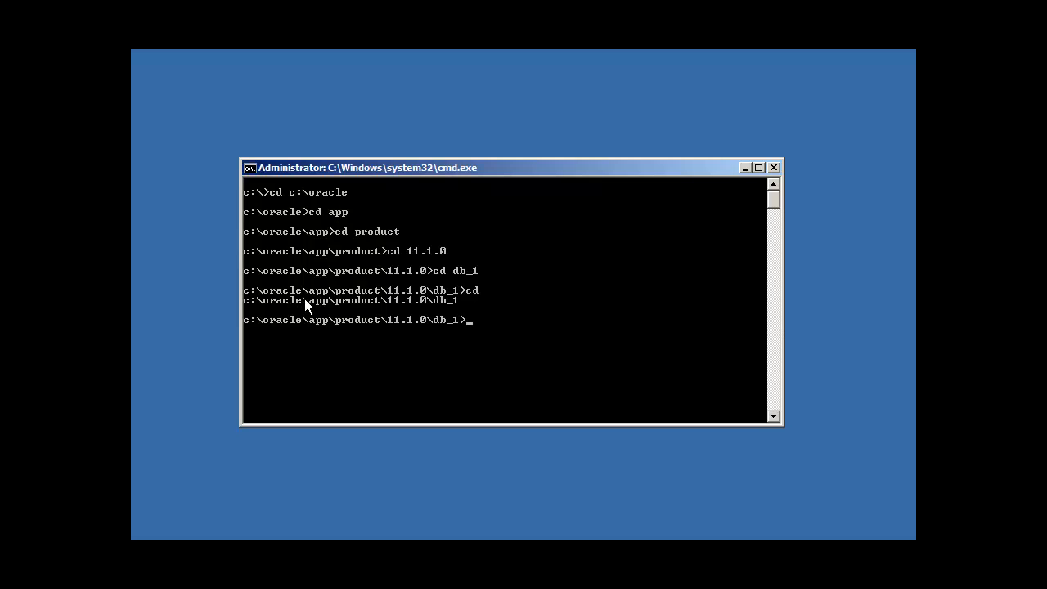
mouse_move(386, 308)
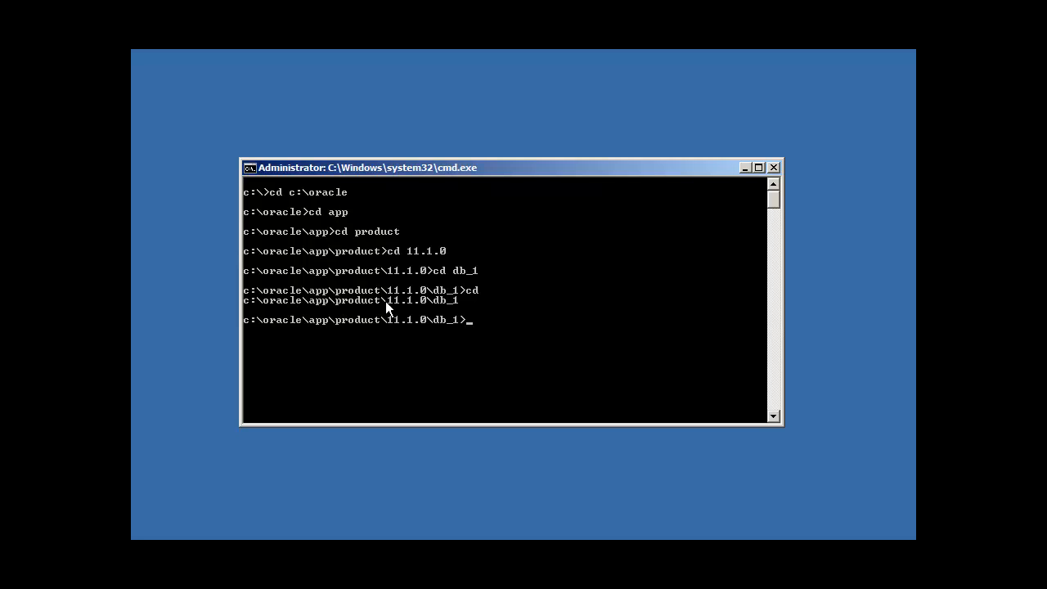
mouse_move(461, 314)
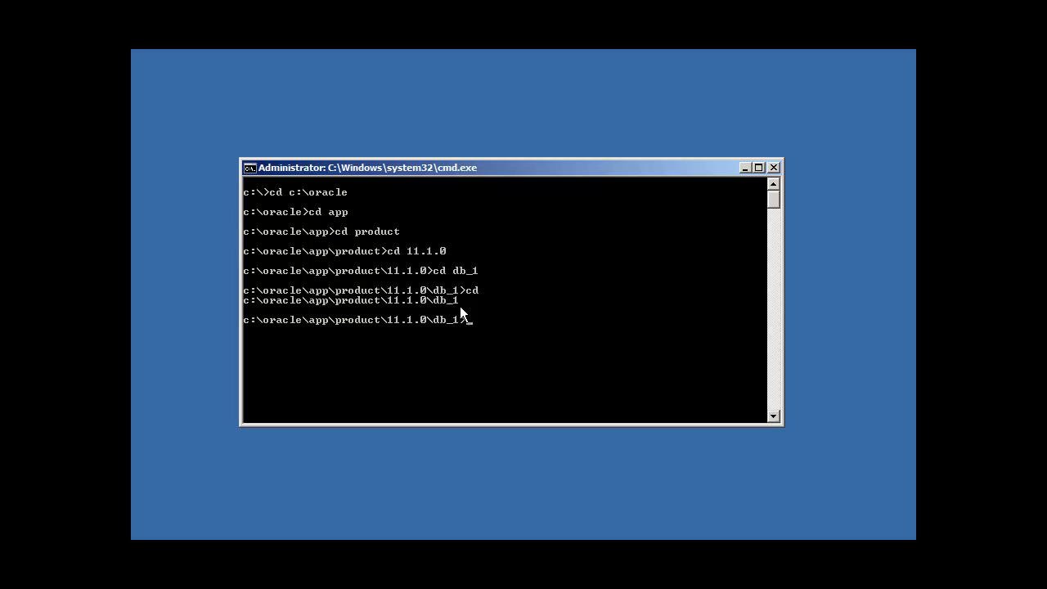
- Run dir to list the db_1 Oracle home's 73 subfolders and scroll back through them
text(dir)
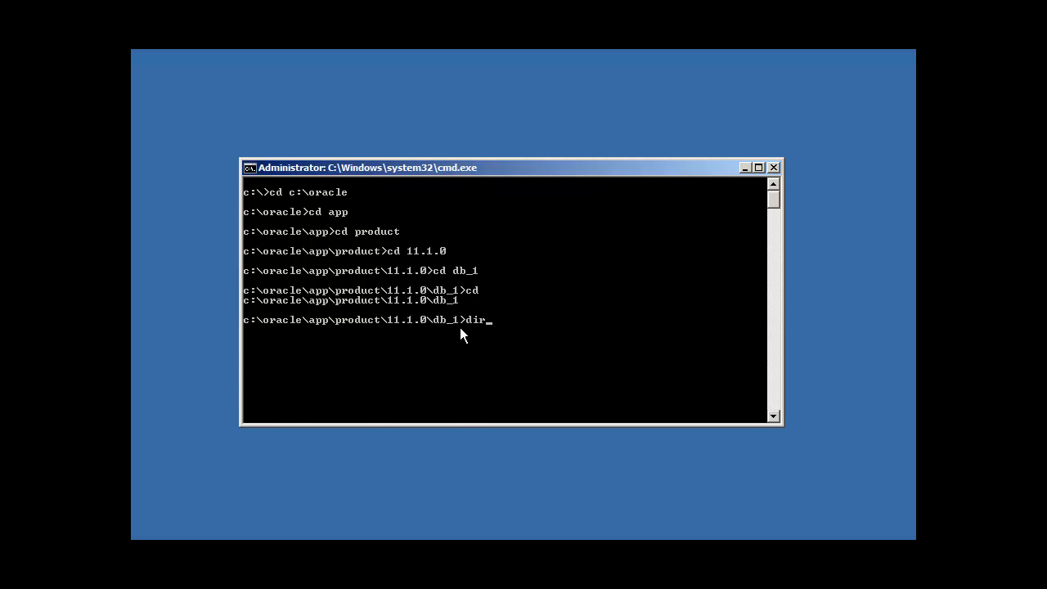
key(Return)
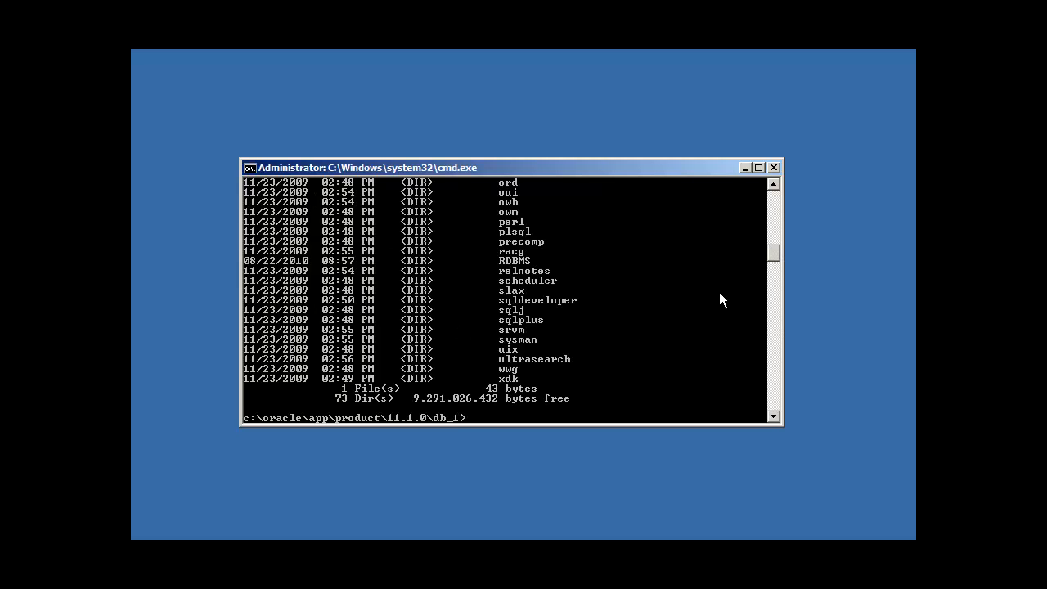
mouse_move(773, 260)
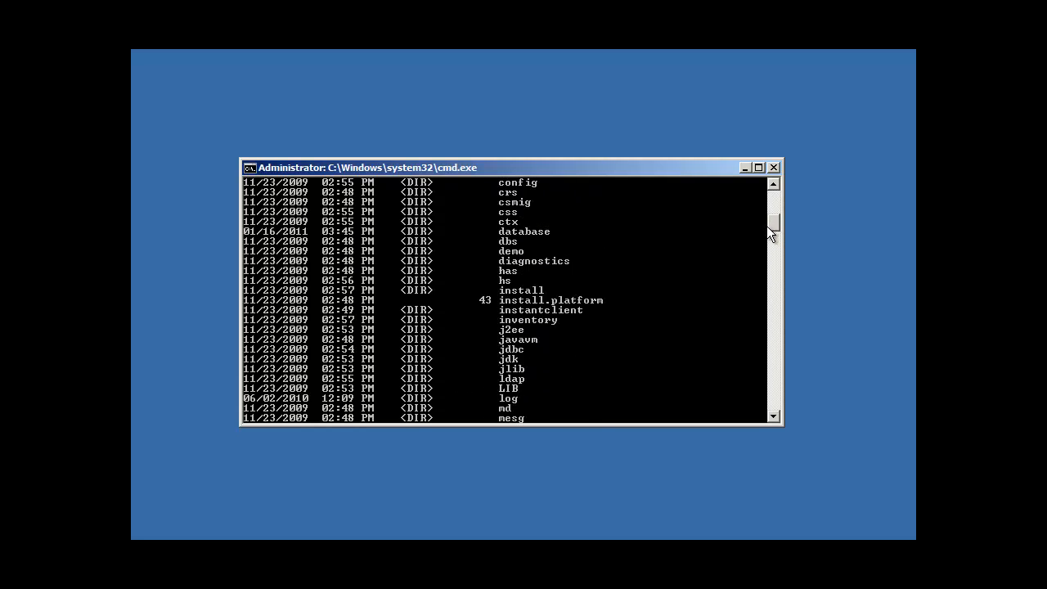
scroll(up, 3)
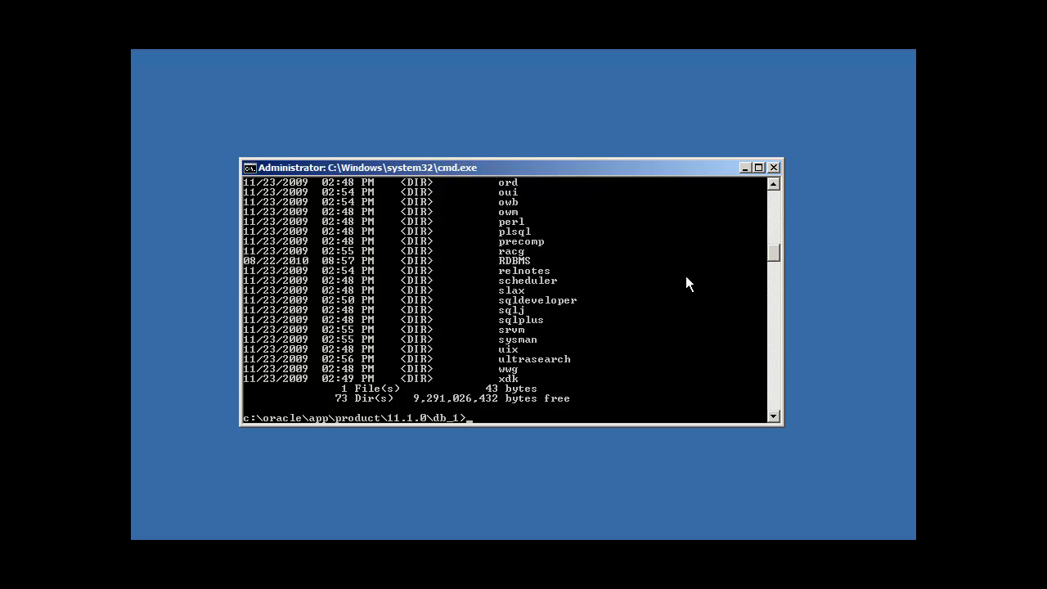
mouse_move(723, 301)
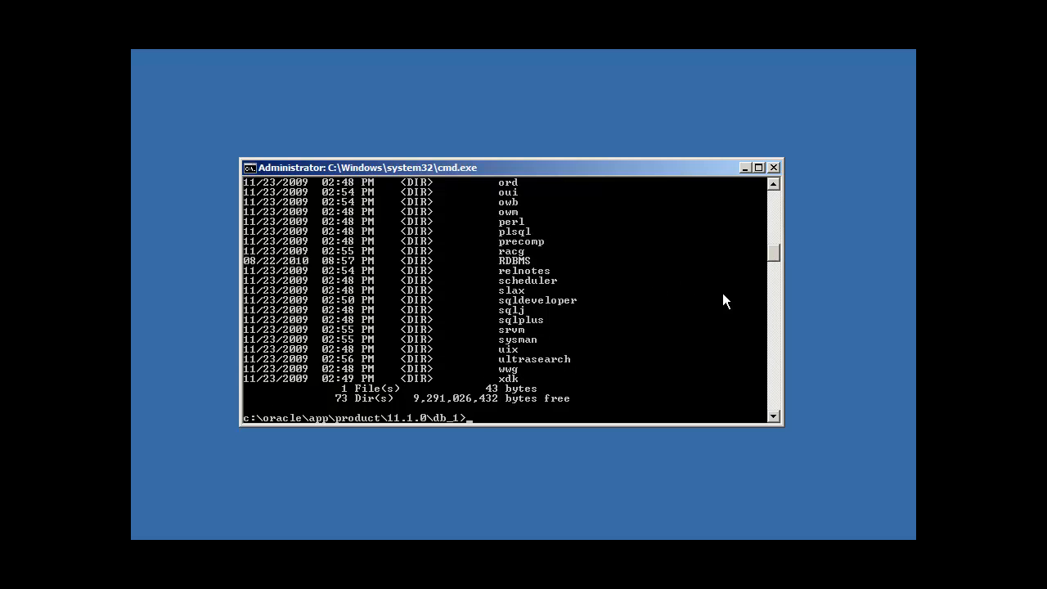
mouse_move(746, 355)
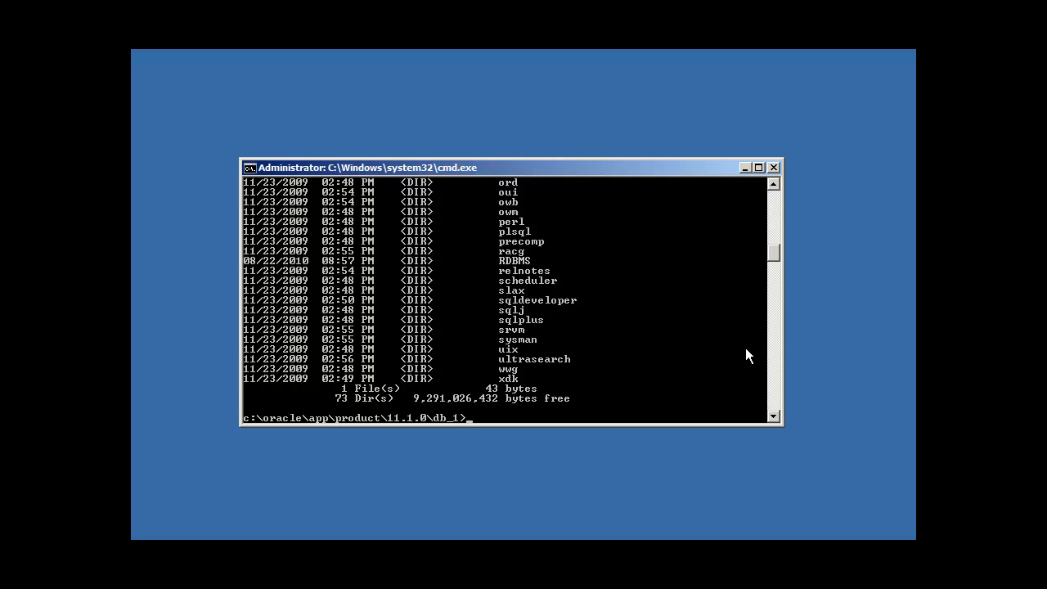
- Change into the database subfolder of the Oracle home
text(cd database)
text(dir)
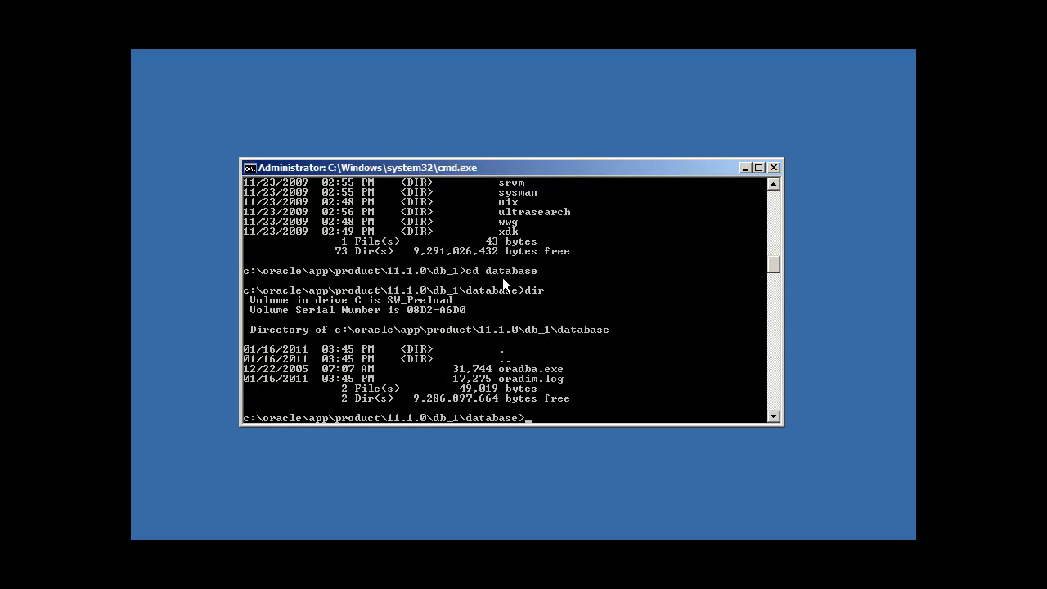
mouse_move(324, 291)
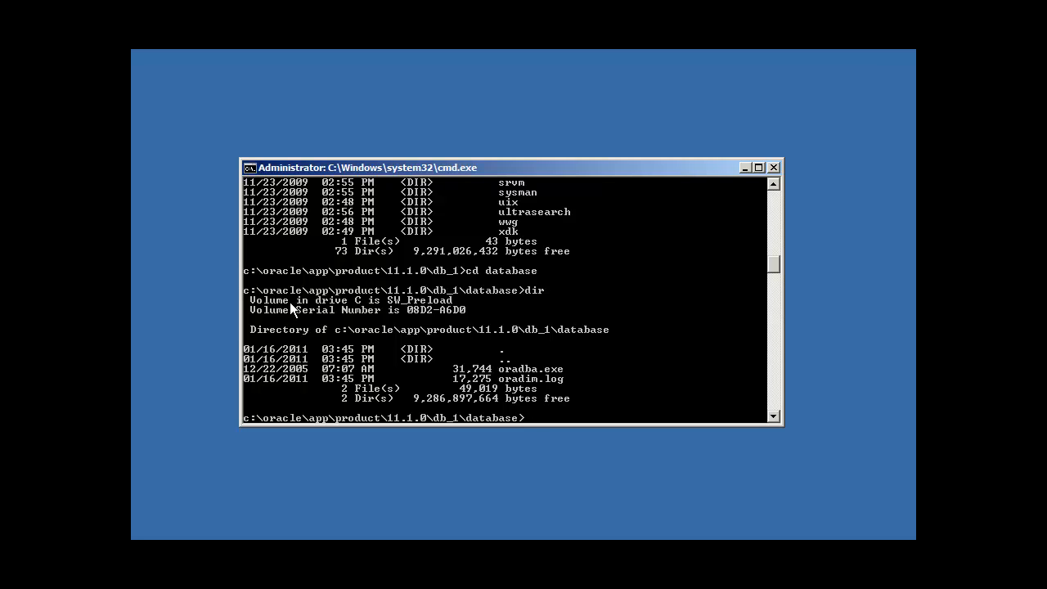
mouse_move(438, 304)
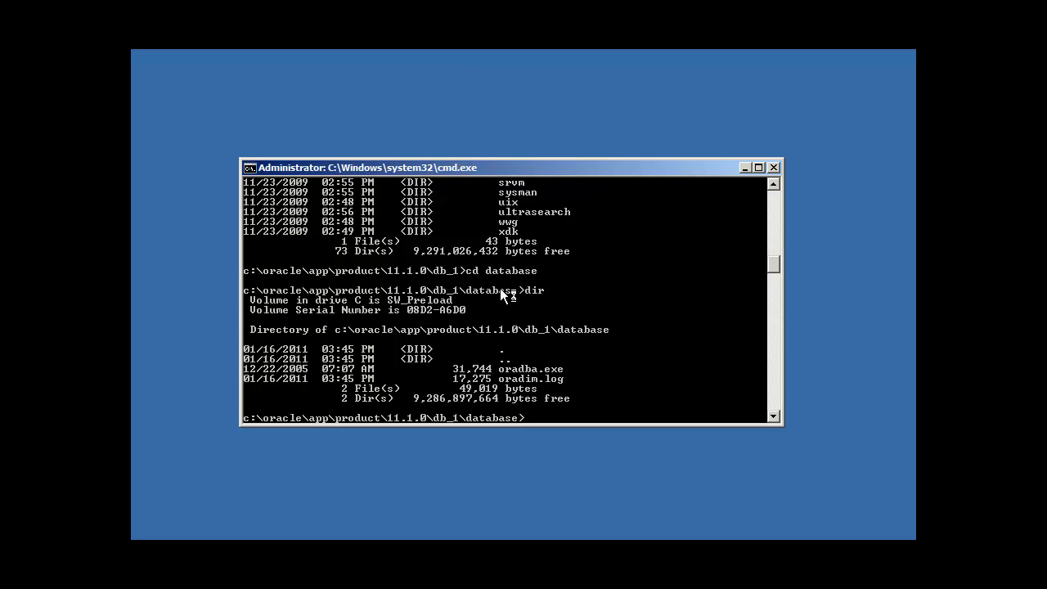
mouse_move(530, 317)
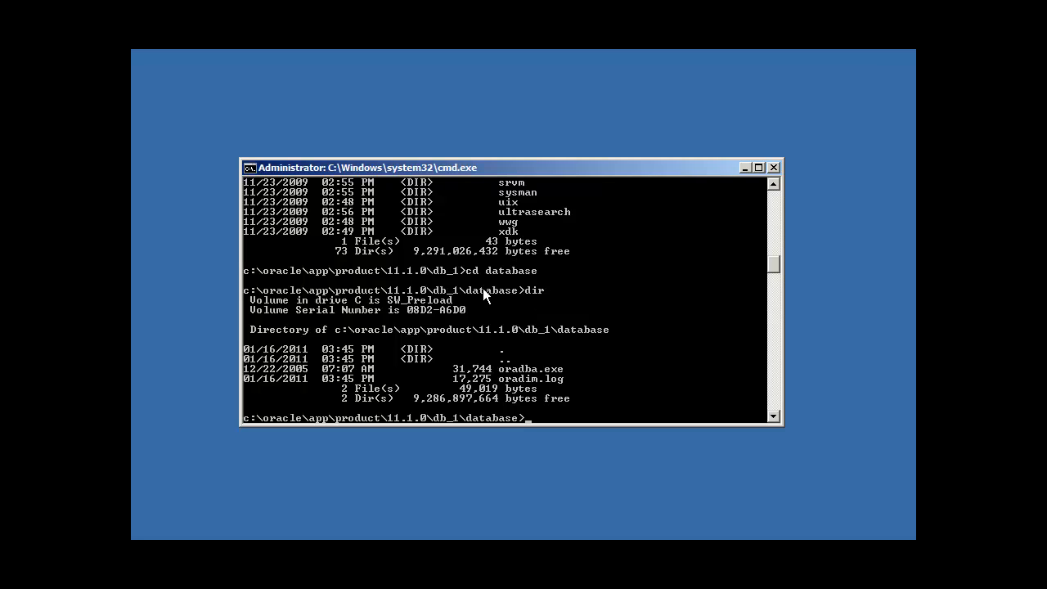
mouse_move(375, 295)
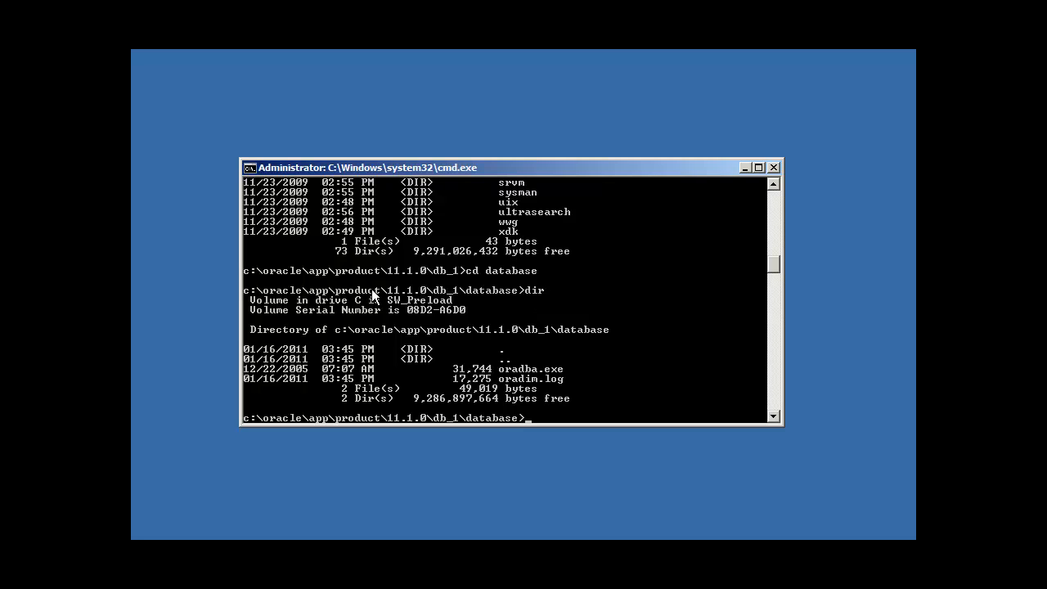
mouse_move(575, 375)
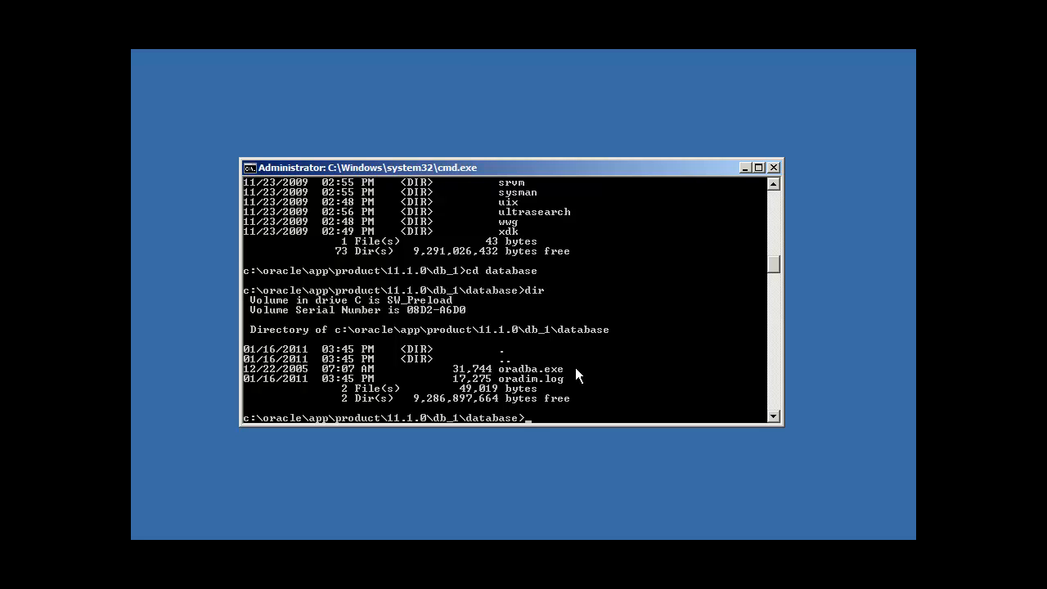
- Compose the command edit initfinance.ora at the database folder prompt
text(edit)
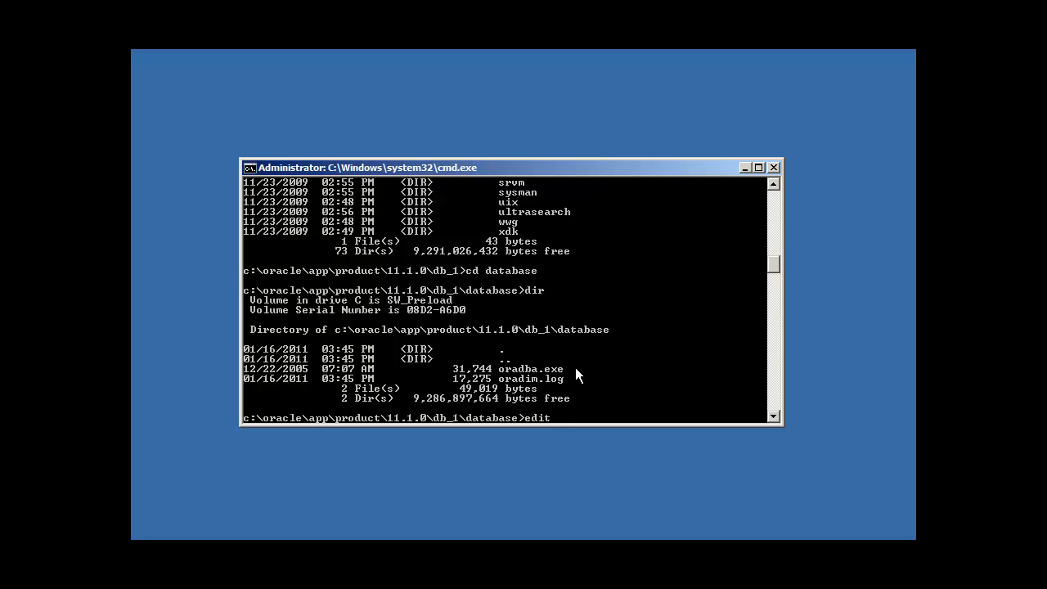
mouse_move(654, 287)
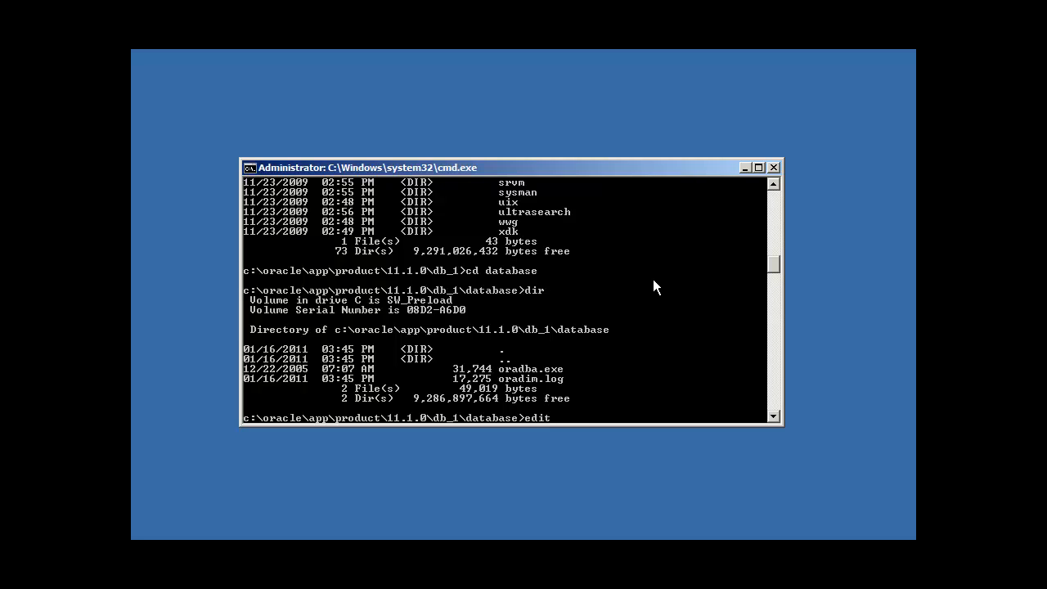
text(initr)
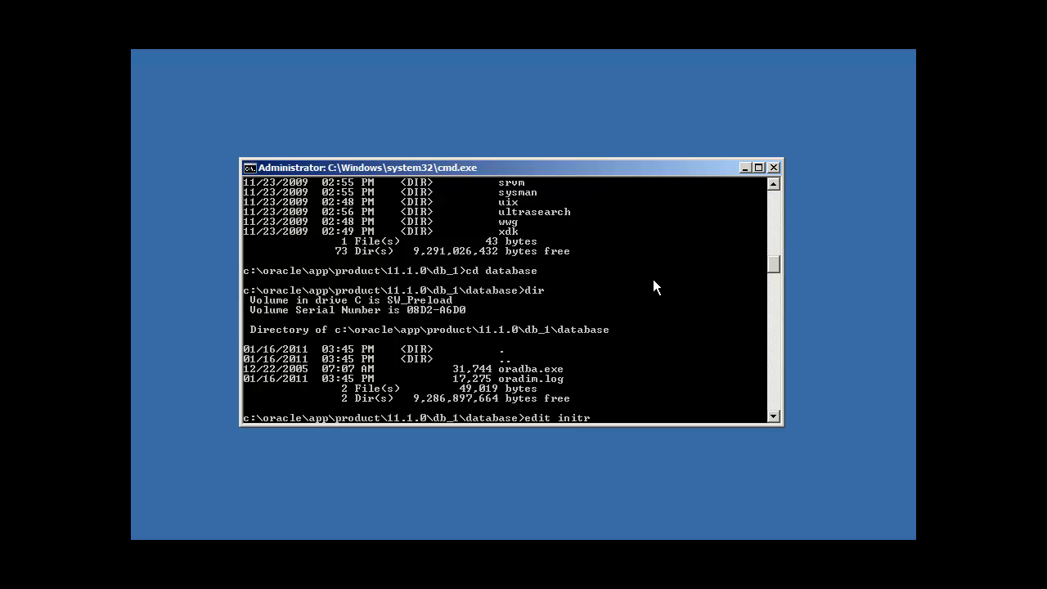
text(finance.ora)
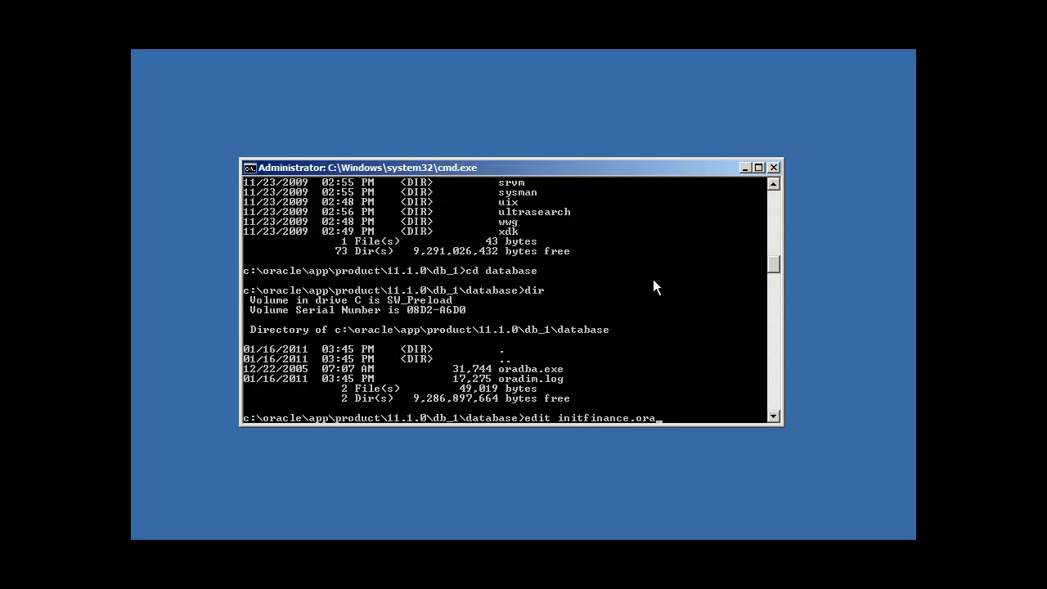
mouse_move(638, 428)
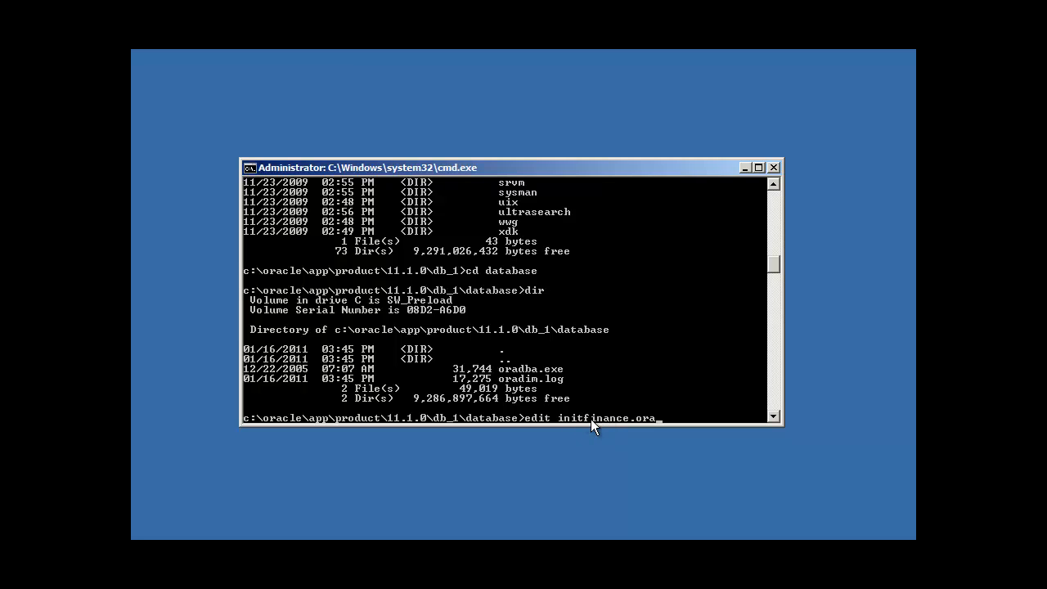
mouse_move(615, 410)
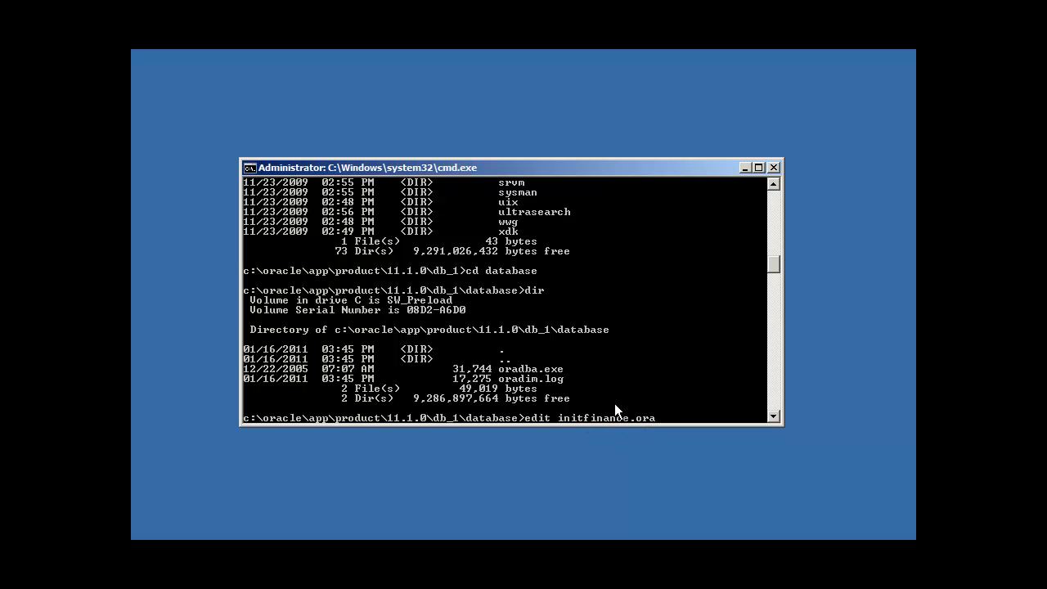
mouse_move(625, 417)
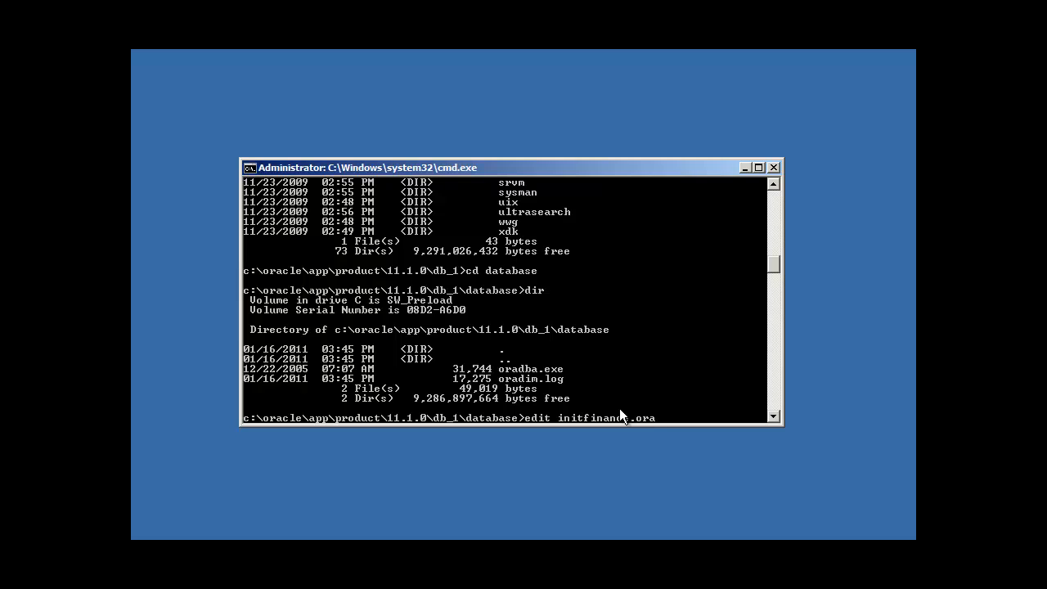
mouse_move(590, 419)
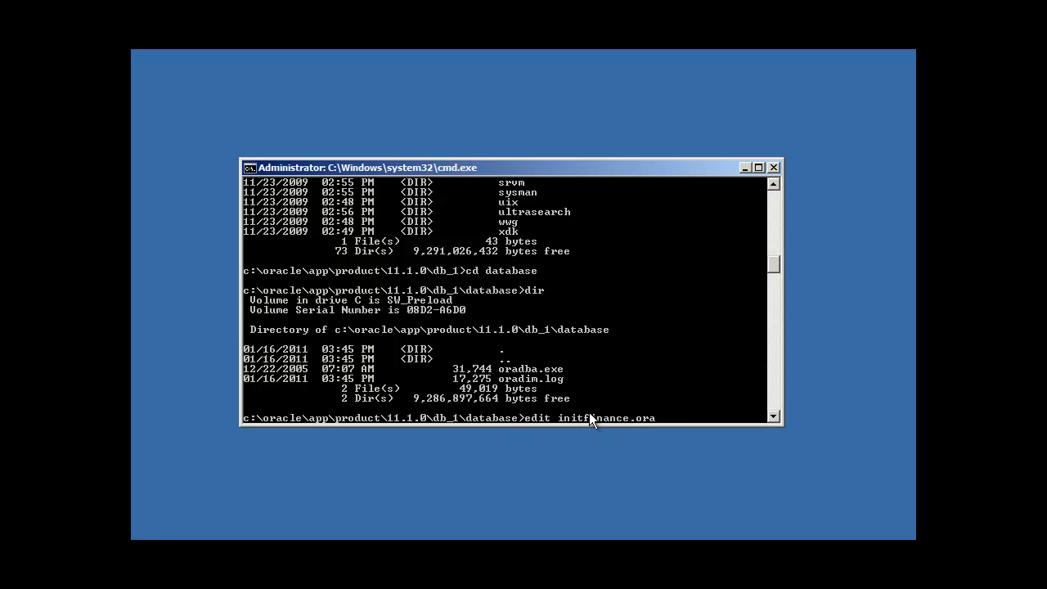
mouse_move(602, 403)
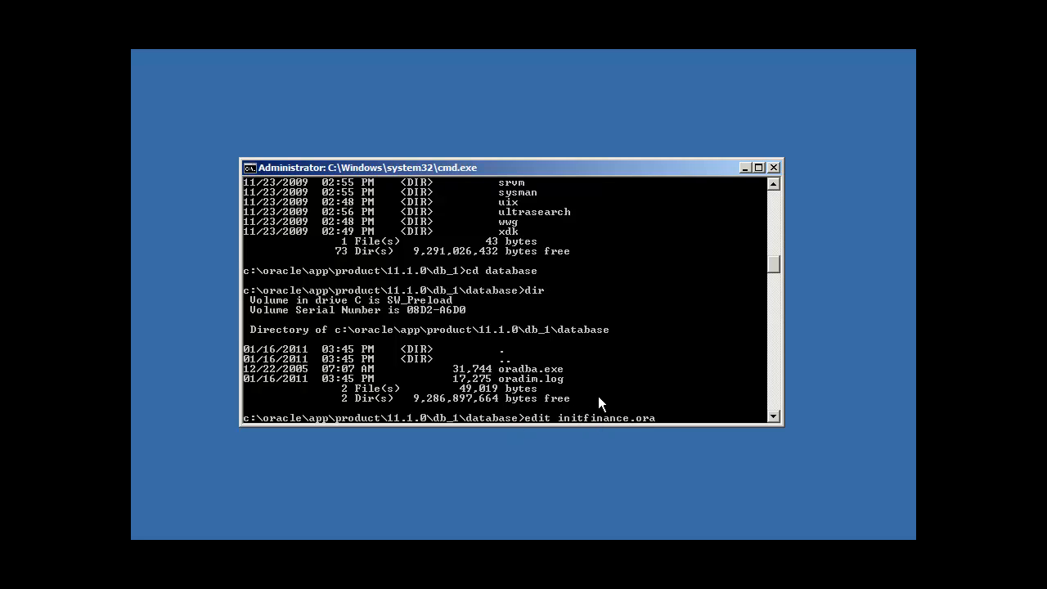
mouse_move(490, 422)
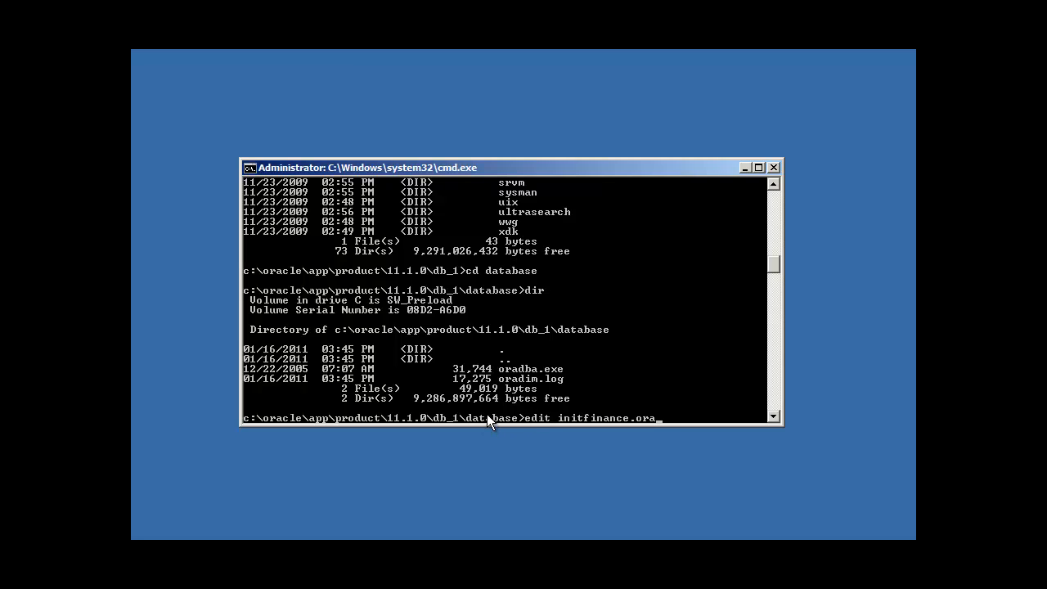
mouse_move(361, 425)
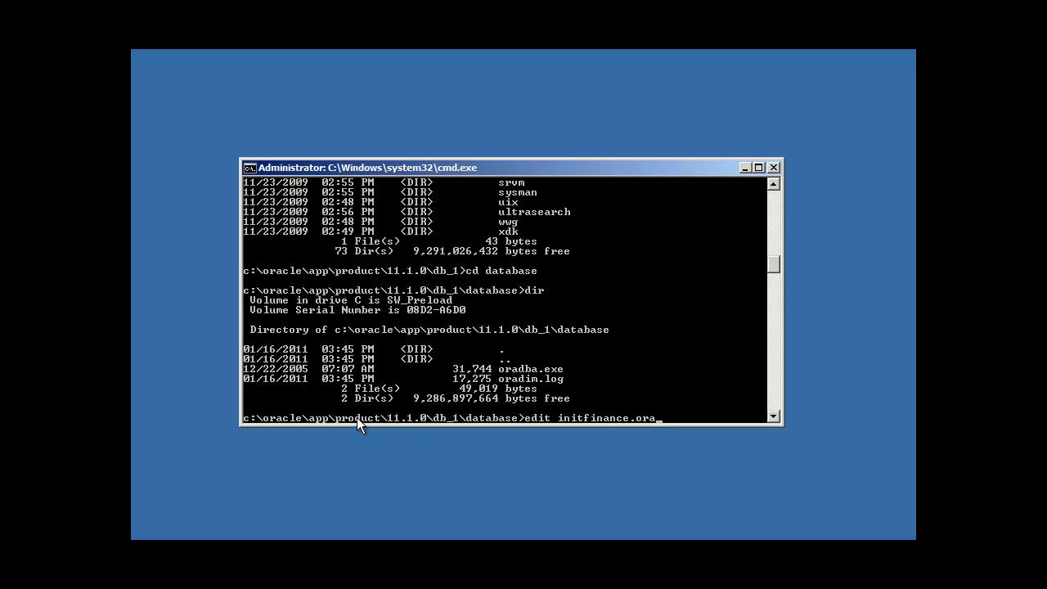
mouse_move(340, 425)
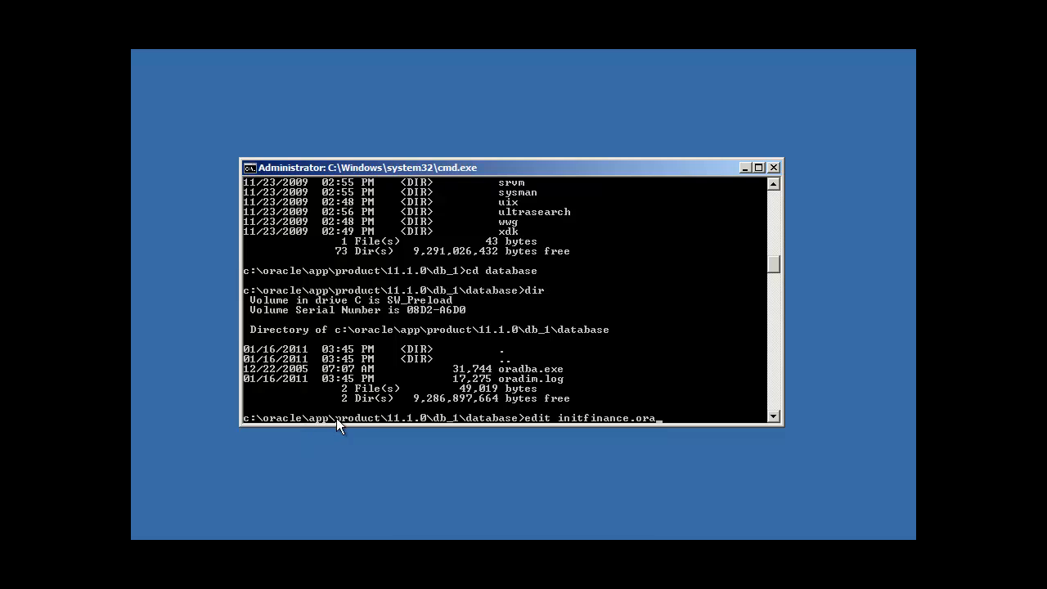
mouse_move(456, 427)
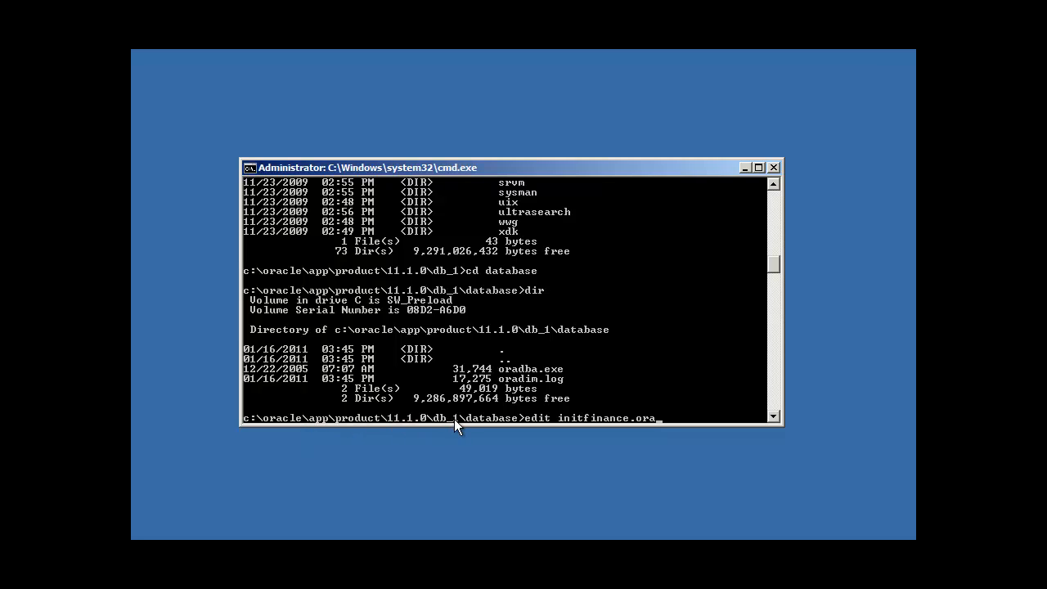
mouse_move(449, 428)
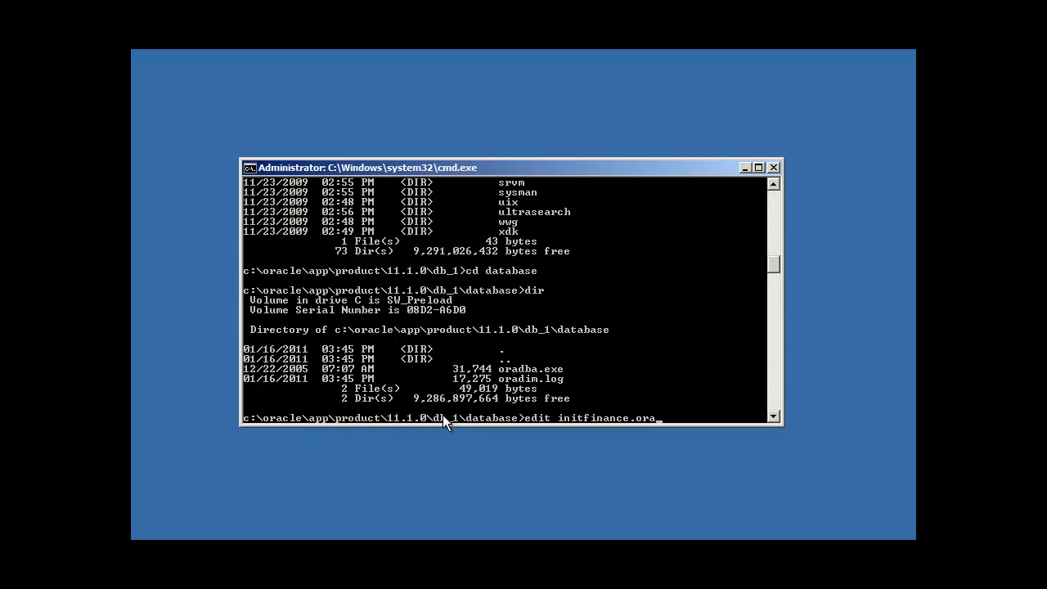
mouse_move(274, 425)
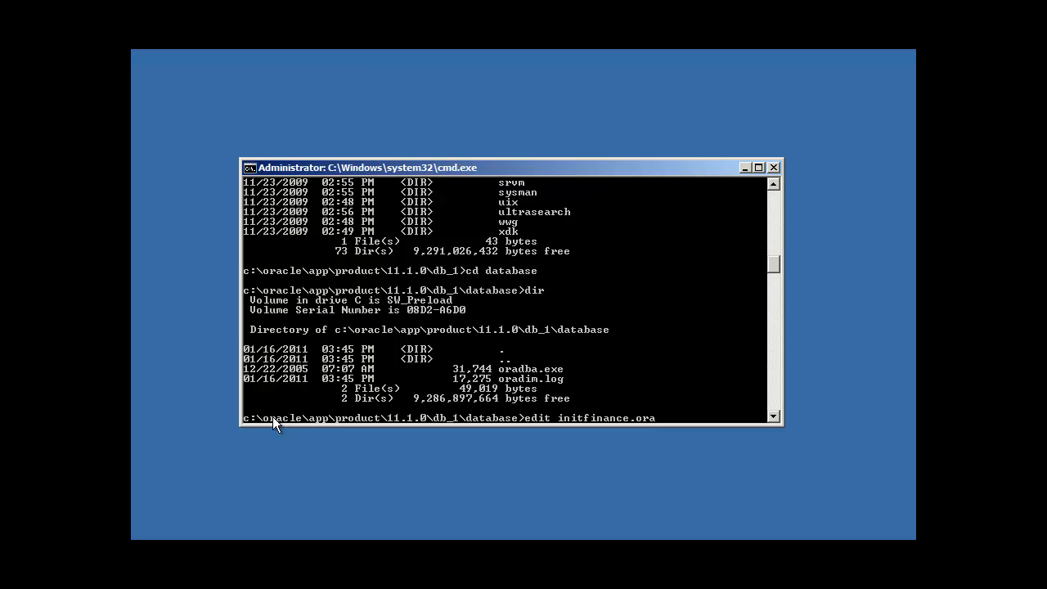
mouse_move(491, 415)
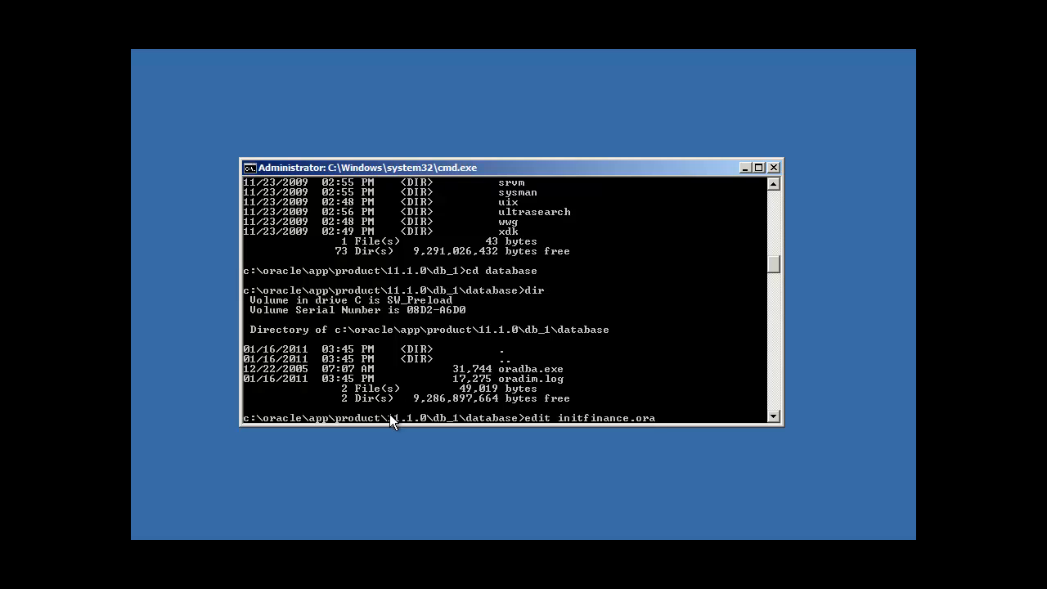
mouse_move(585, 425)
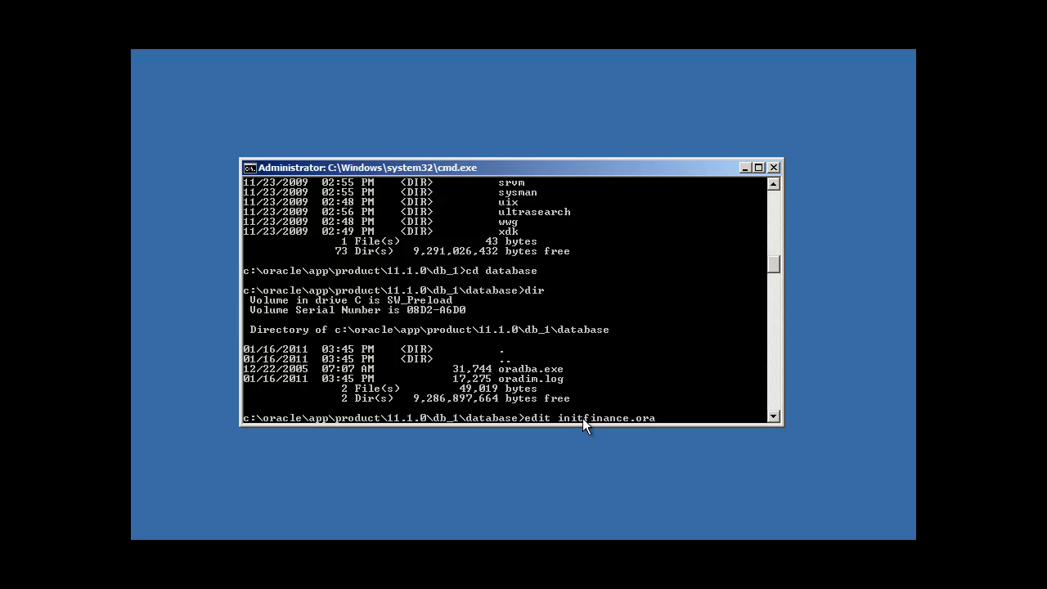
mouse_move(569, 429)
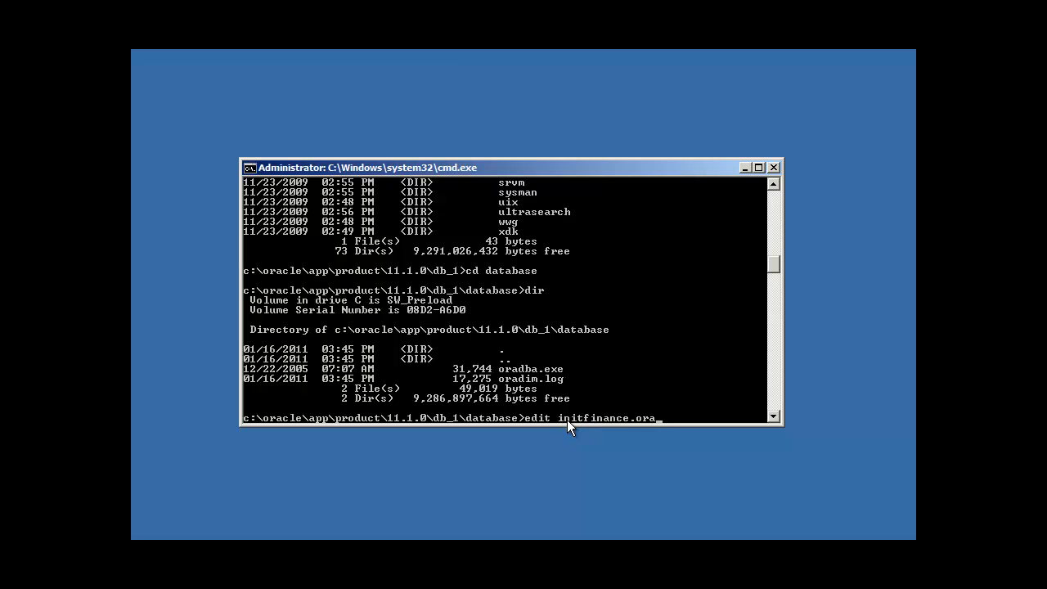
mouse_move(612, 422)
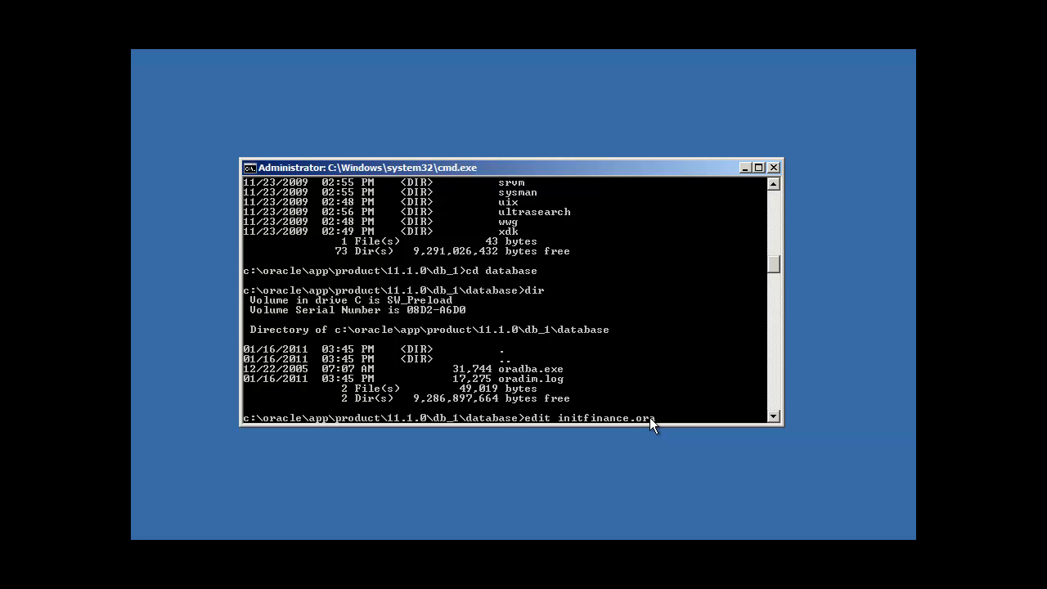
mouse_move(672, 428)
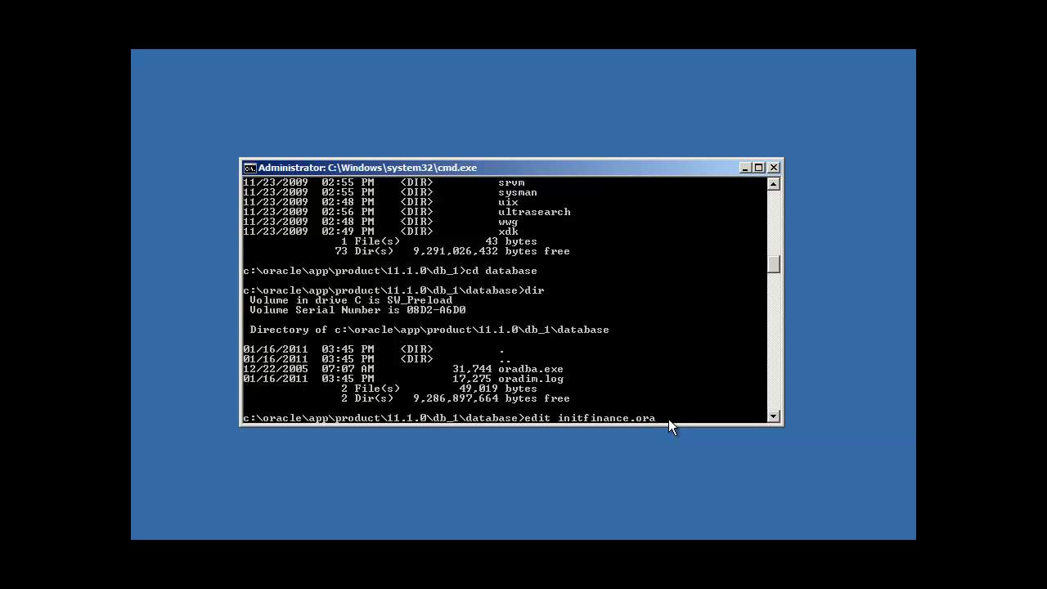
mouse_move(655, 343)
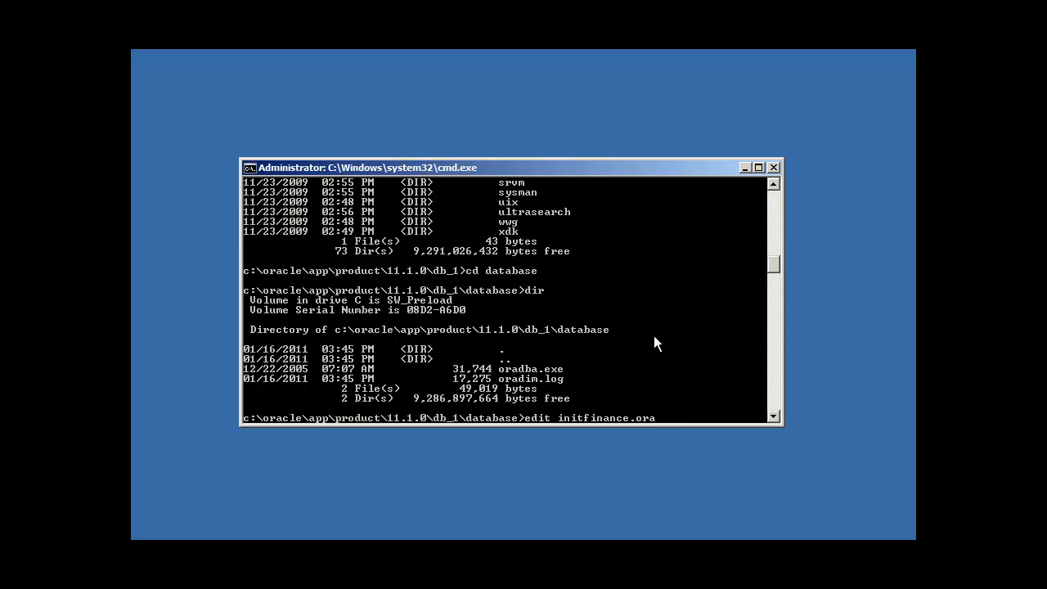
mouse_move(599, 429)
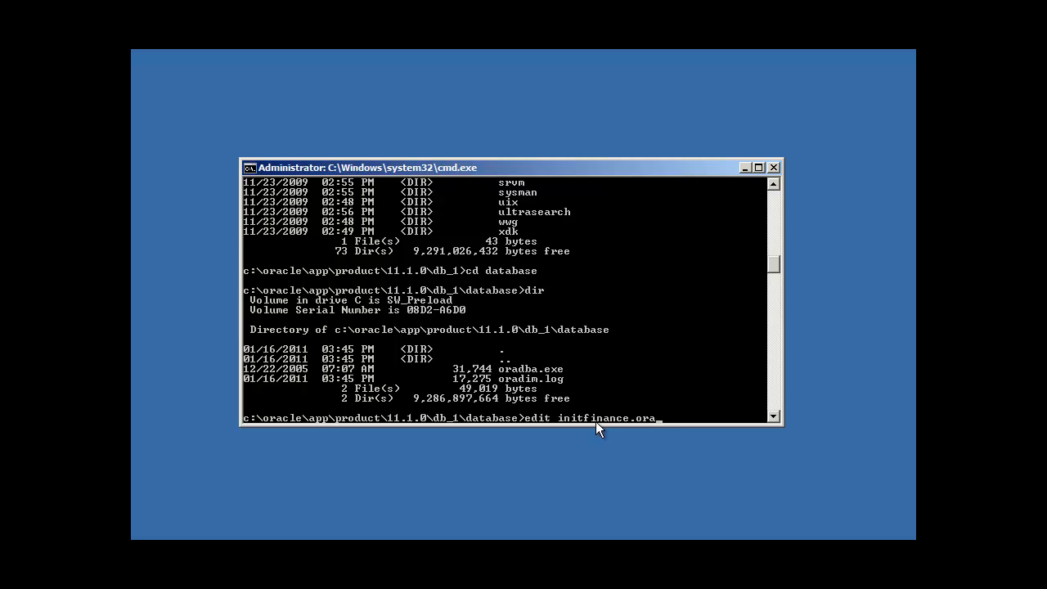
mouse_move(591, 423)
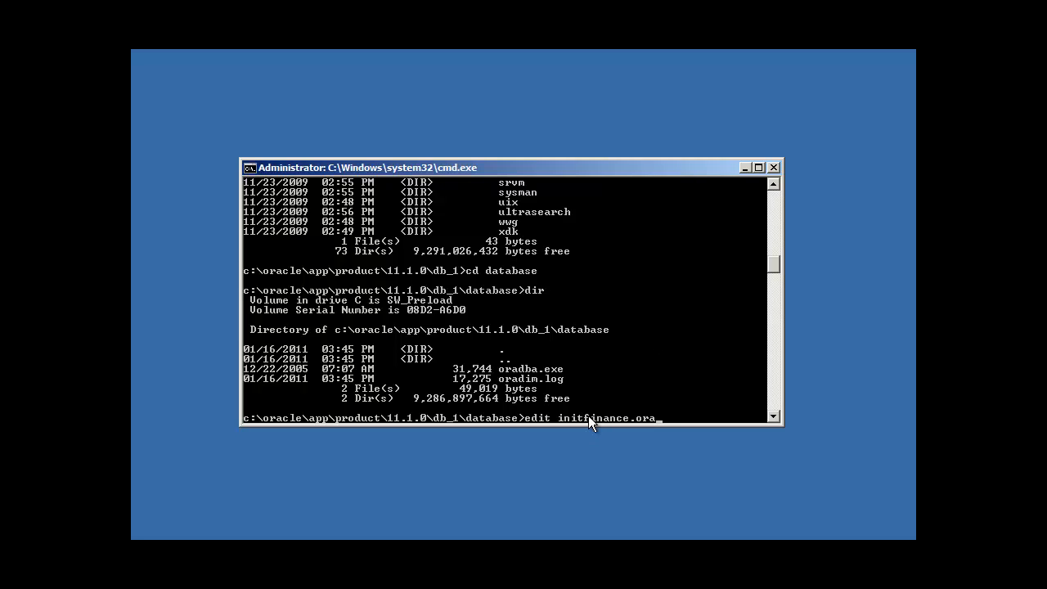
mouse_move(597, 427)
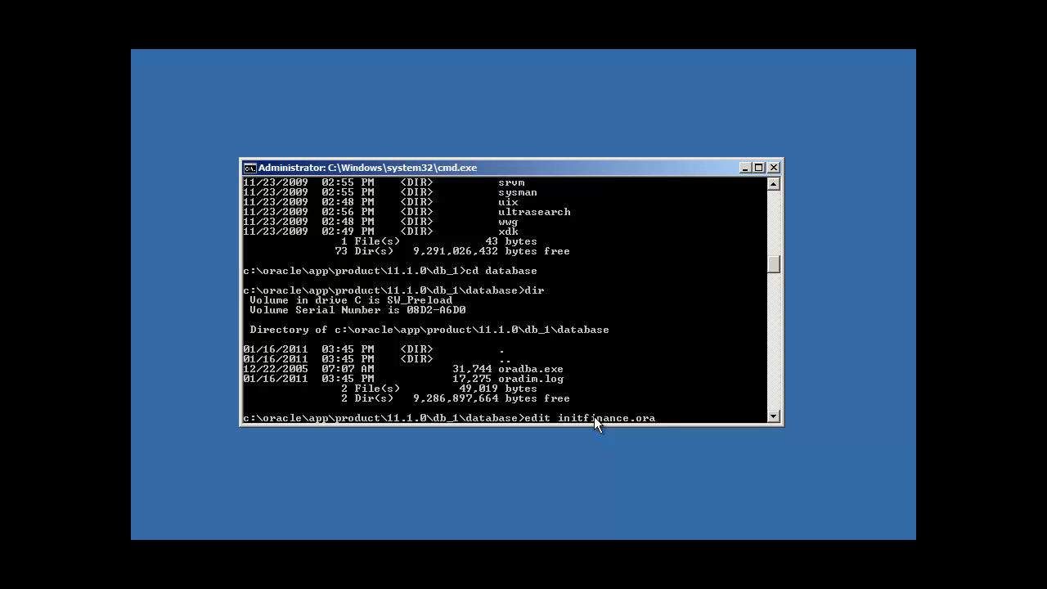
mouse_move(605, 425)
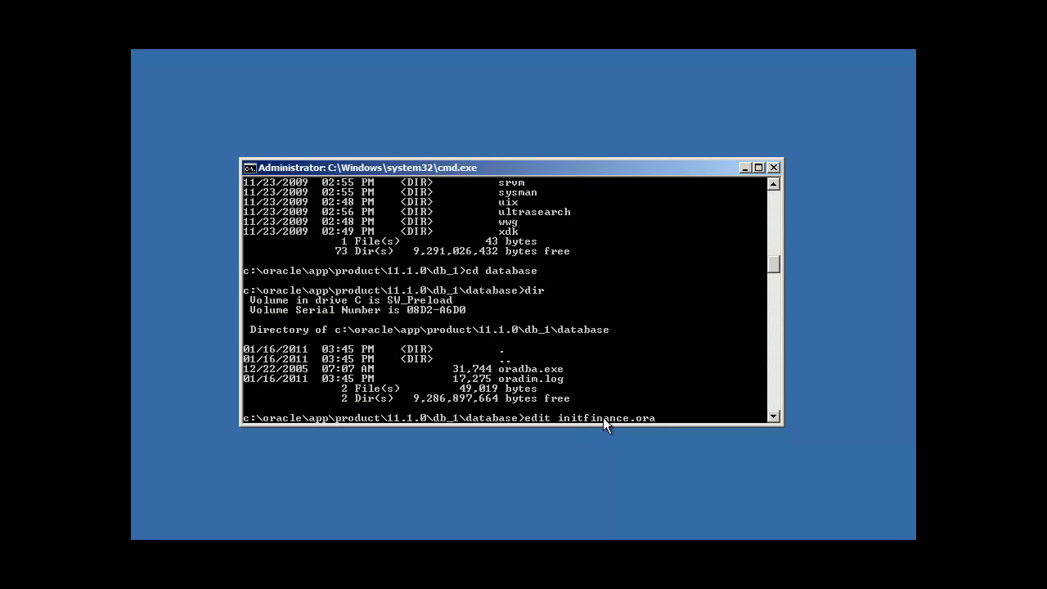
mouse_move(626, 426)
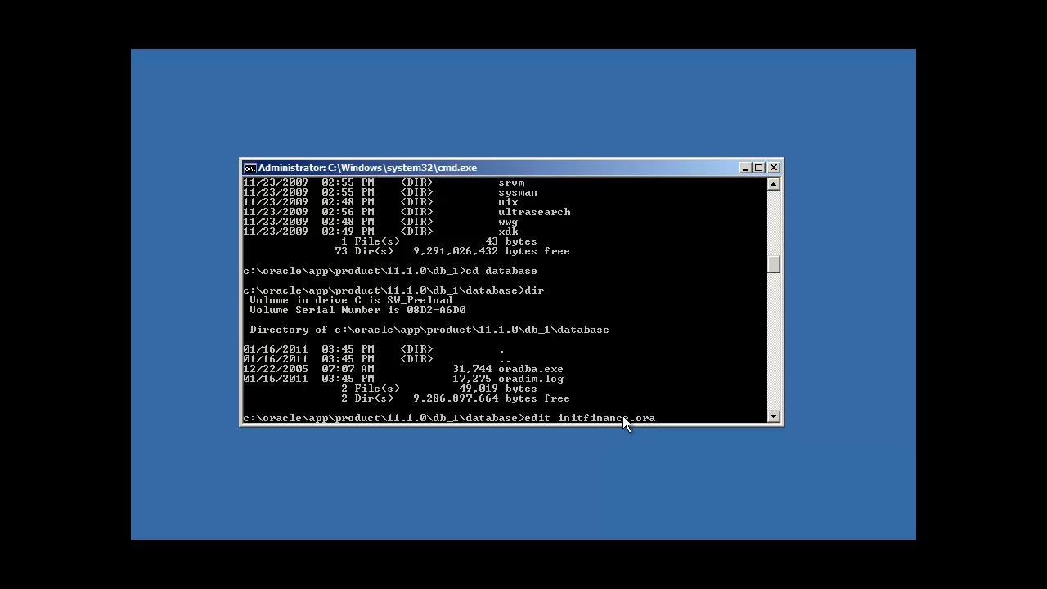
mouse_move(681, 415)
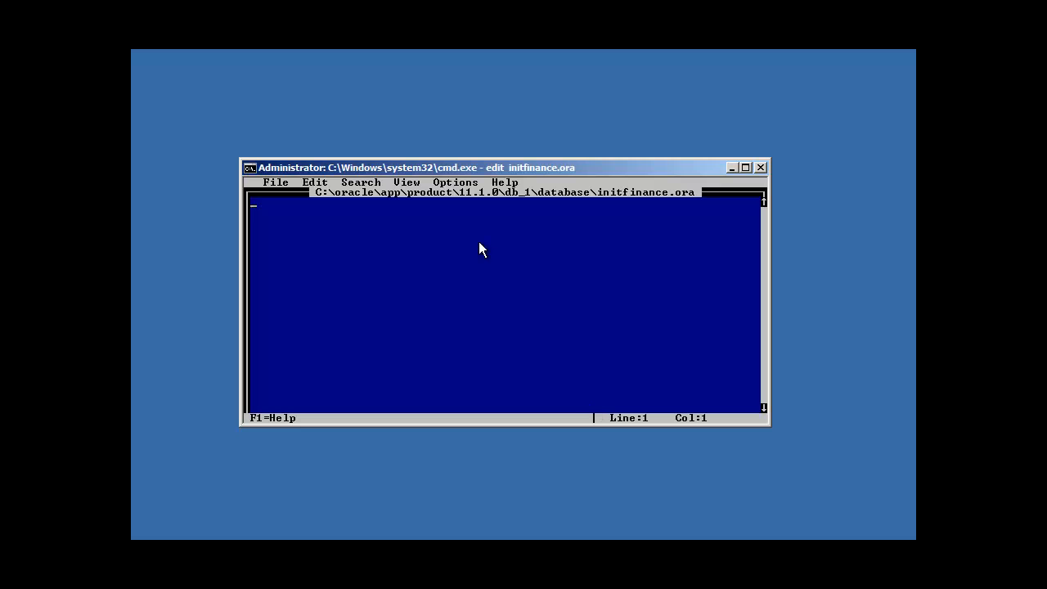
mouse_move(595, 204)
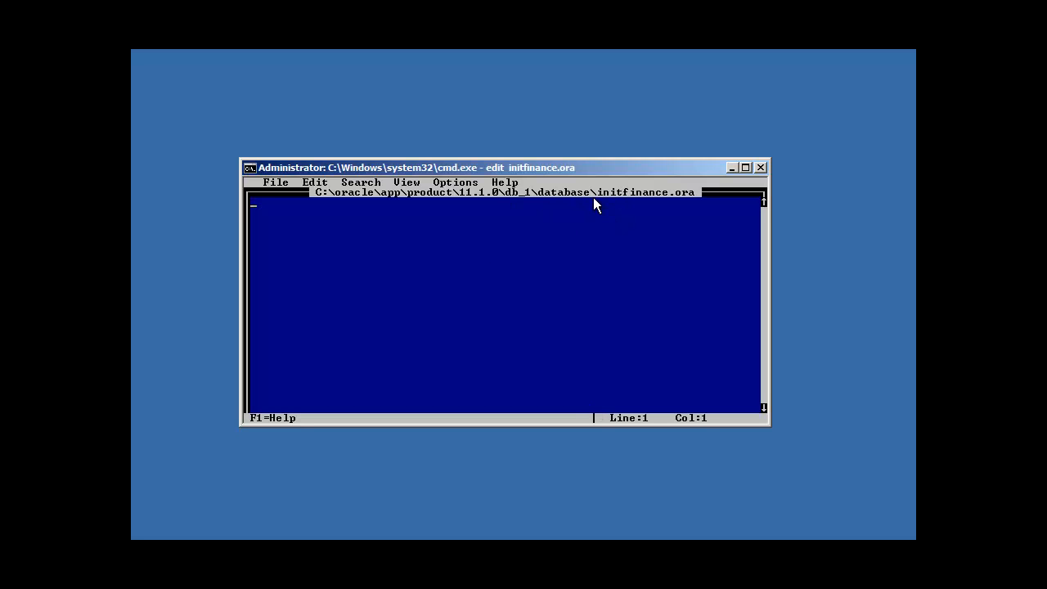
mouse_move(685, 203)
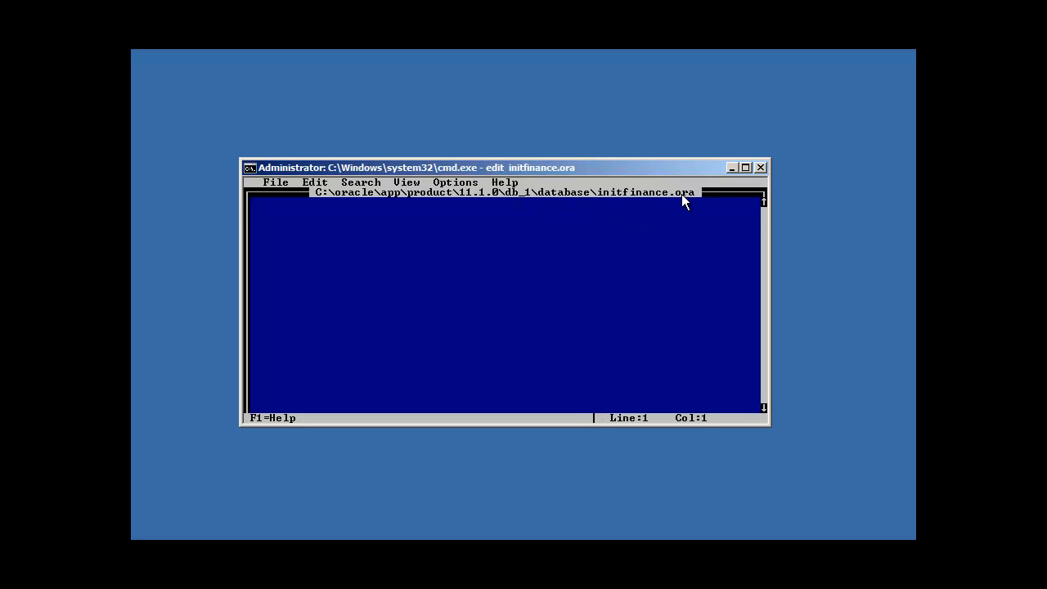
- Enter db_name=finance as the first line of initfinance.ora
text(db_name)
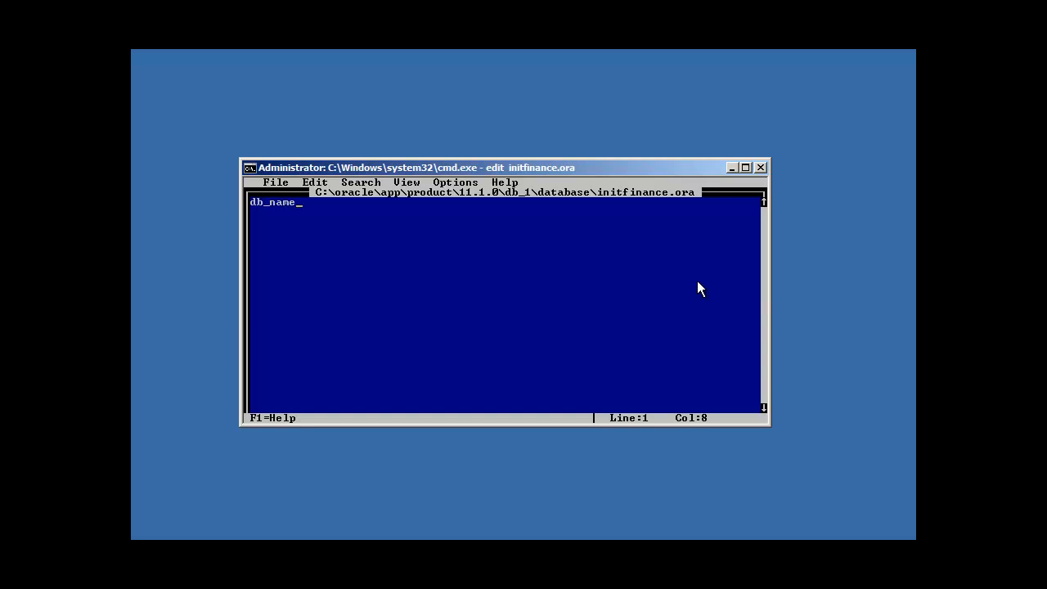
text(=finance)
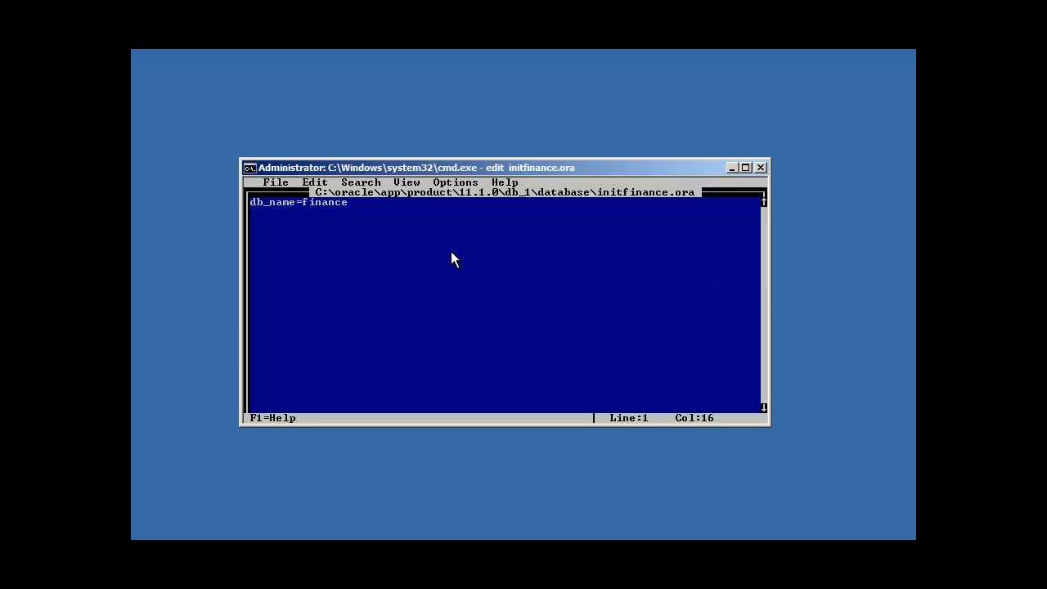
mouse_move(438, 336)
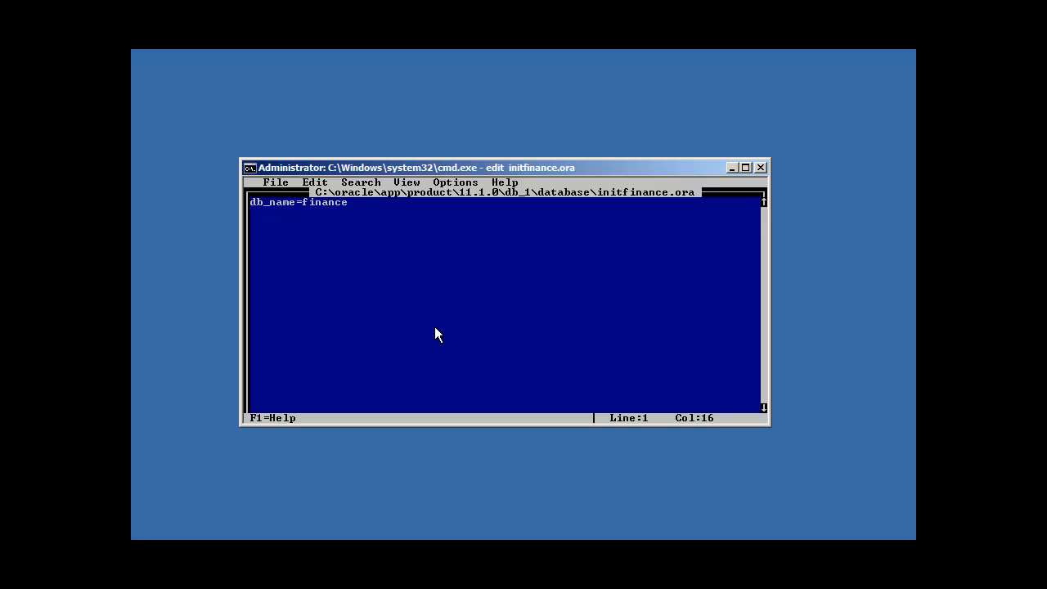
mouse_move(300, 281)
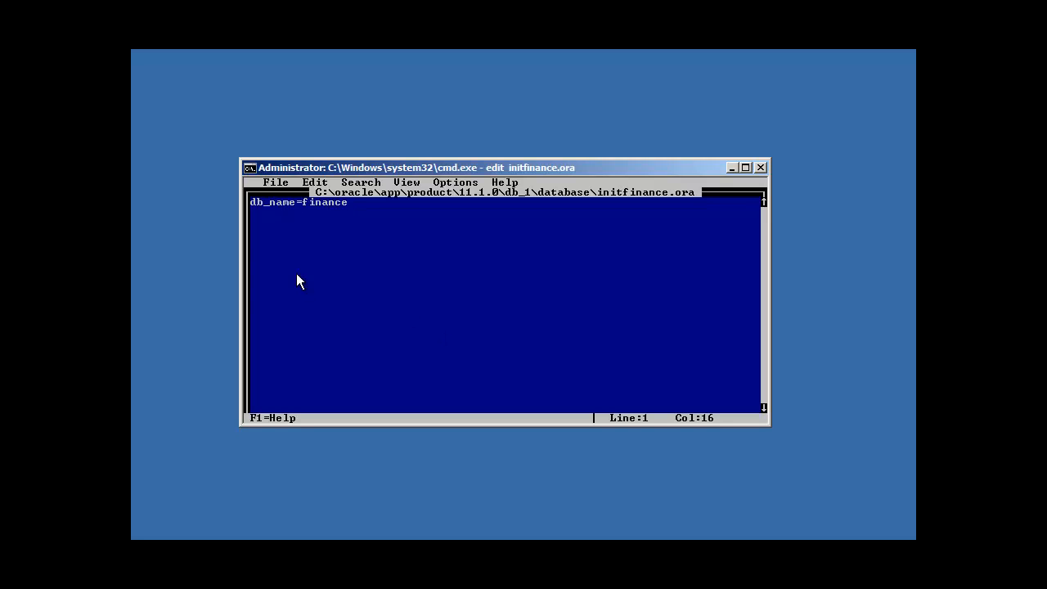
mouse_move(282, 242)
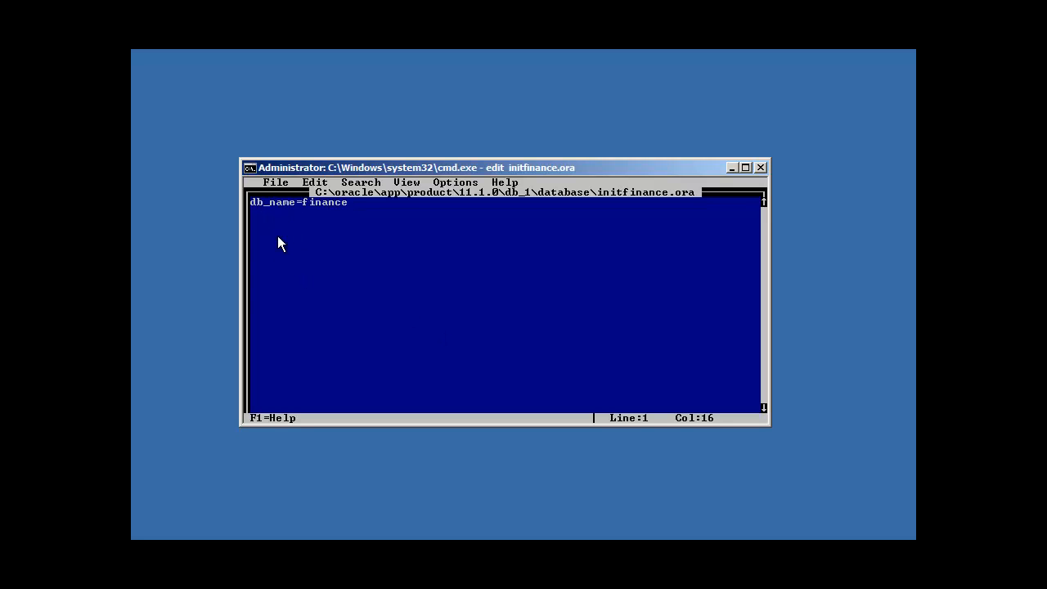
mouse_move(282, 262)
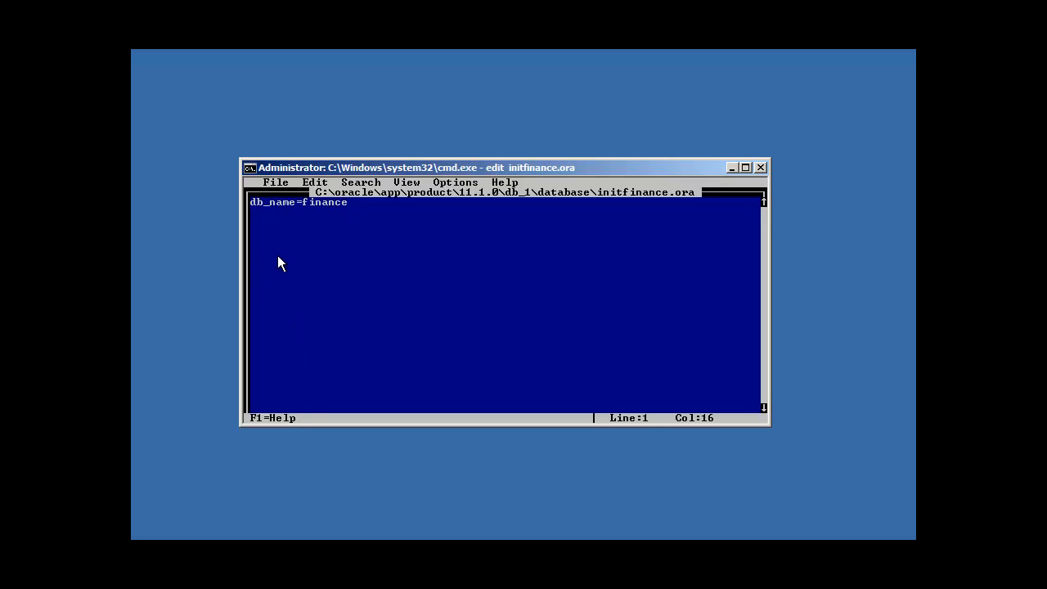
mouse_move(363, 386)
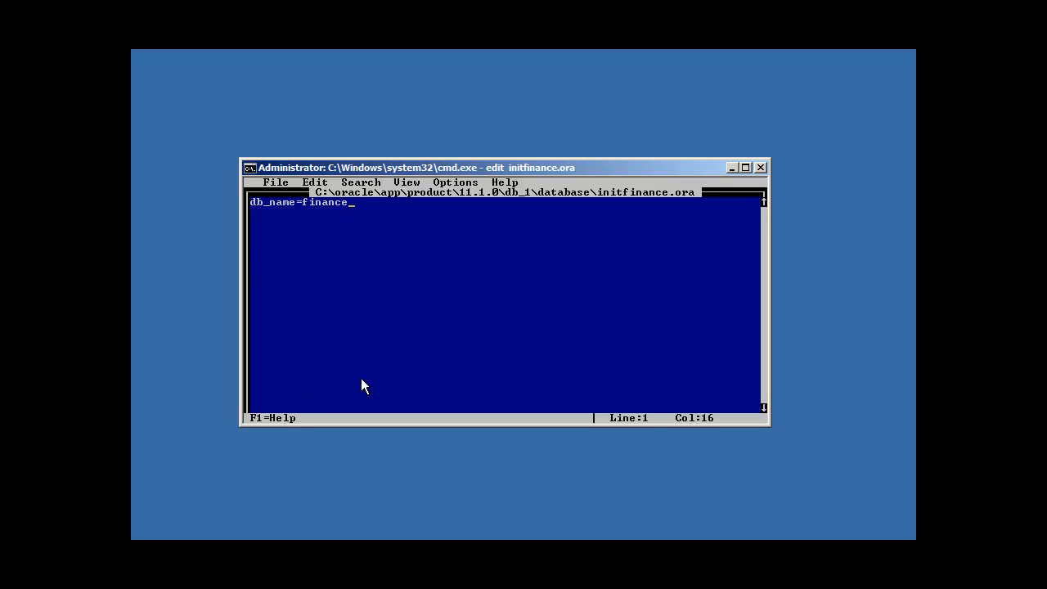
mouse_move(287, 218)
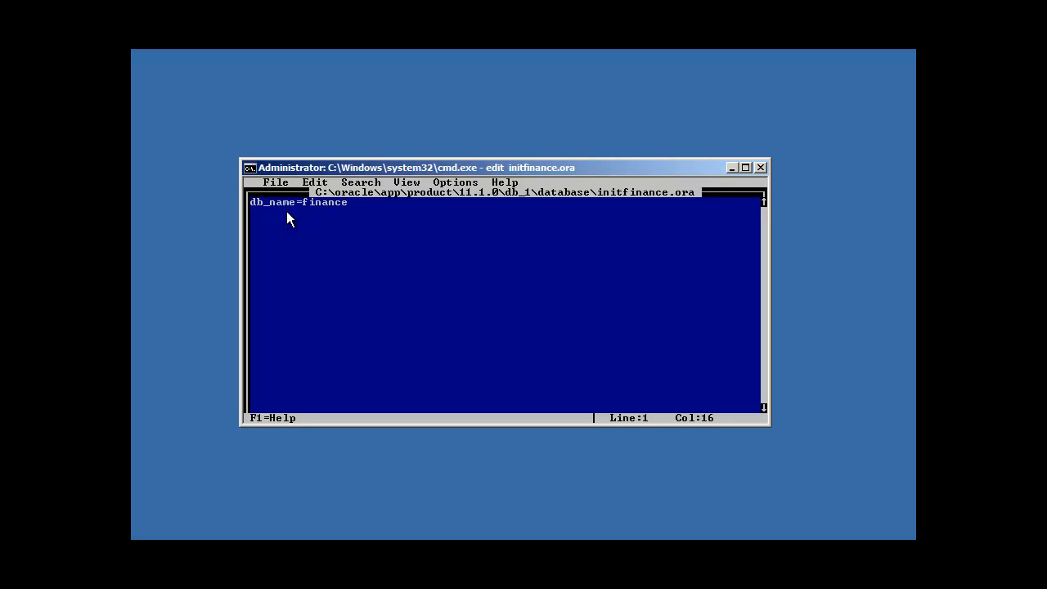
mouse_move(276, 211)
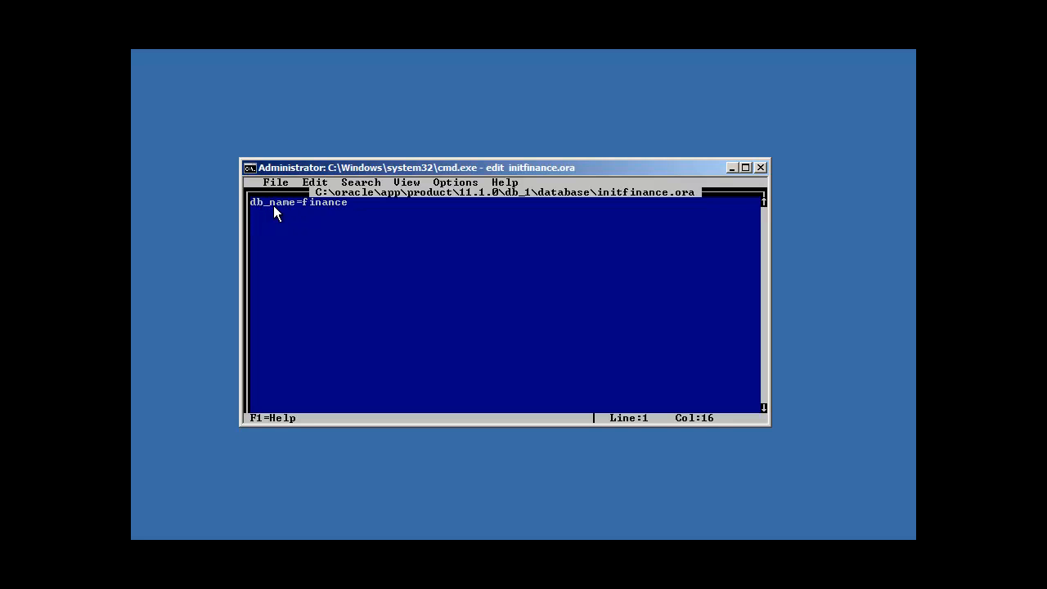
mouse_move(333, 211)
text(cont)
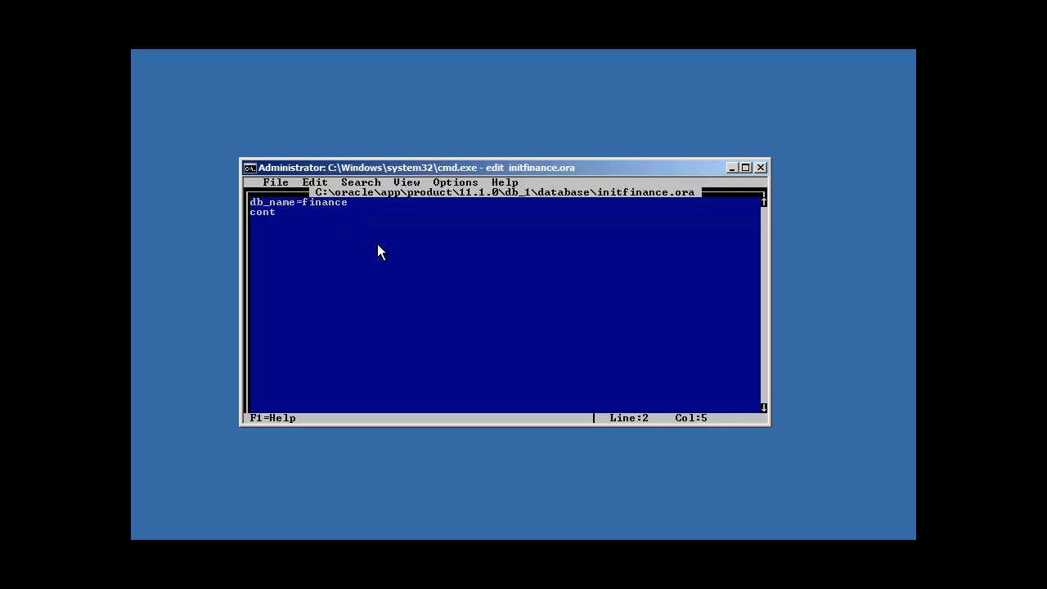
- Add control_files="c:\database\oradata\finance\control01.ctl' as the second line
text(rol_fi)
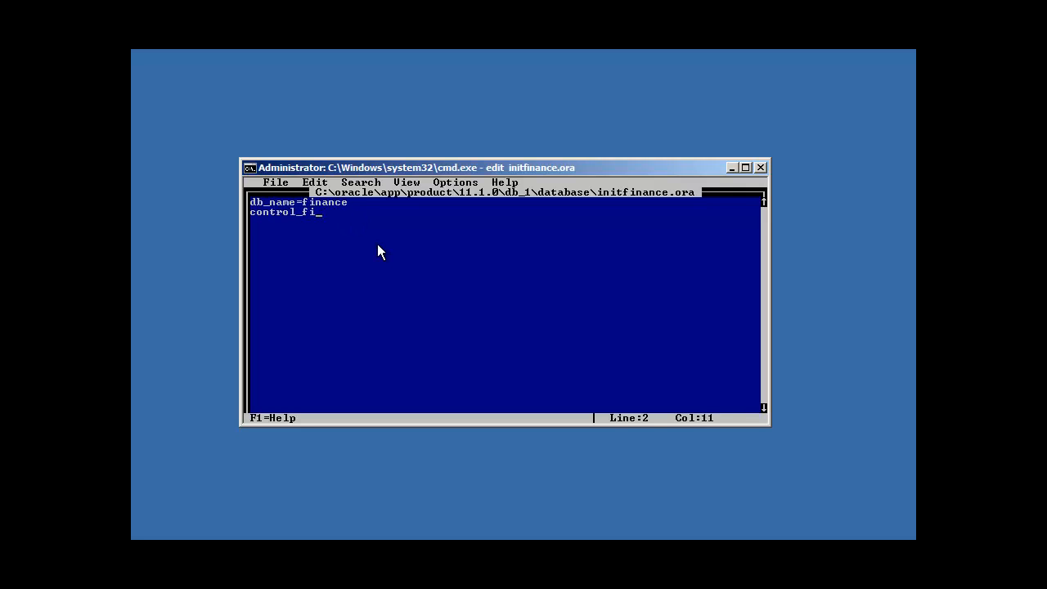
text(les="c)
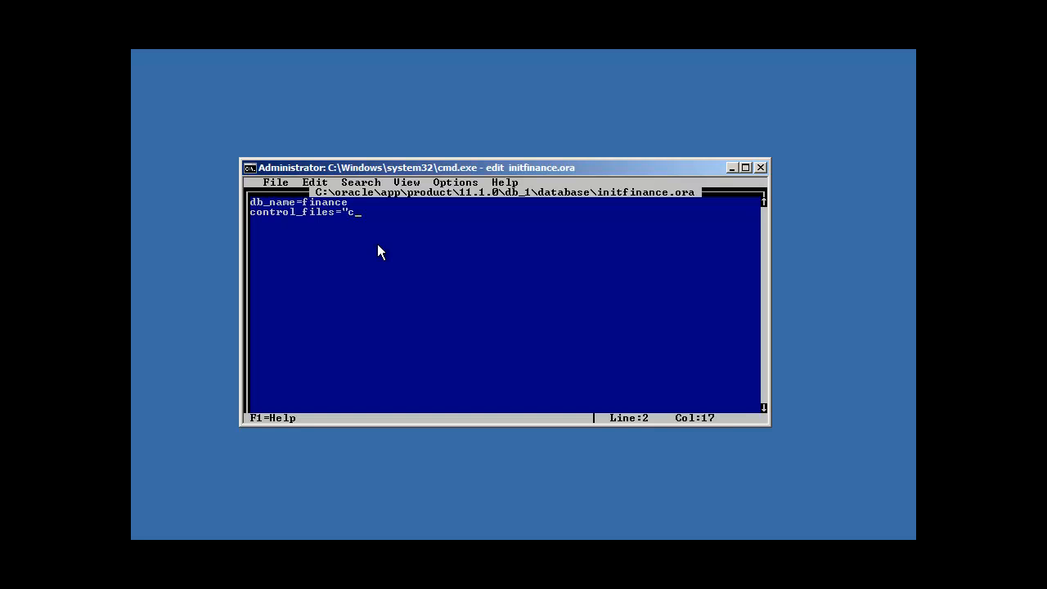
text(:\database\oradata\finance\control01.c)
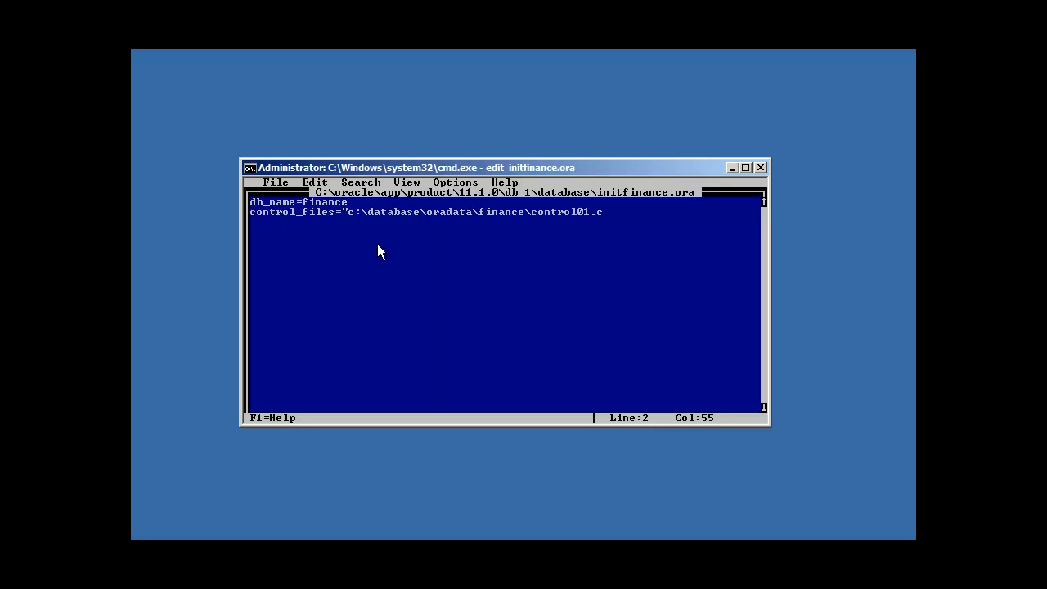
text(tl')
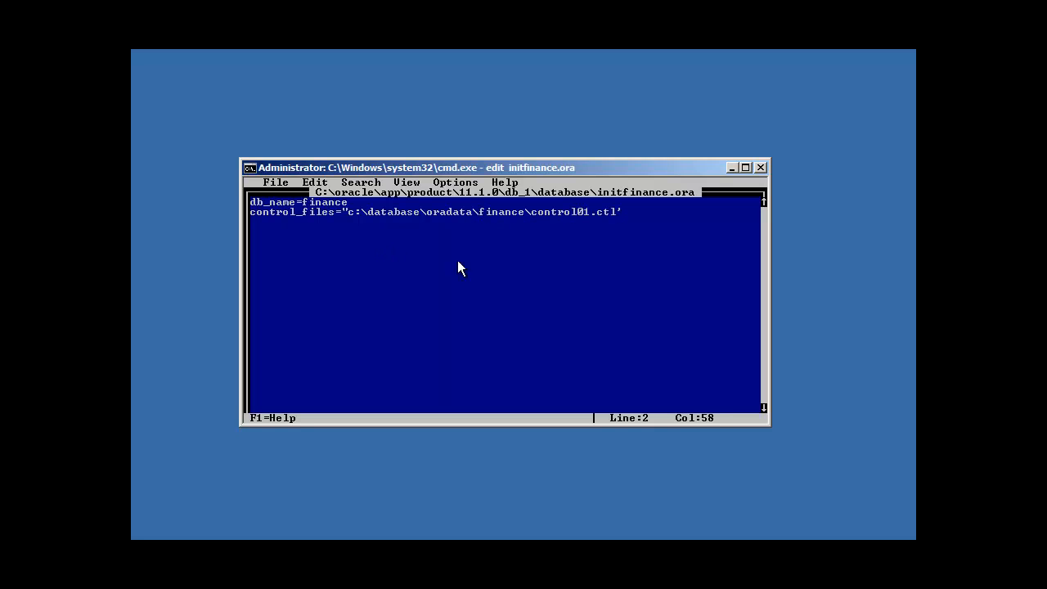
mouse_move(424, 224)
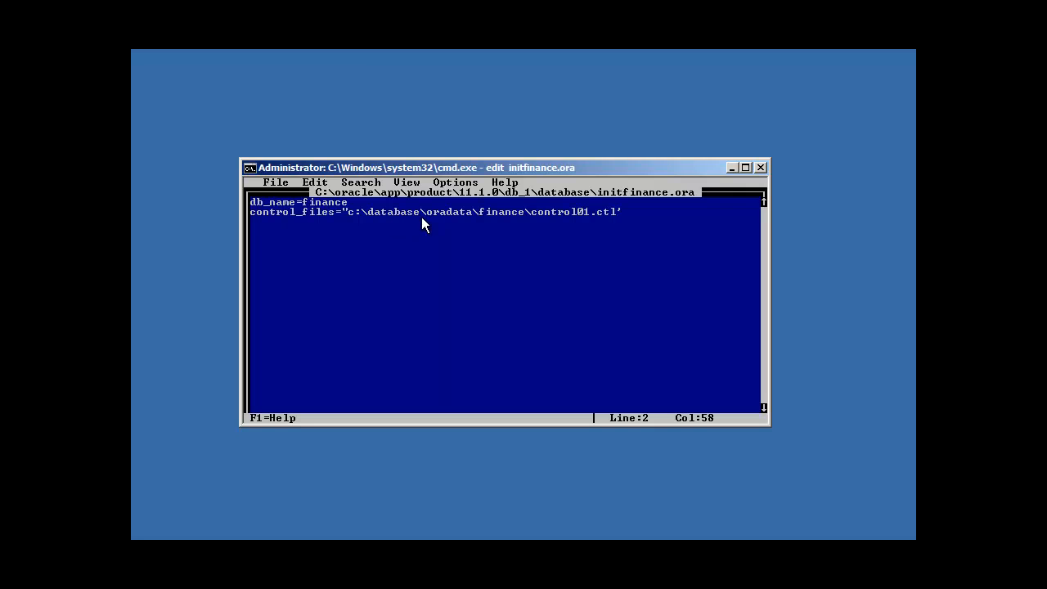
mouse_move(582, 229)
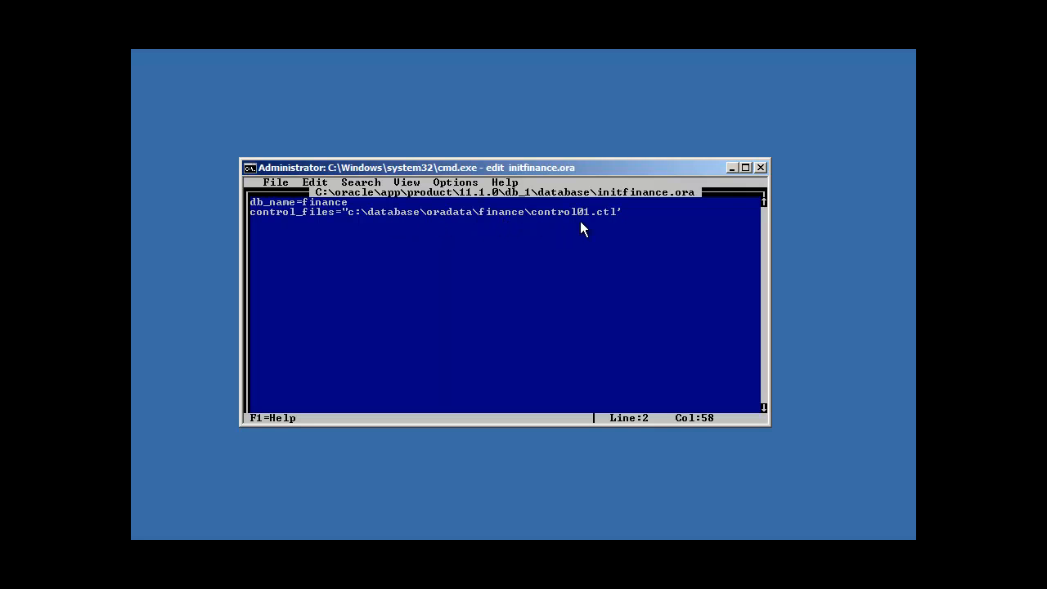
mouse_move(363, 237)
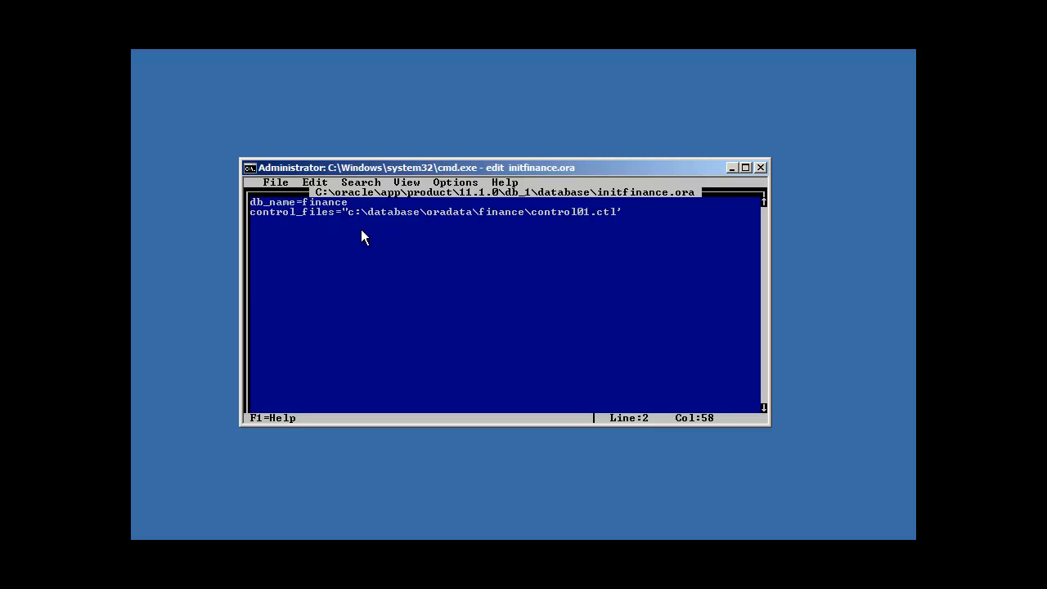
click(275, 182)
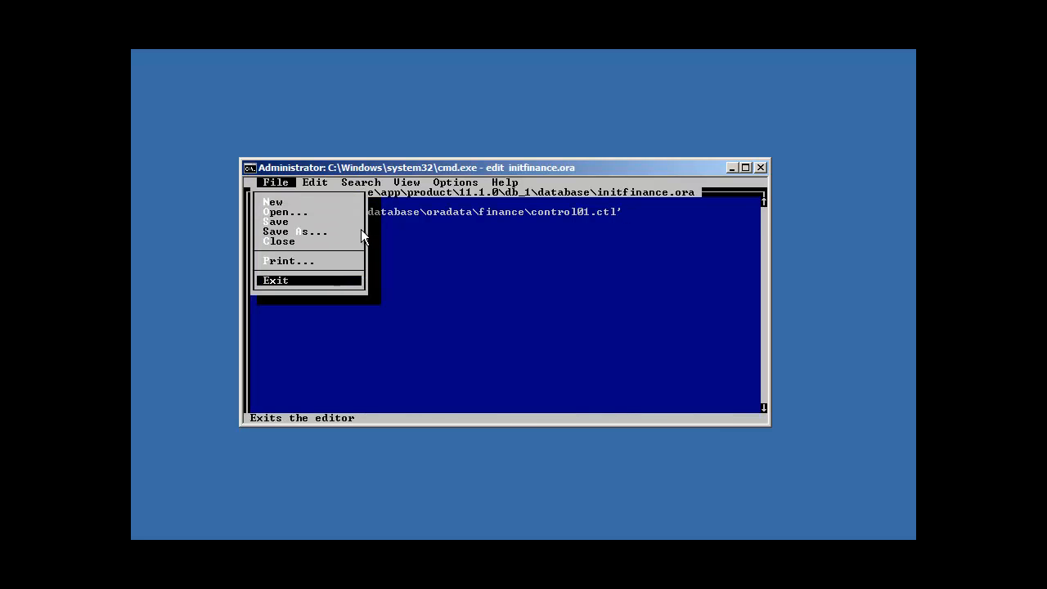
- Exit the editor and run type initfinance.ora to display its two parameter lines
click(277, 280)
text(dir)
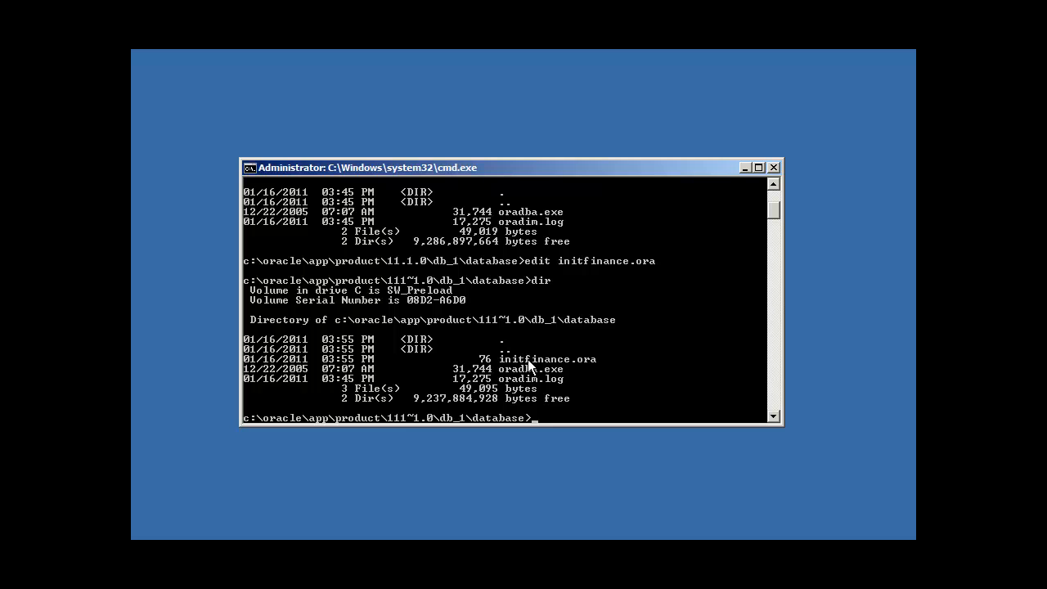
mouse_move(605, 366)
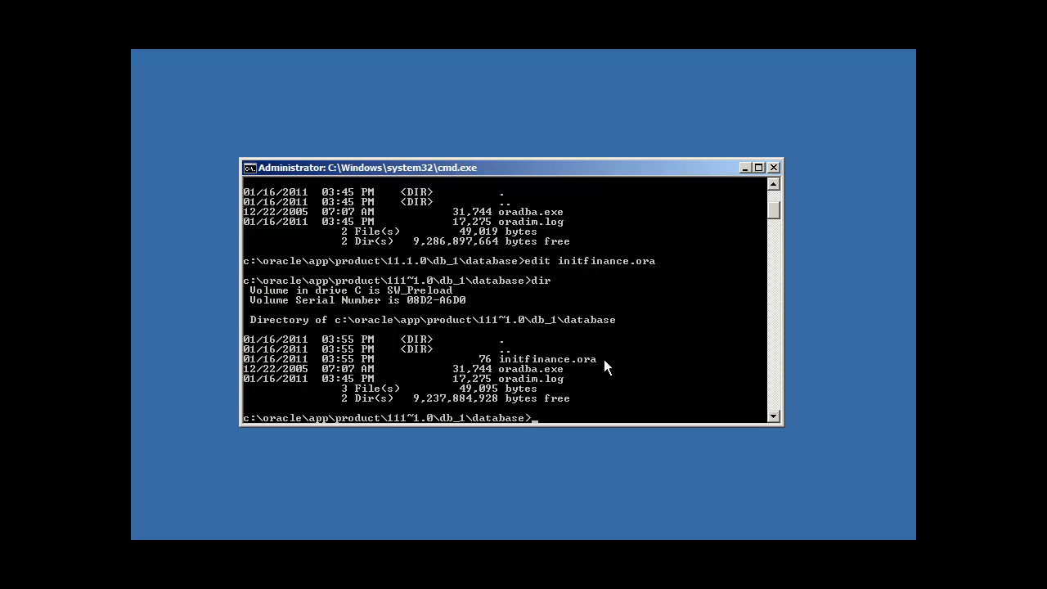
text(type)
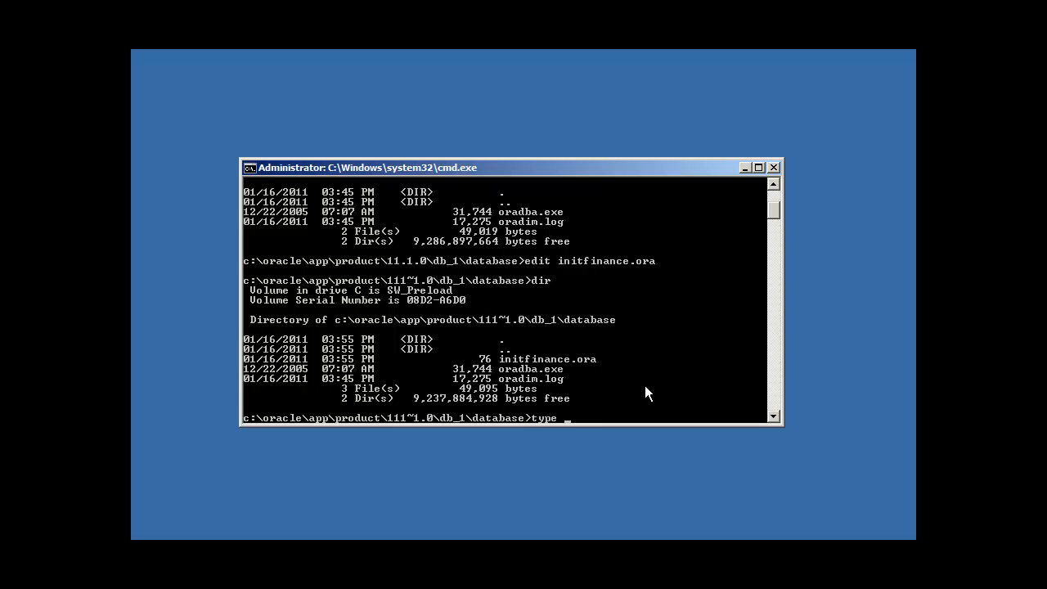
text(initfinance.ora)
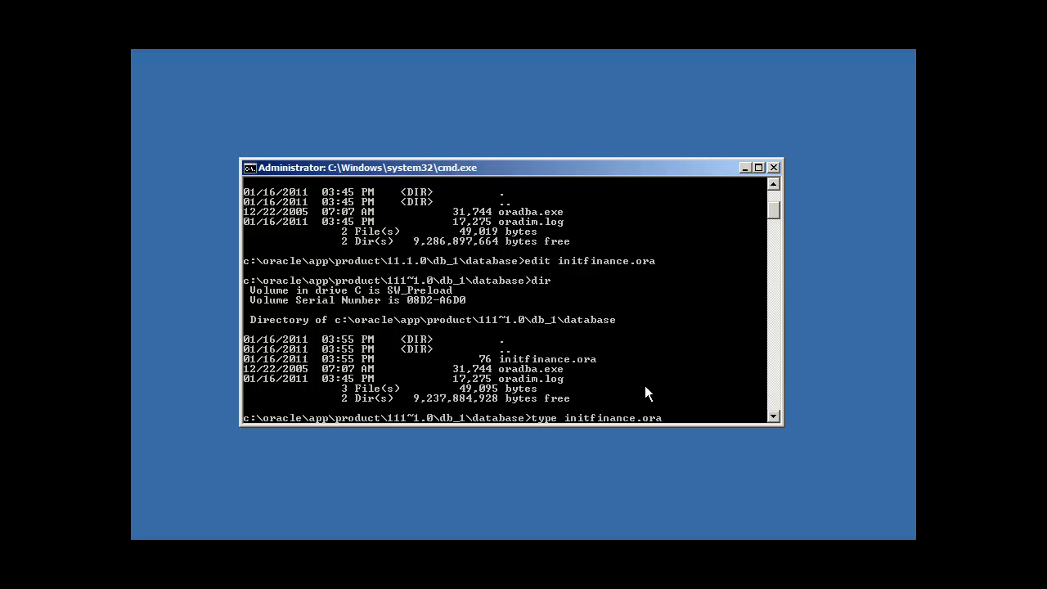
key(Return)
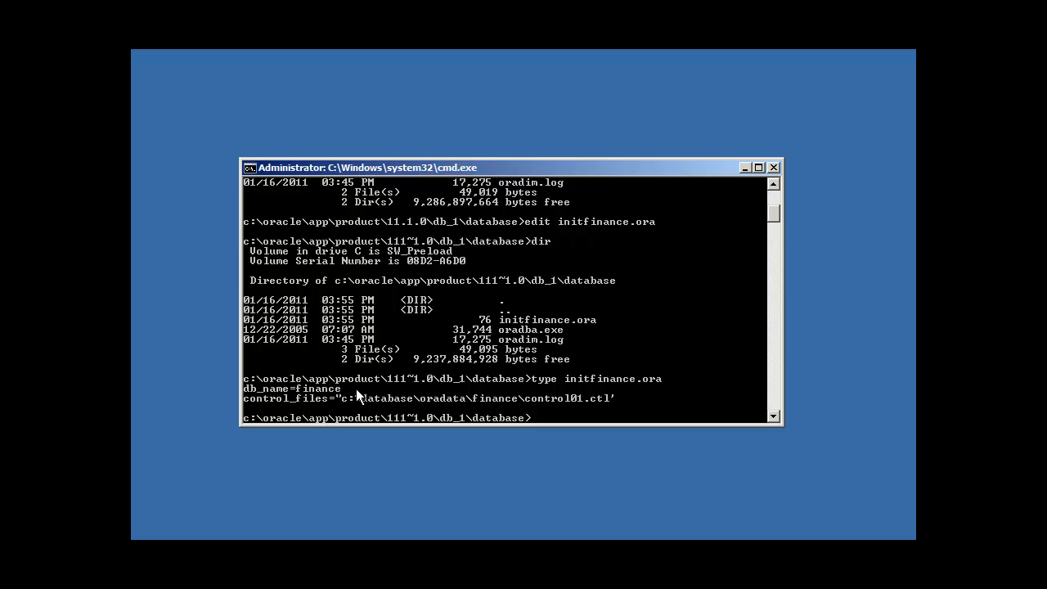
mouse_move(658, 391)
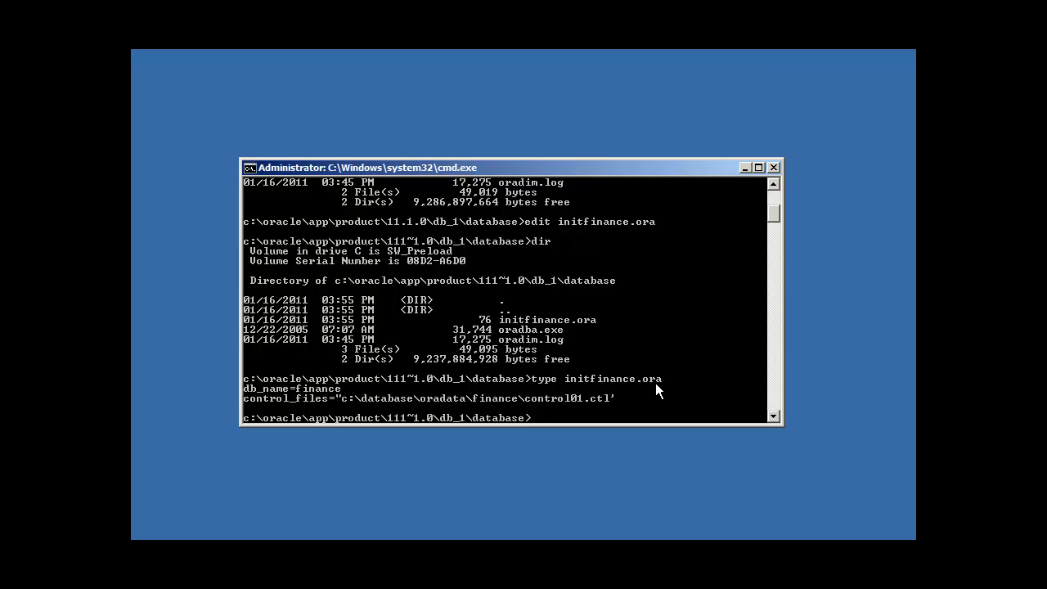
mouse_move(552, 385)
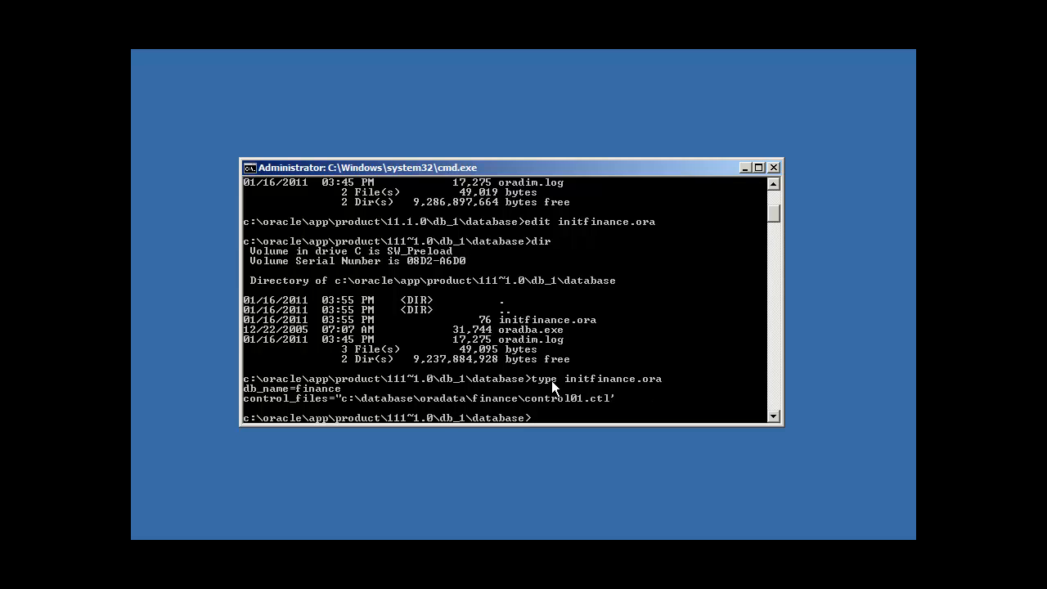
mouse_move(396, 400)
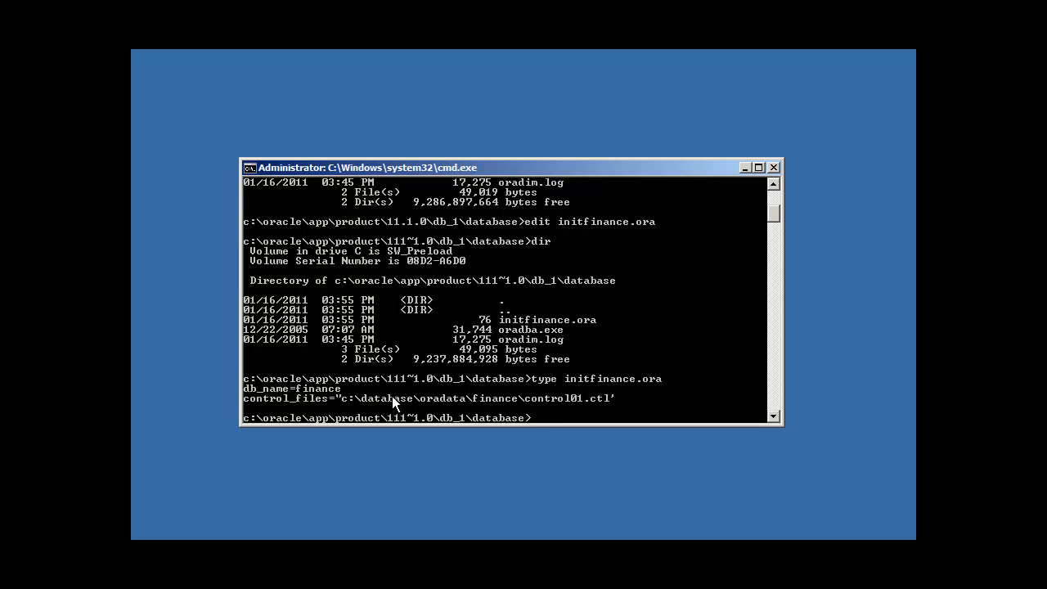
mouse_move(641, 412)
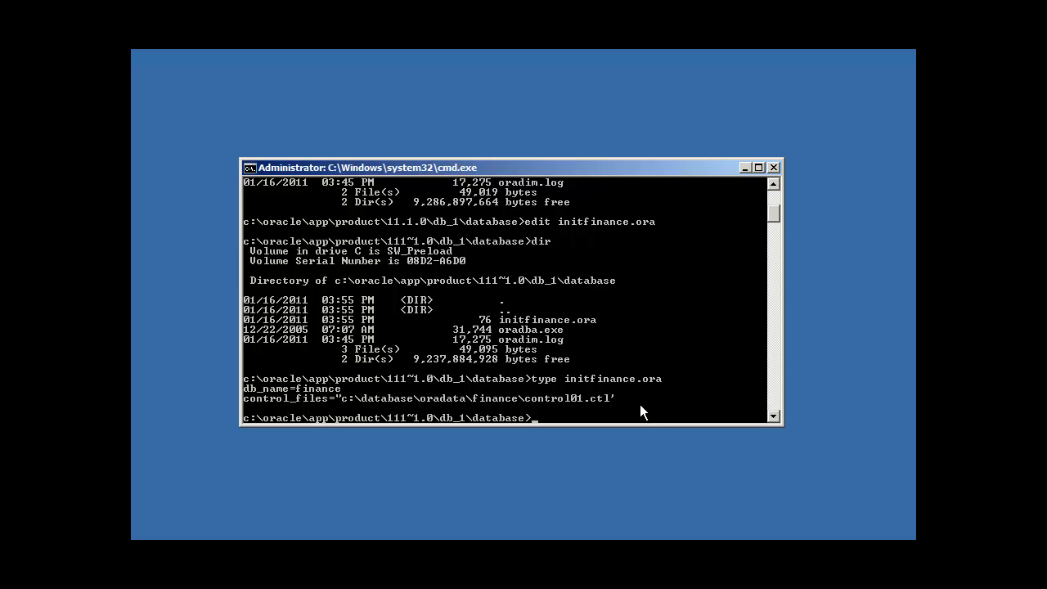
- Reopen initfinance.ora in the editor to fix the control01.ctl path's trailing single quote to a double quote
text(edit initfin)
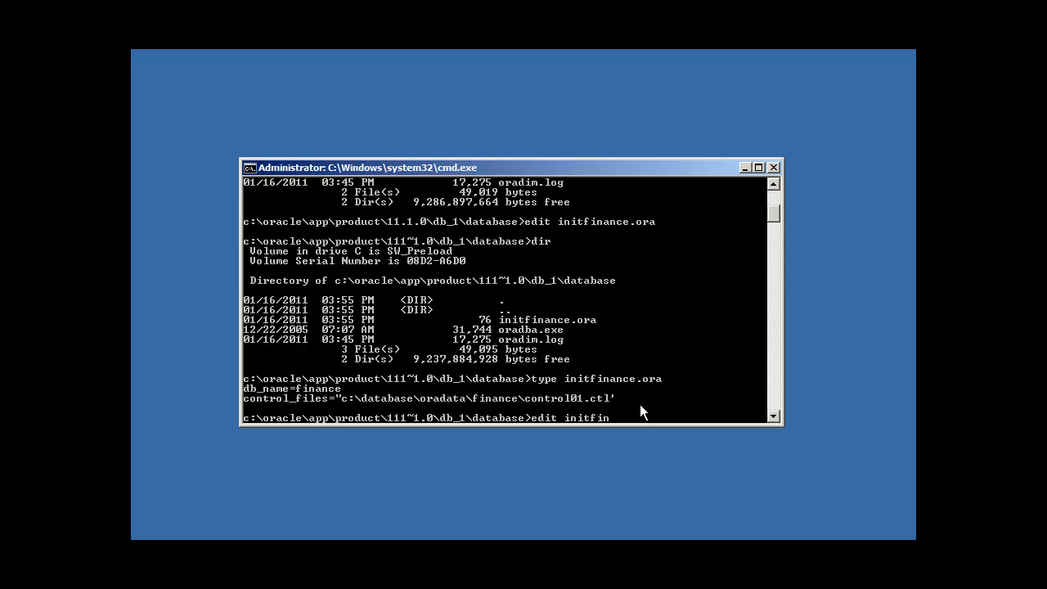
key(Return)
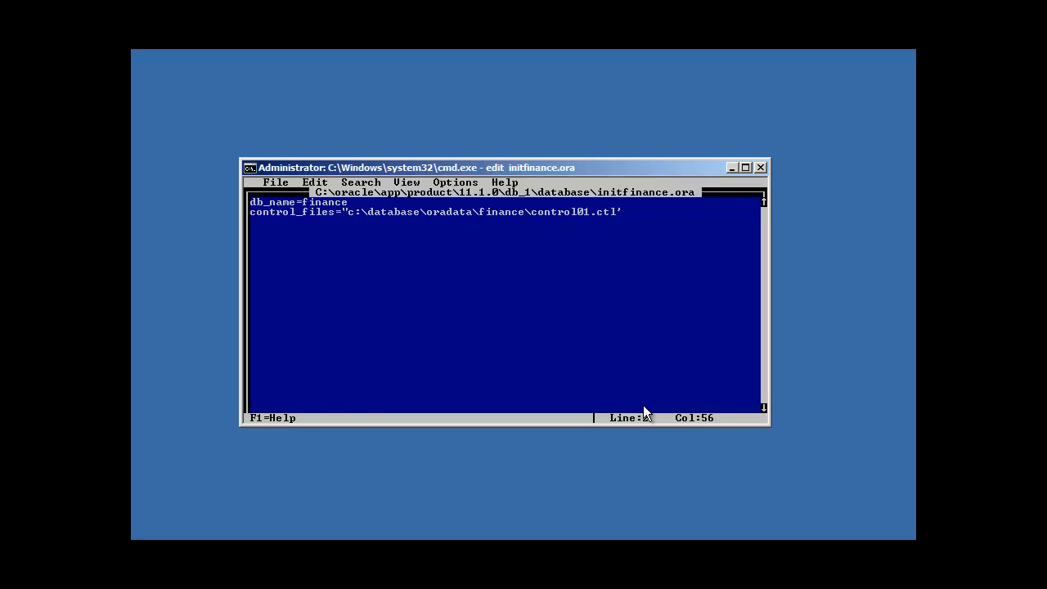
click(275, 181)
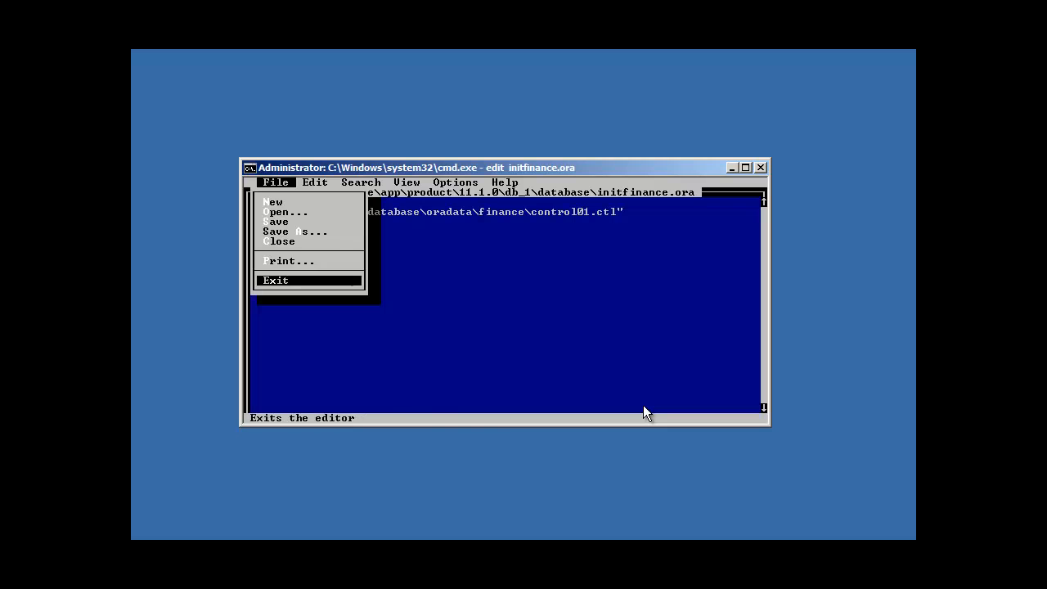
- Exit the editor and type initfinance.ora again, showing the control_files path closed with a double quote
click(276, 280)
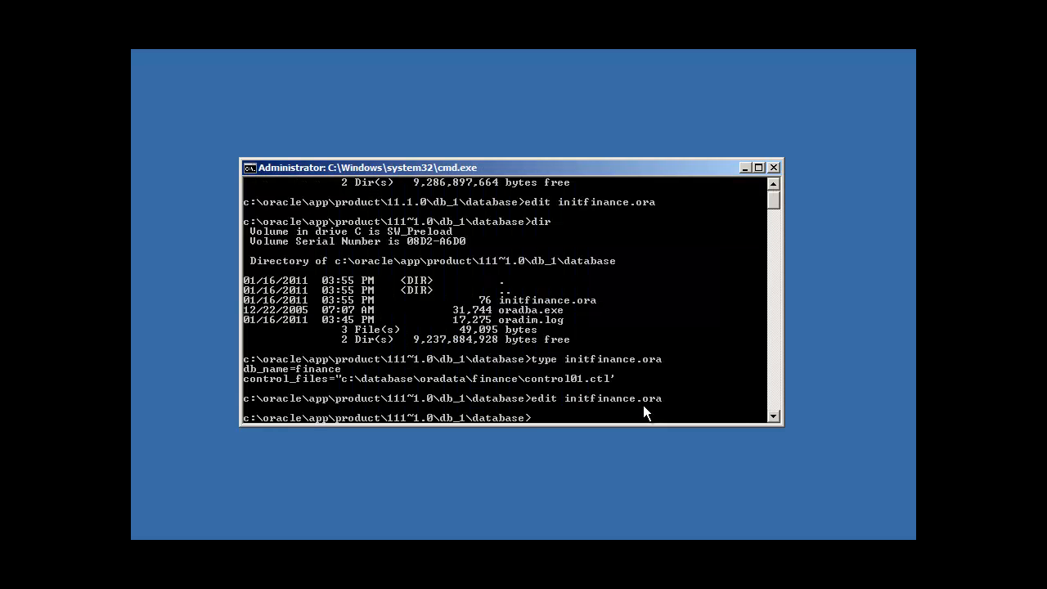
text(type initfi)
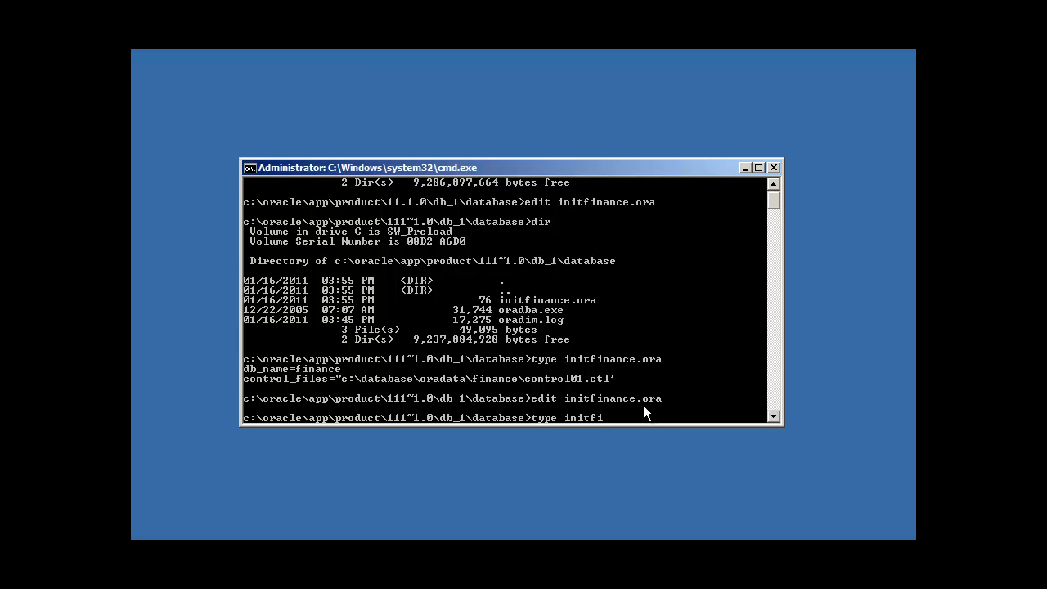
key(Return)
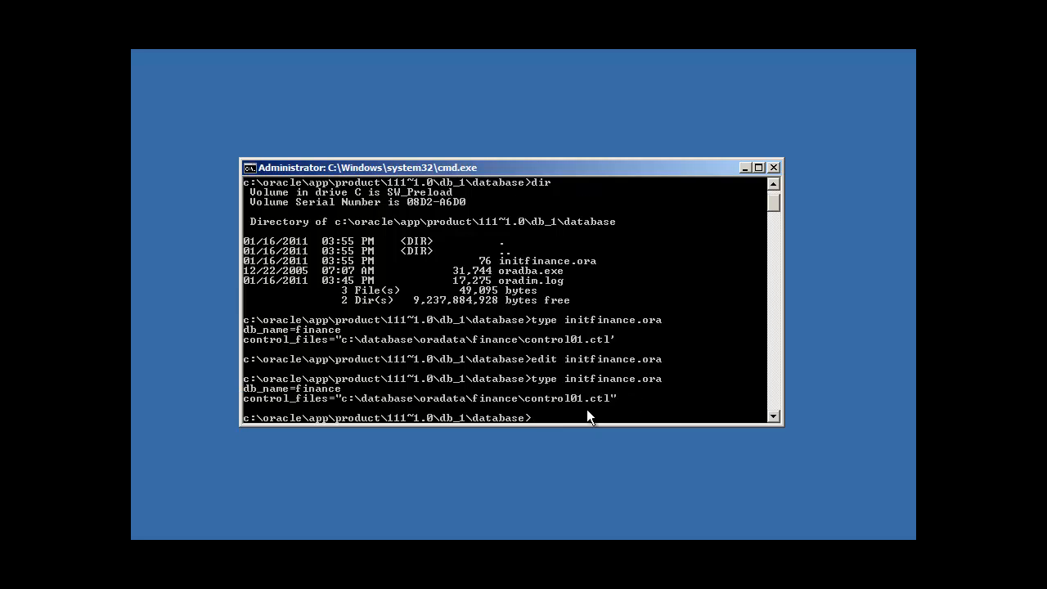
mouse_move(440, 418)
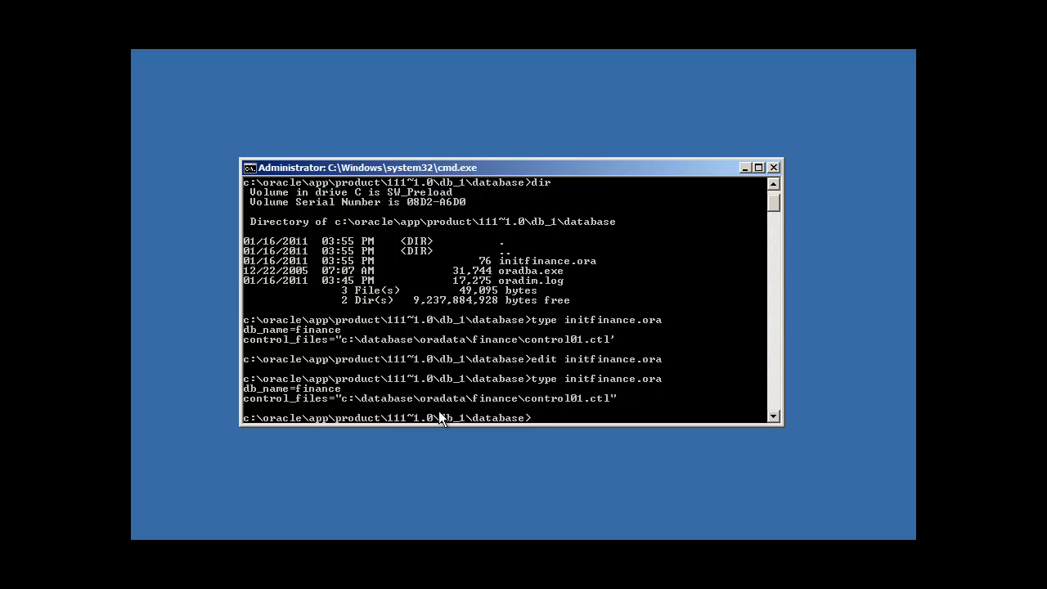
mouse_move(573, 394)
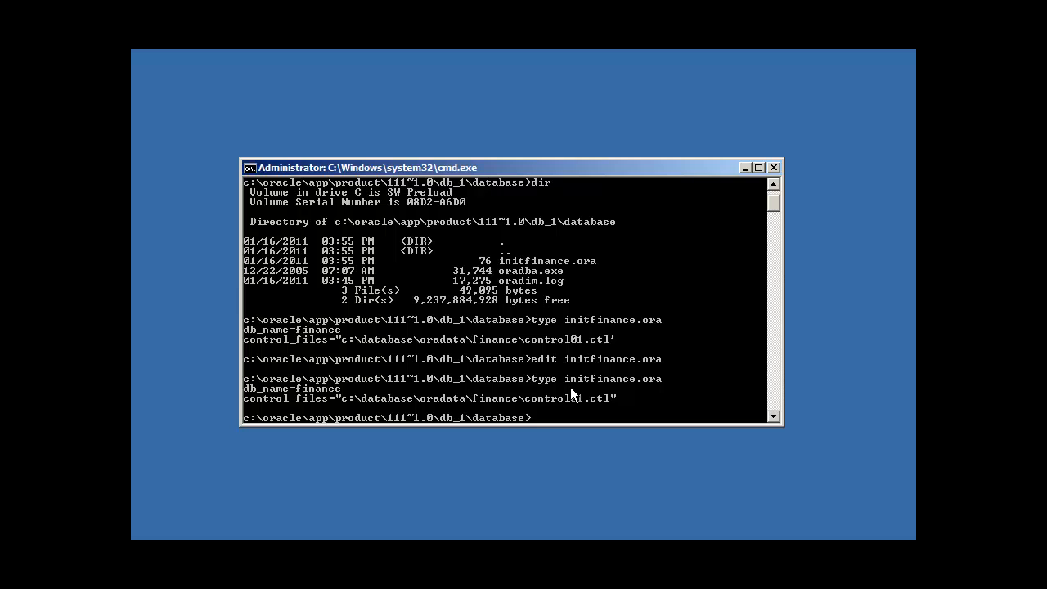
- Run set ORACLE_SID=finance, then echo %ORACLE_SID% to confirm it prints finance
text(set PO)
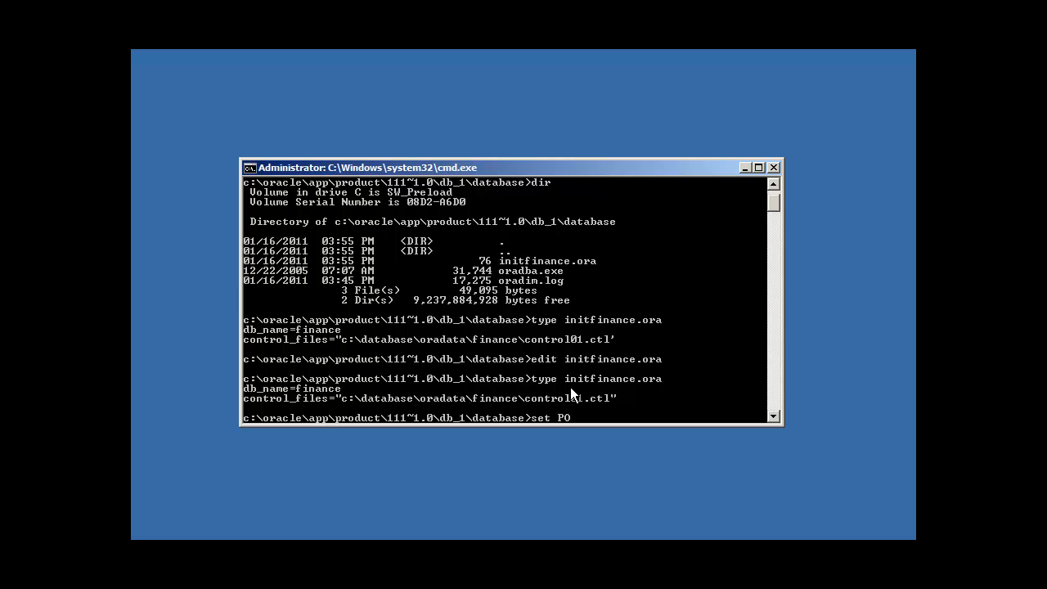
text(RACLE_S)
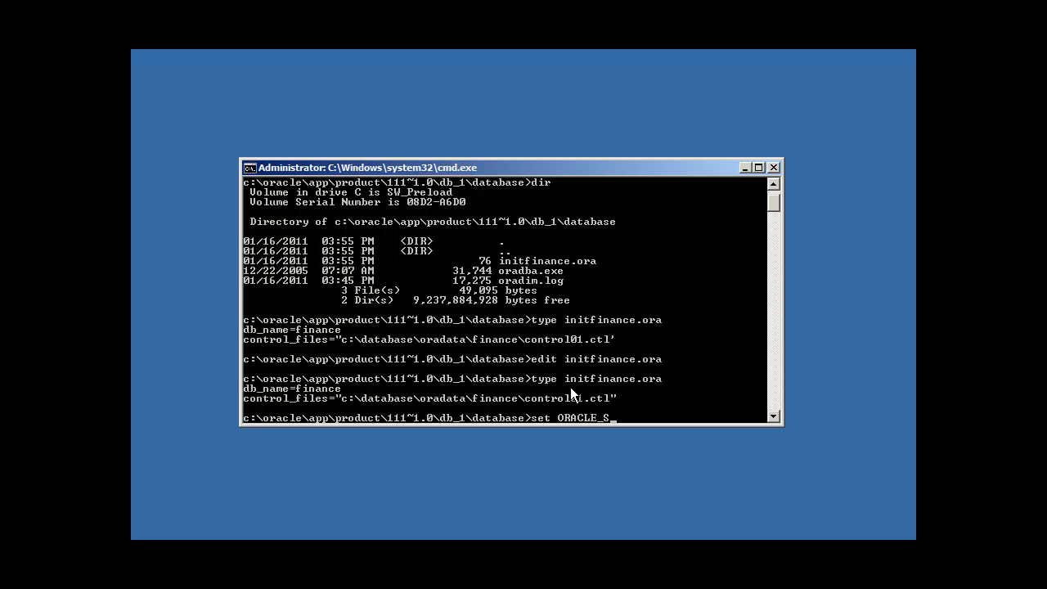
text(ID=financ)
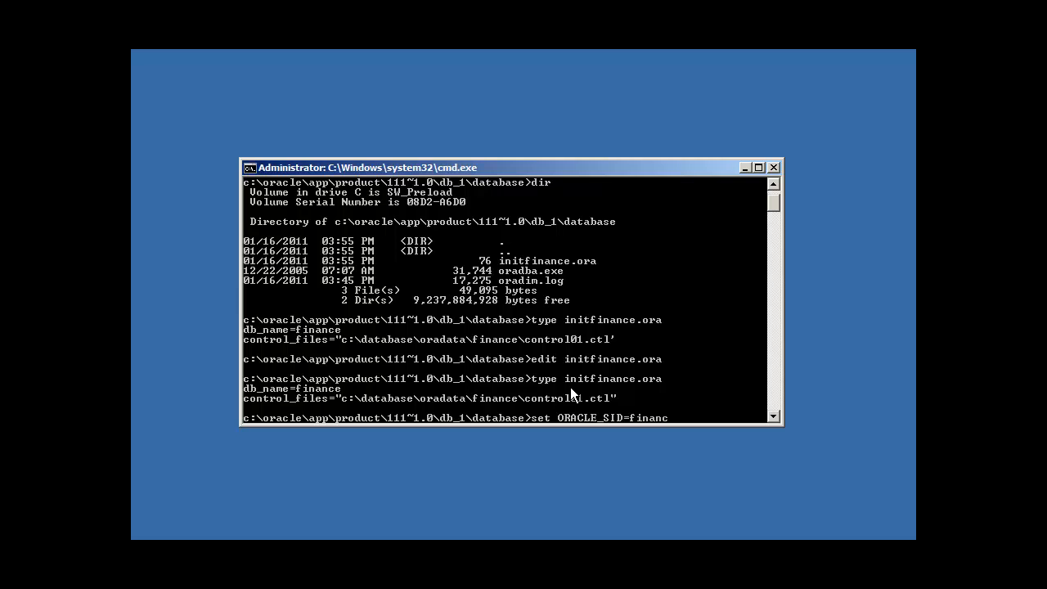
key(Return)
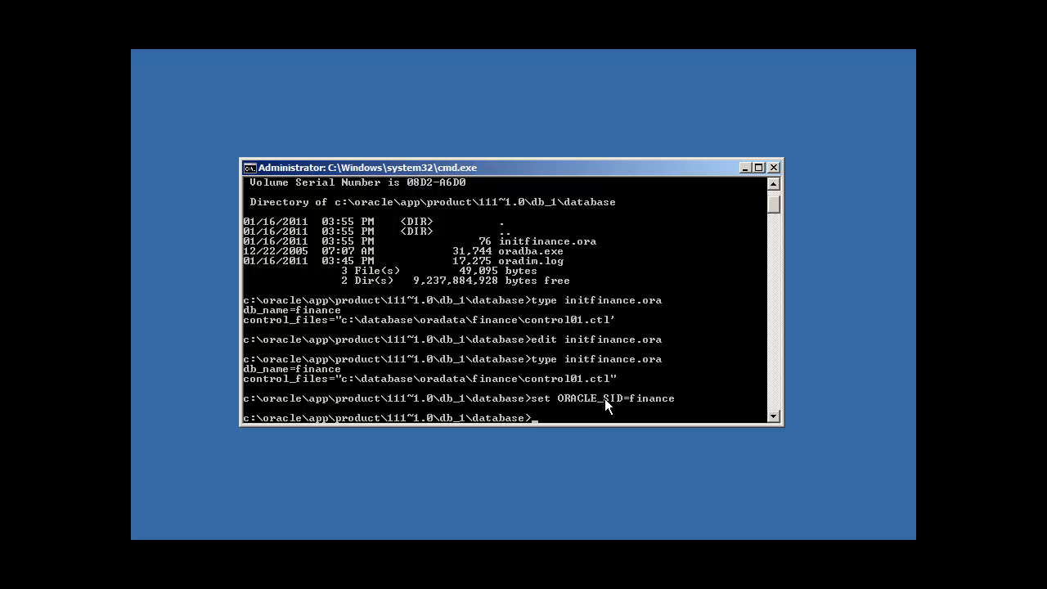
mouse_move(636, 415)
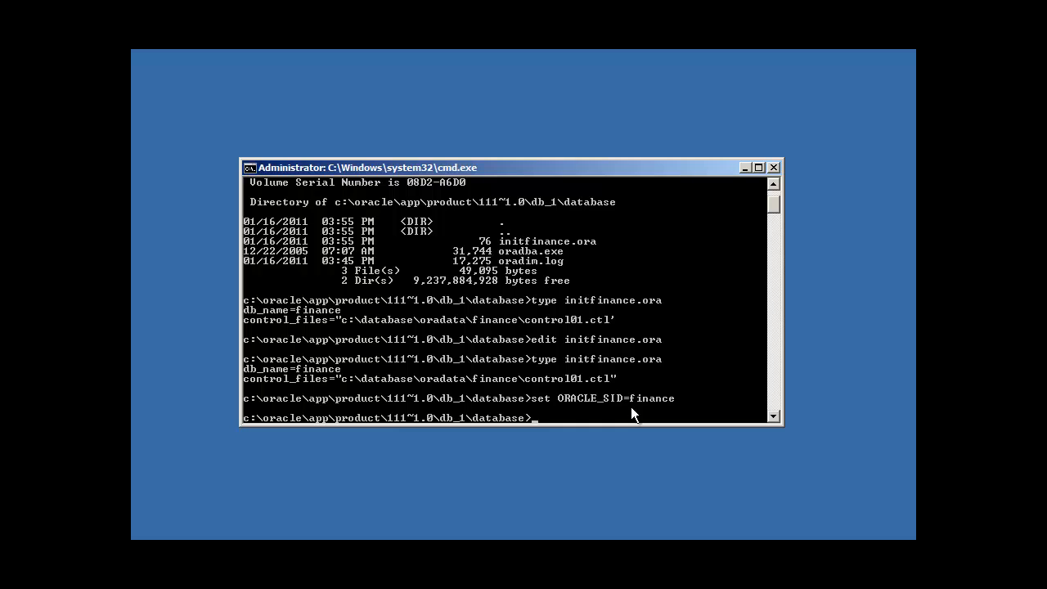
mouse_move(641, 421)
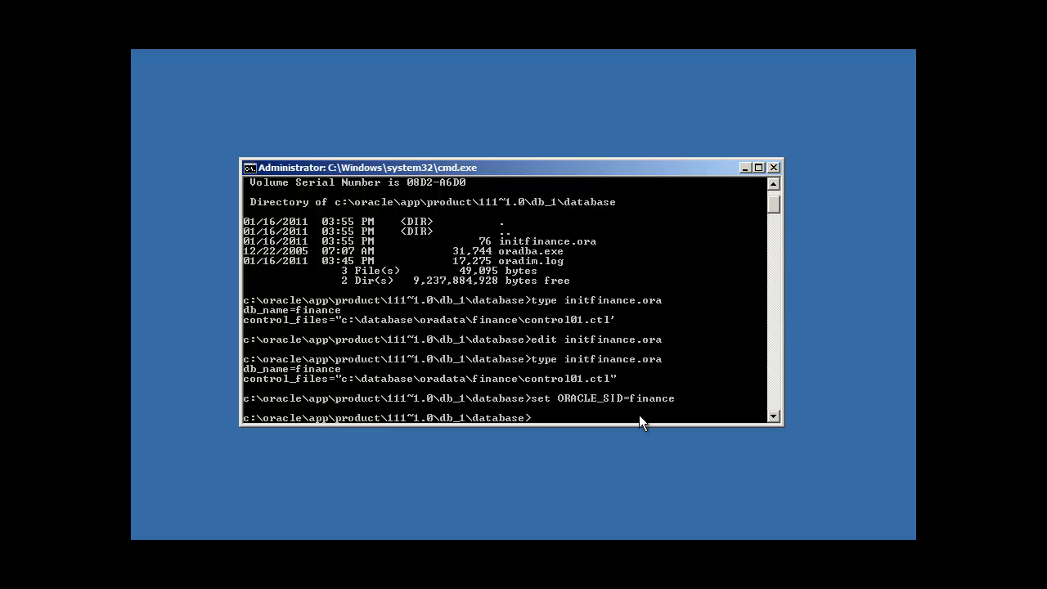
mouse_move(662, 406)
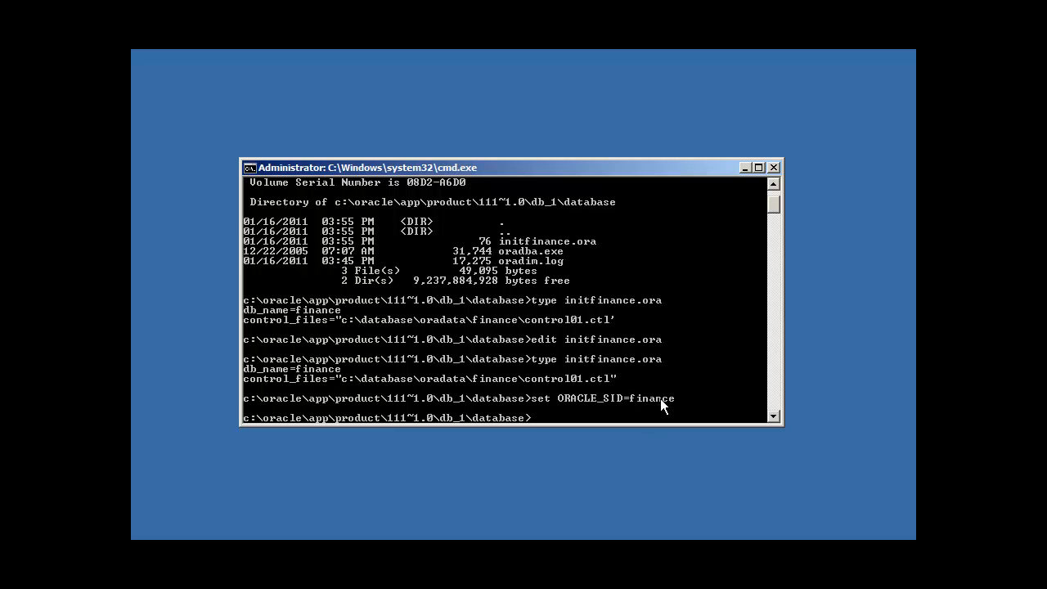
text(echo %ORACLE_SID)
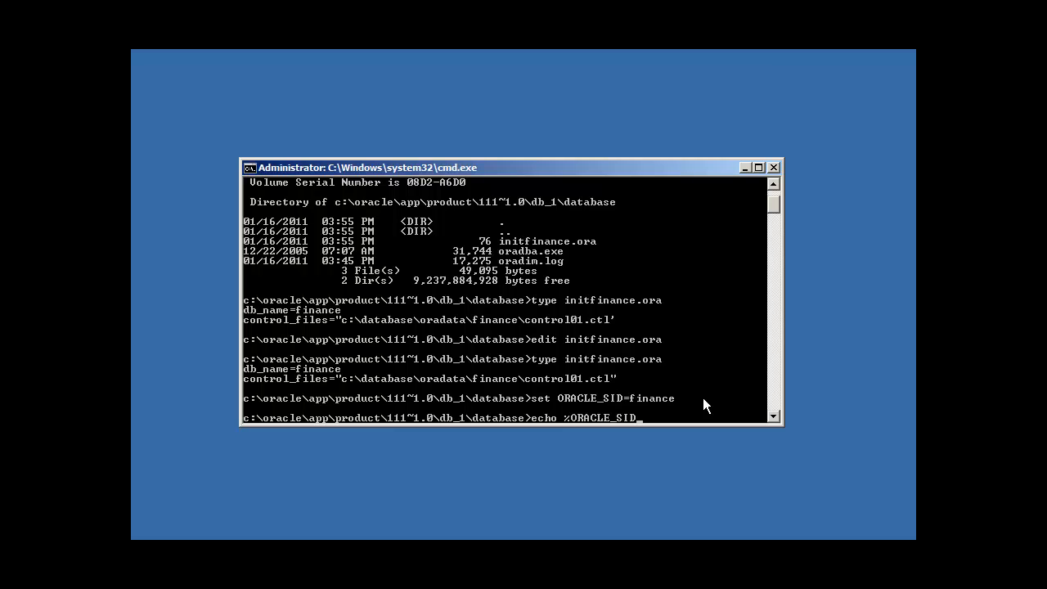
text(%)
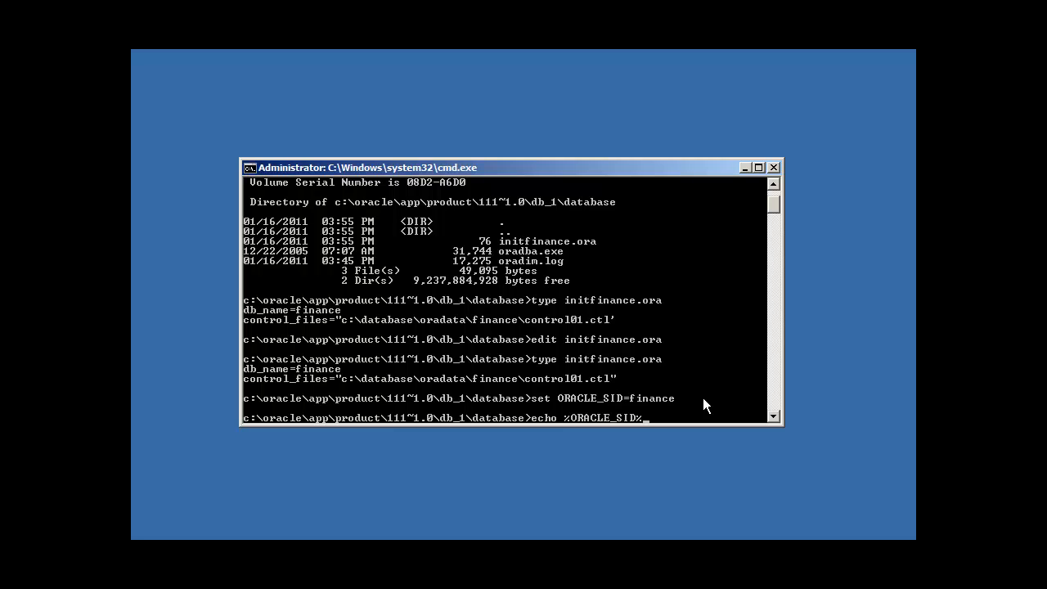
key(Return)
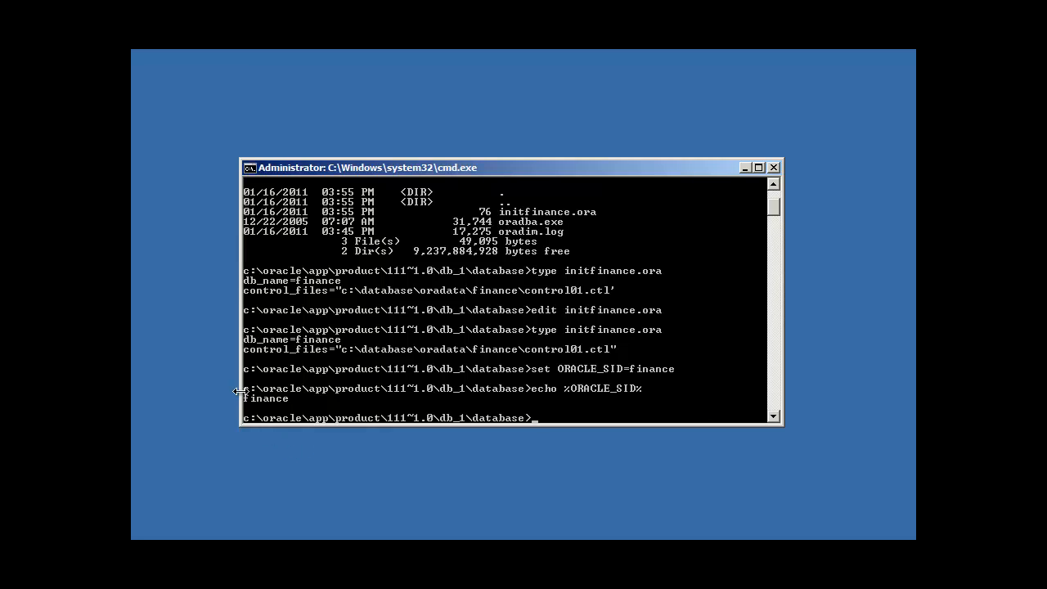
mouse_move(563, 393)
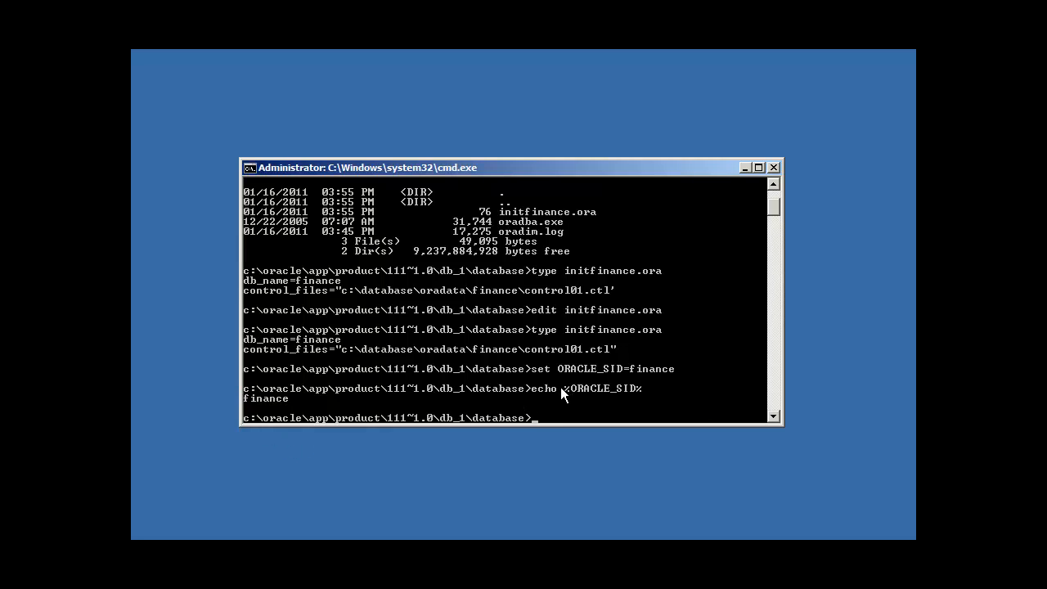
mouse_move(602, 399)
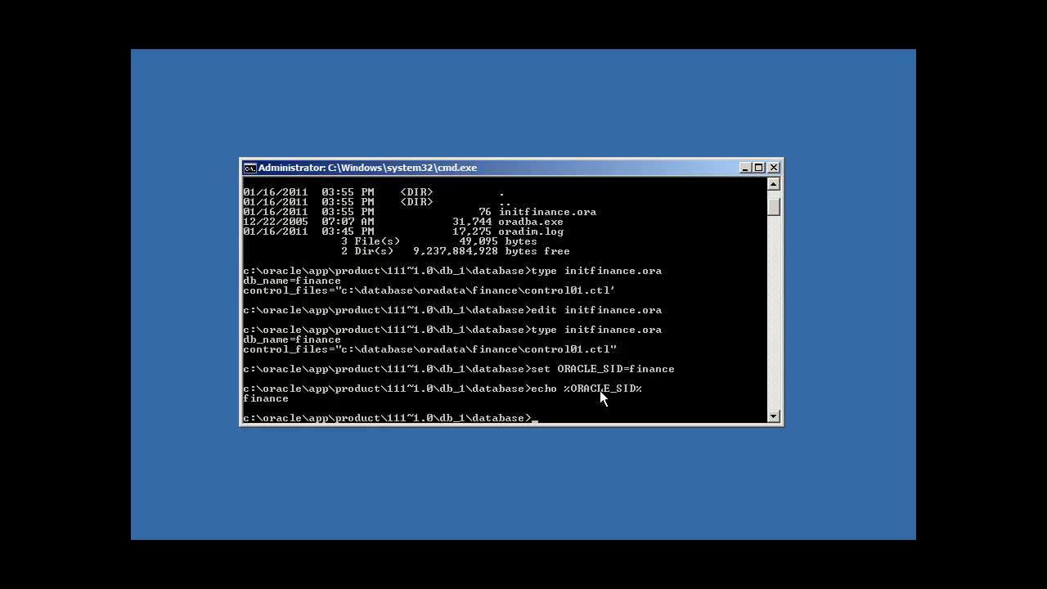
mouse_move(641, 394)
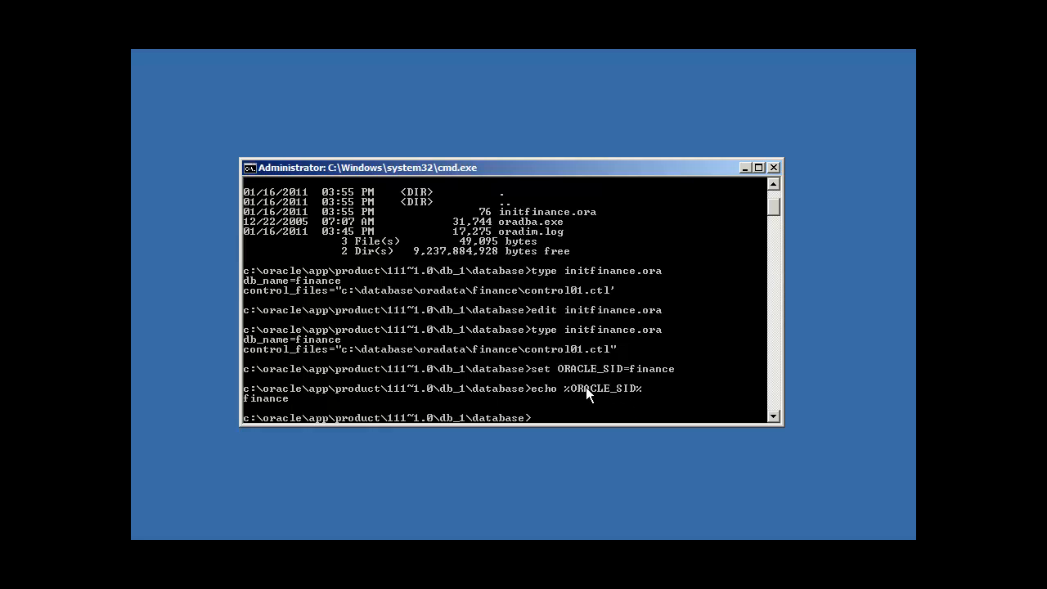
mouse_move(291, 402)
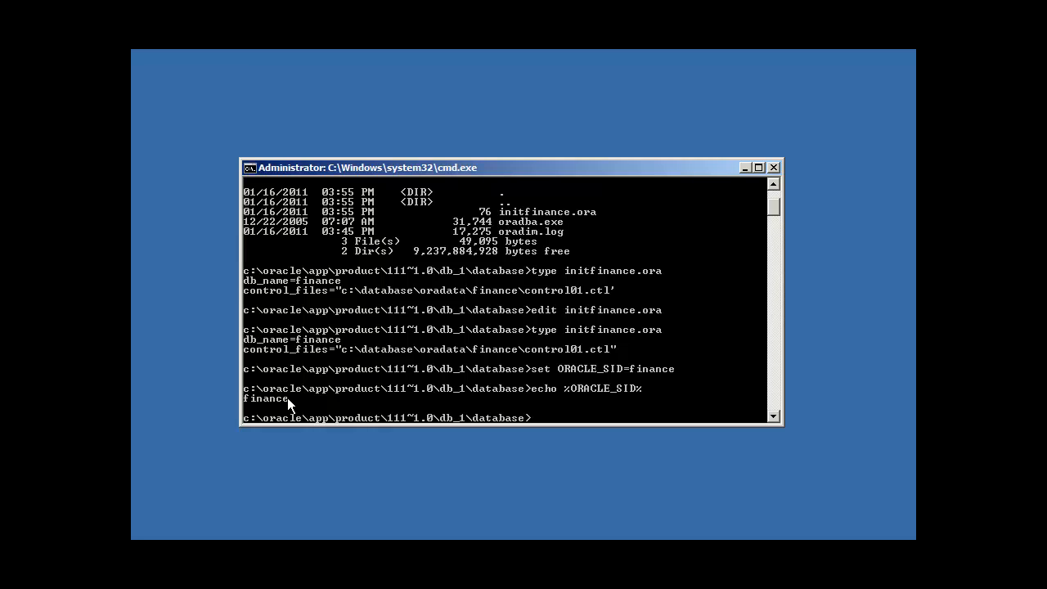
mouse_move(683, 389)
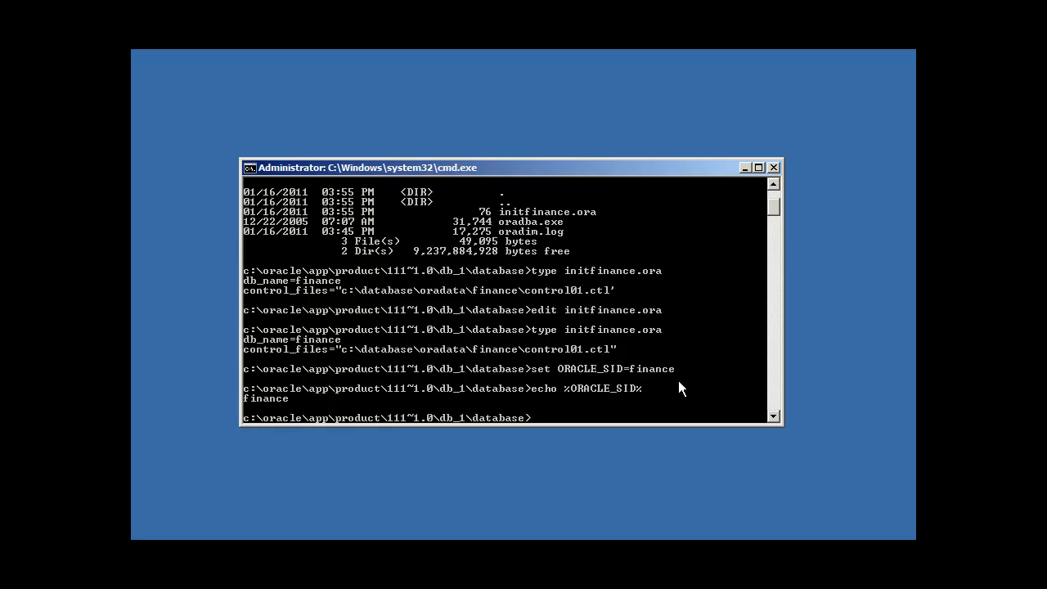
- Set ORACLE_HOME to c:\oracle\app\product\11.1.0\db_1
text(set OR)
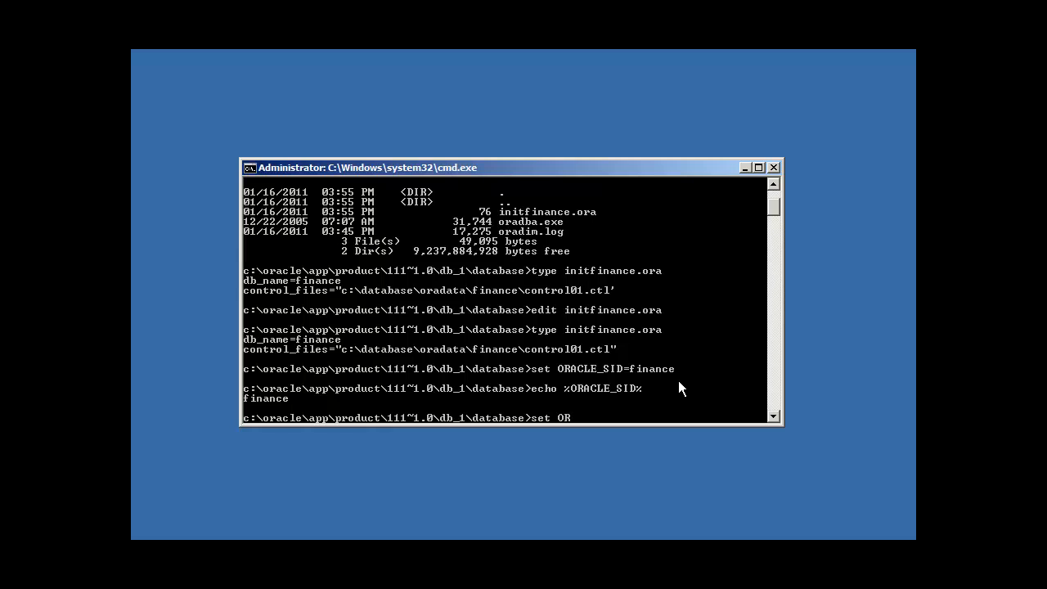
text(ACLE_HOME=)
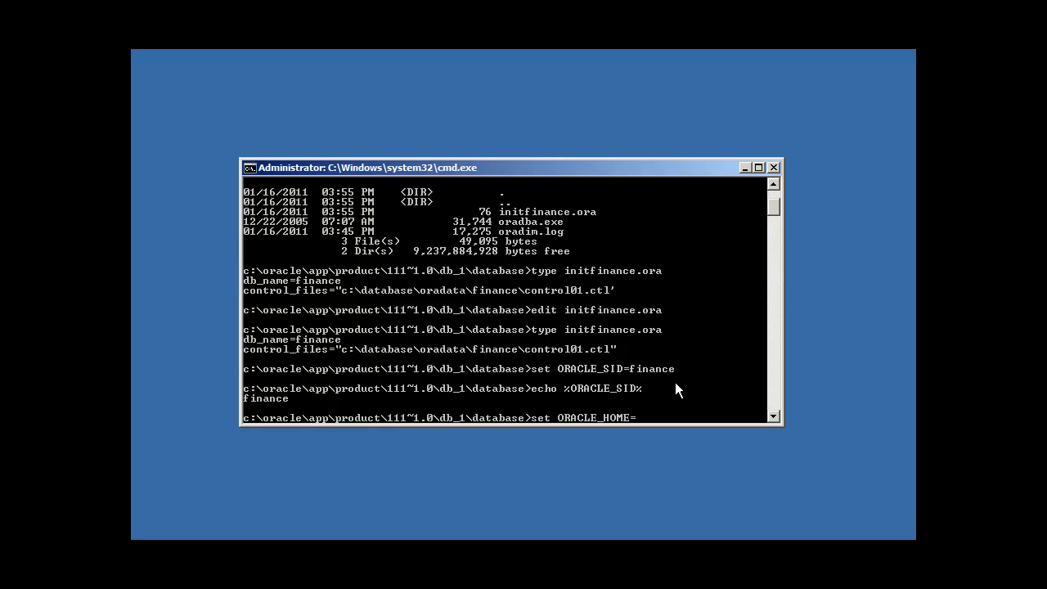
mouse_move(334, 413)
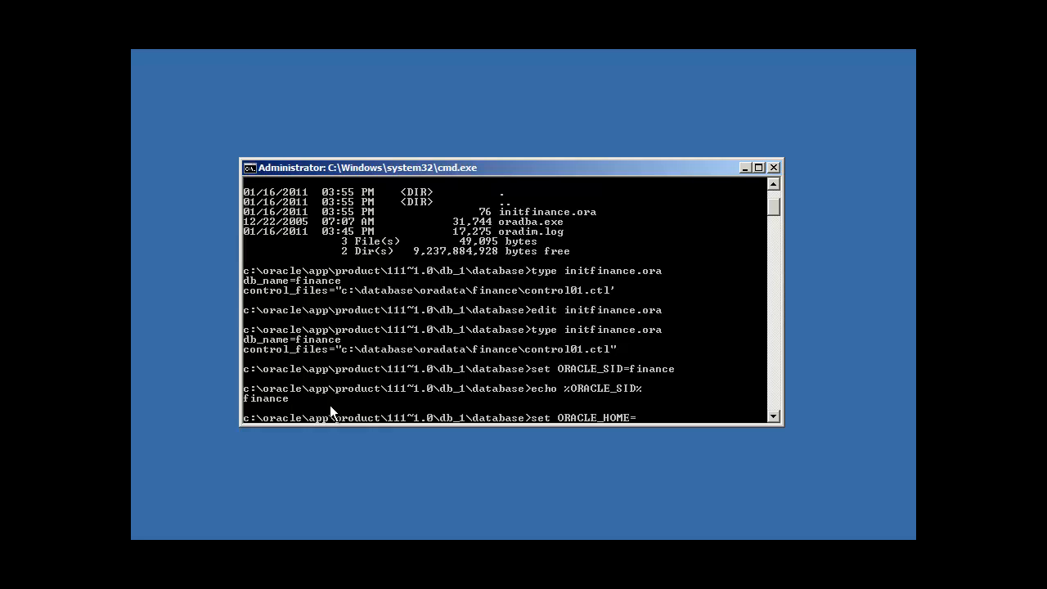
mouse_move(641, 321)
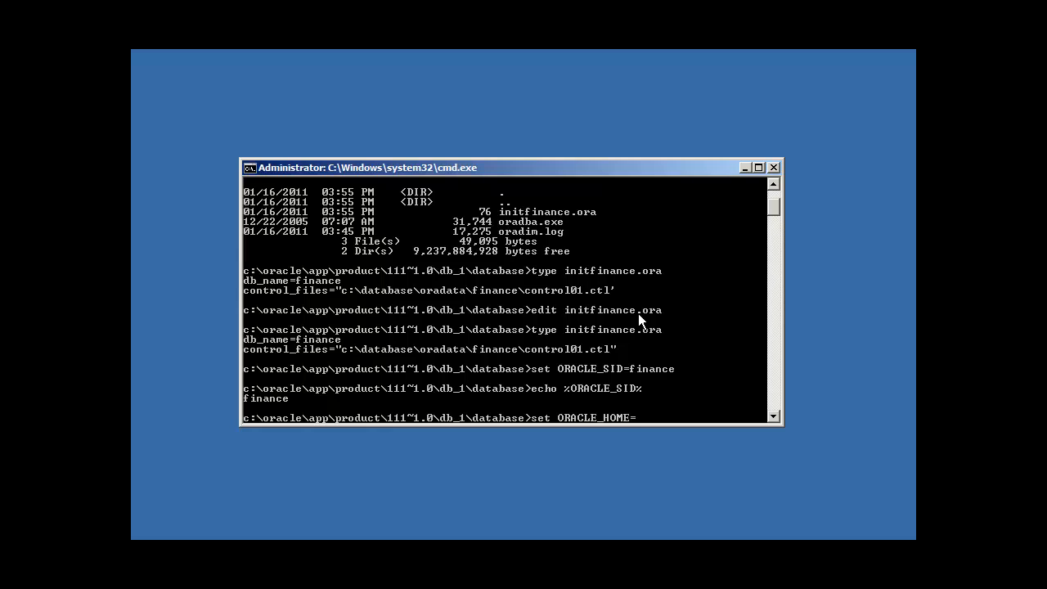
text(c:\)
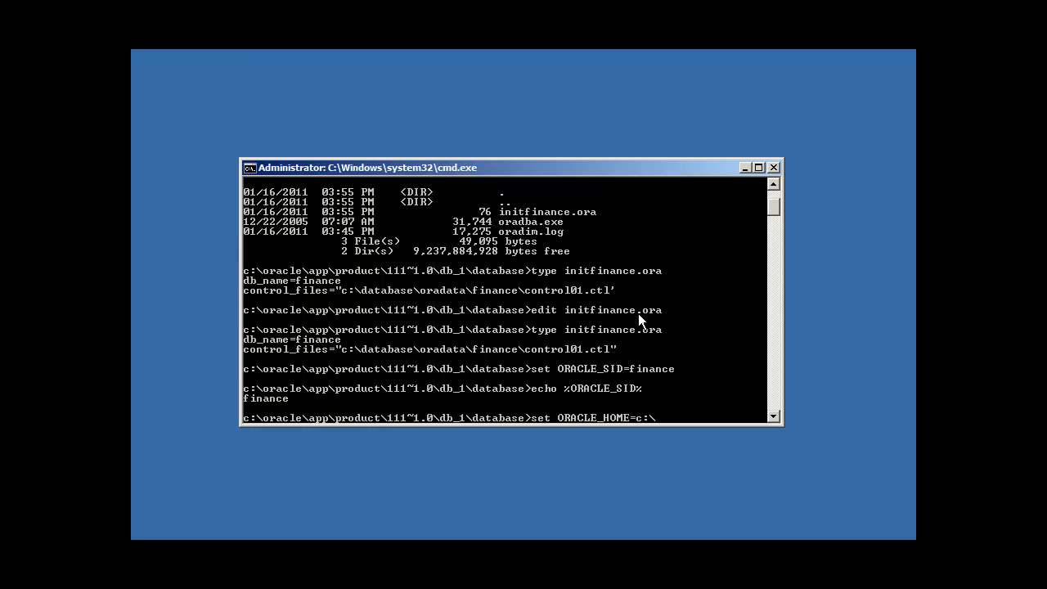
text(oracle\app\product)
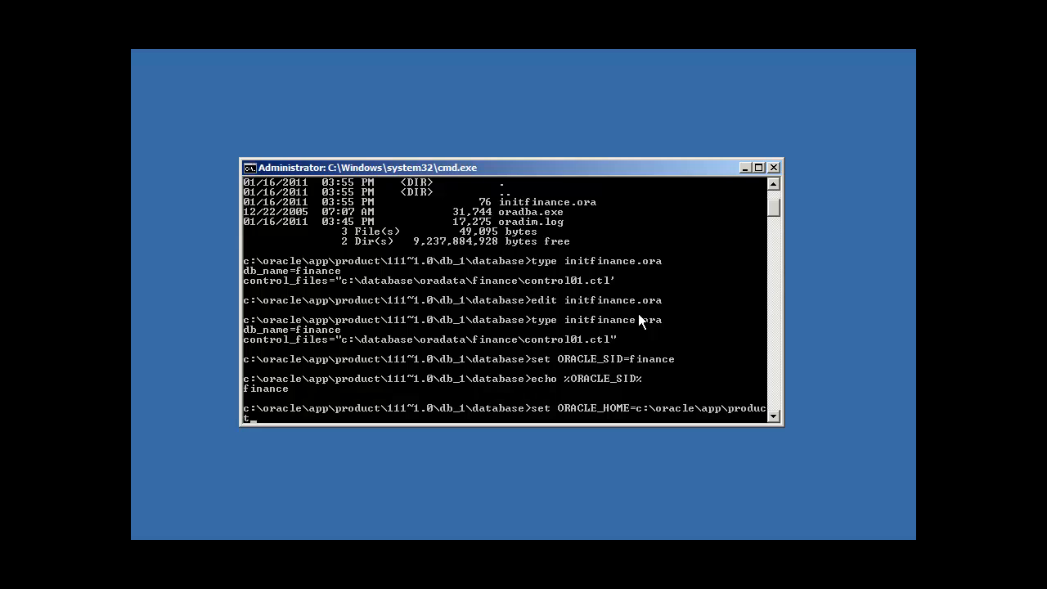
text(11.)
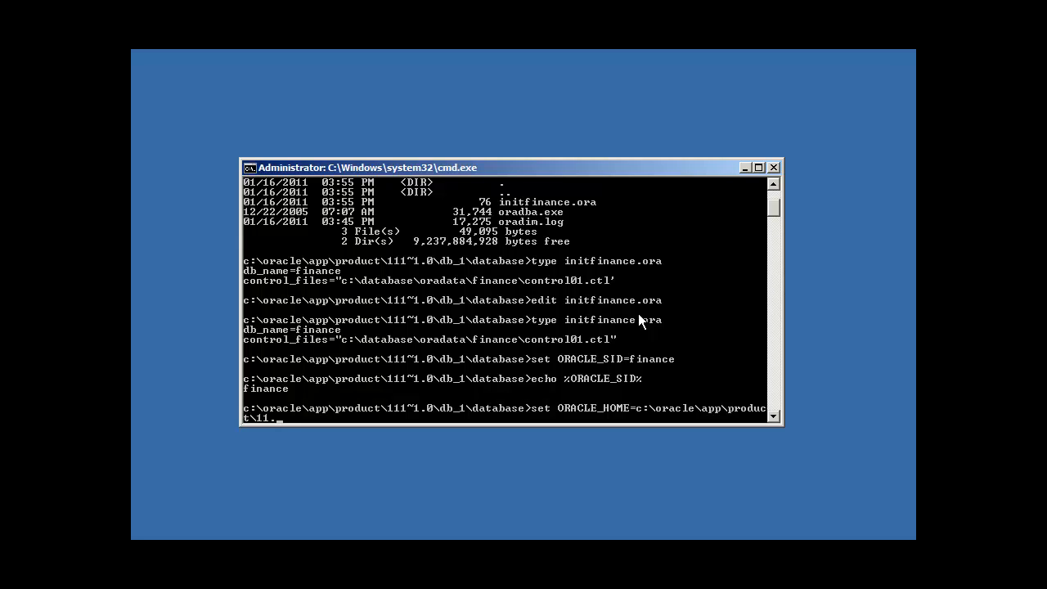
text(1.0)
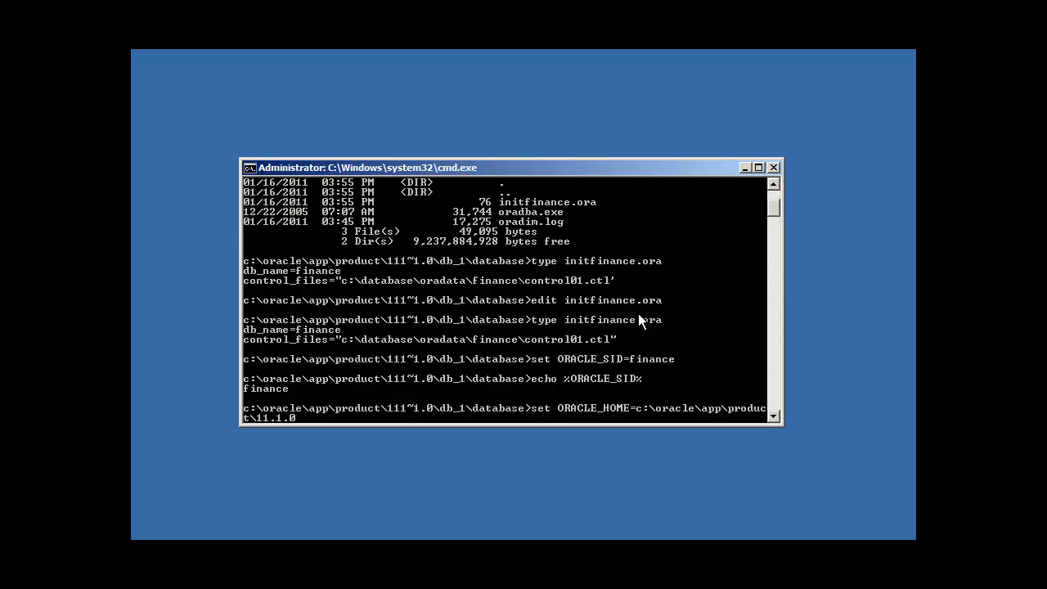
text(\db_1)
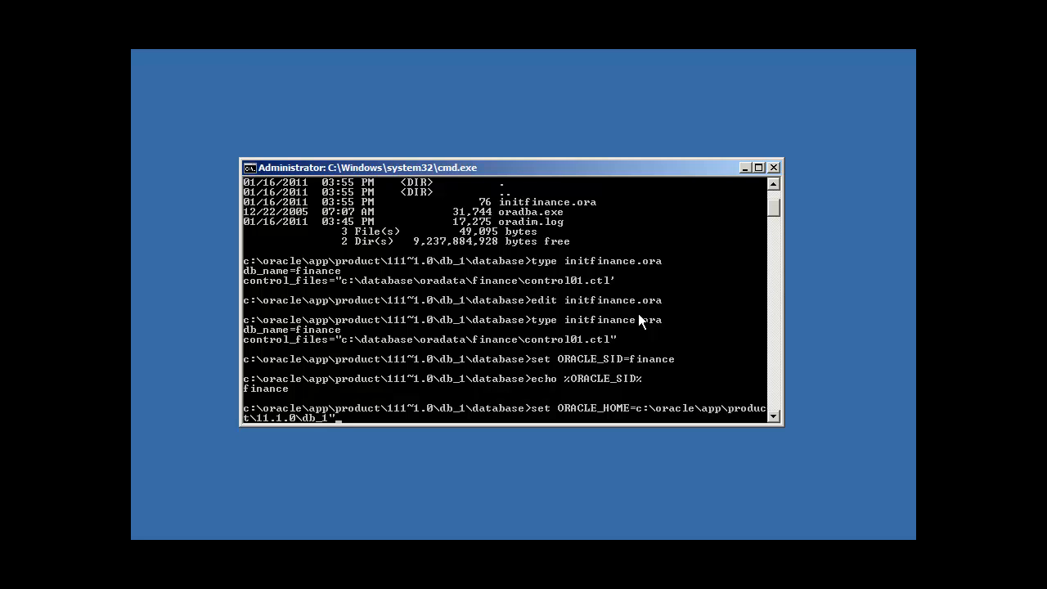
- Echo %ORACLE_HOME% to confirm the path, then begin an oradim command
text(ec)
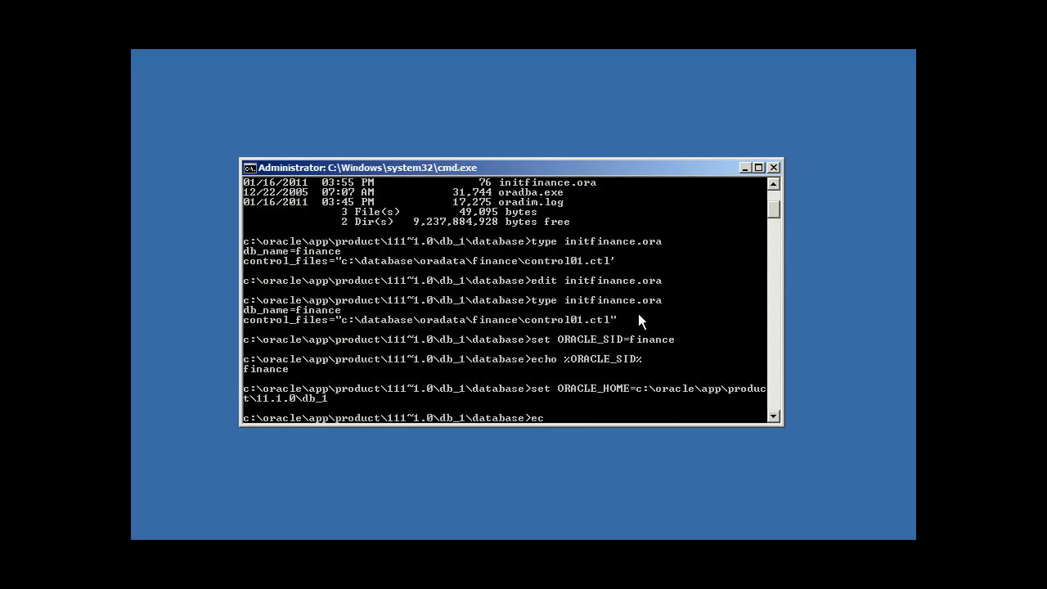
text(ho %ORACLE_HOME%)
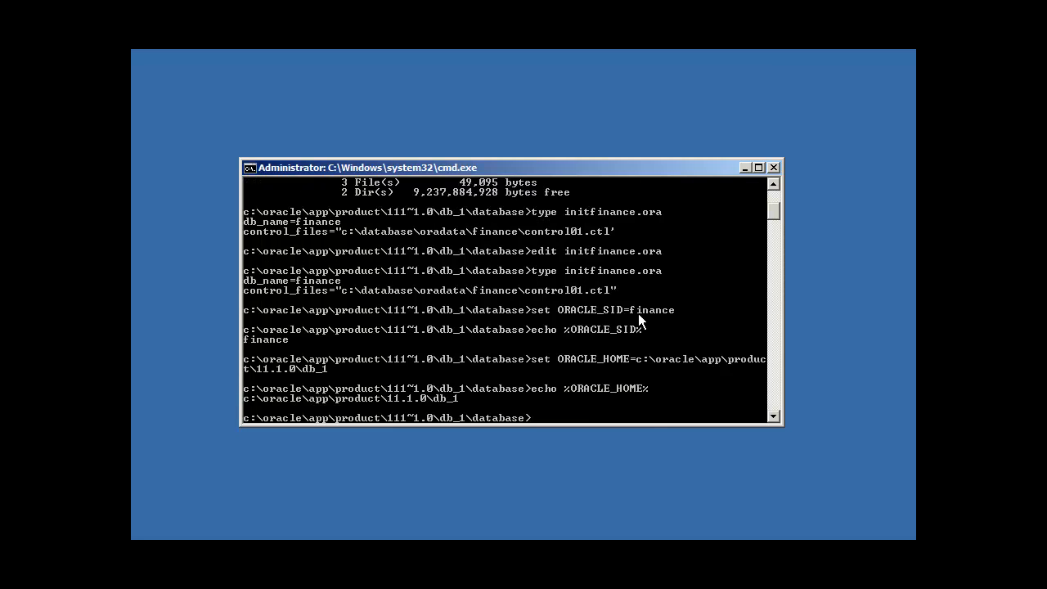
mouse_move(293, 424)
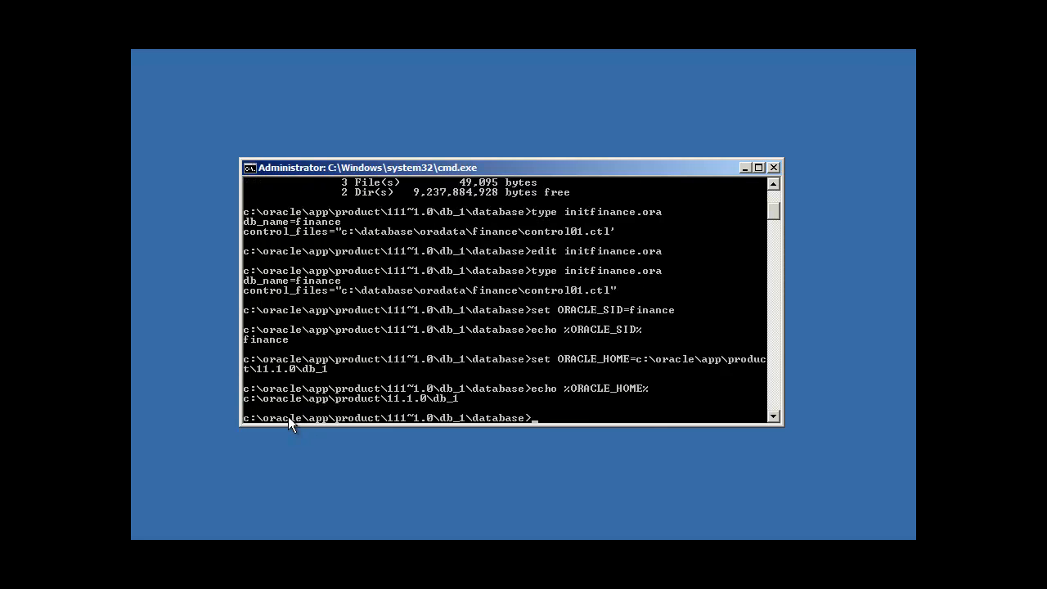
mouse_move(418, 424)
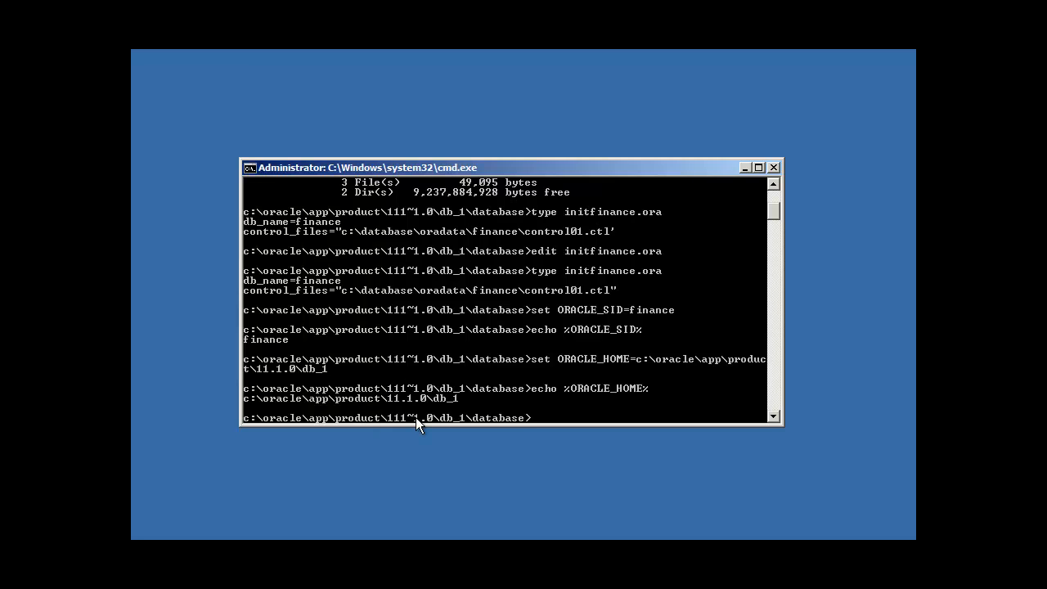
mouse_move(460, 425)
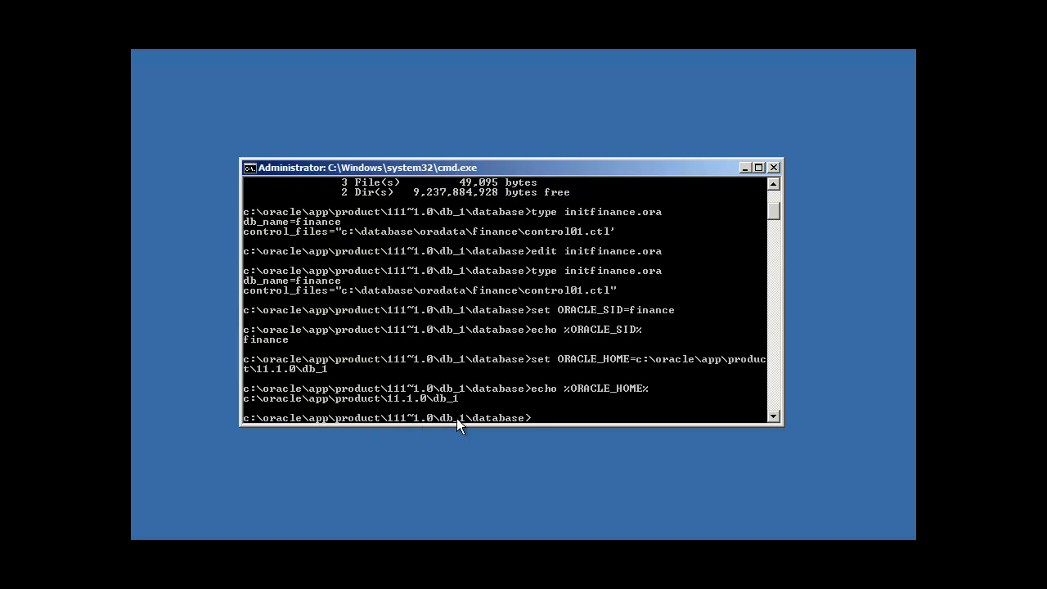
mouse_move(684, 377)
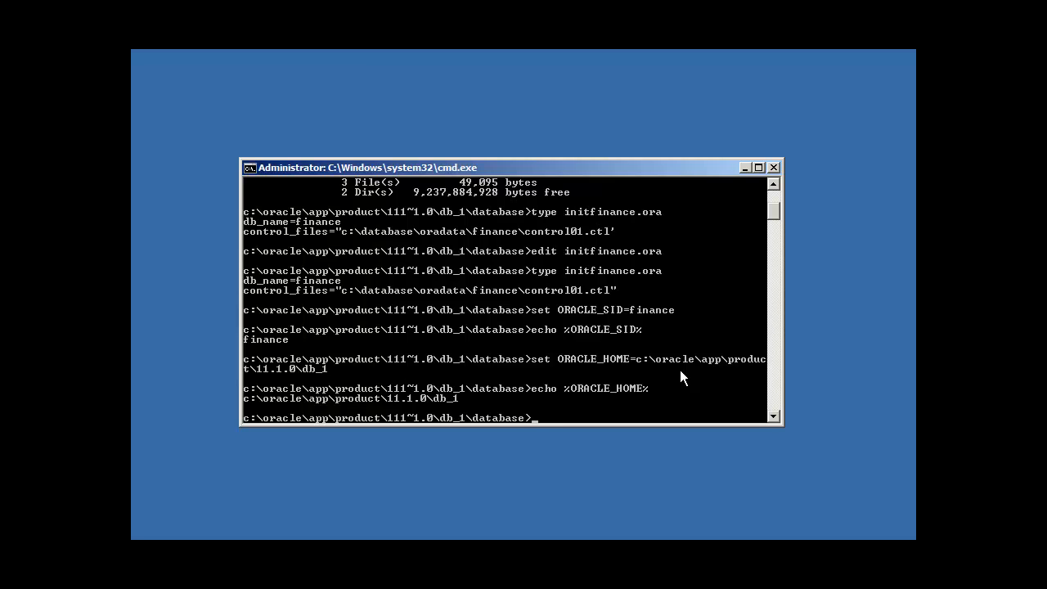
text(ora)
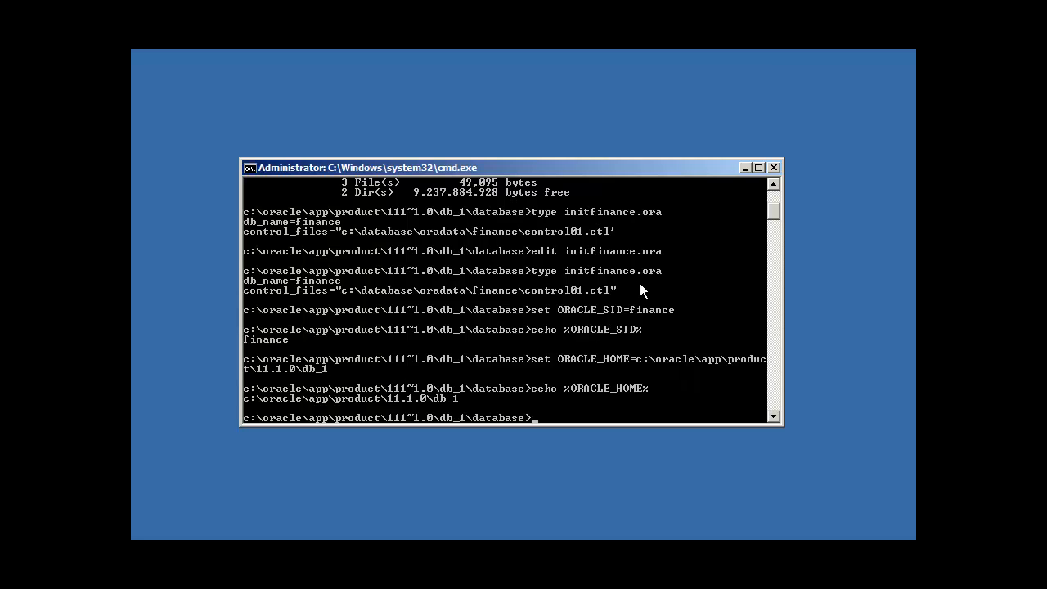
mouse_move(697, 317)
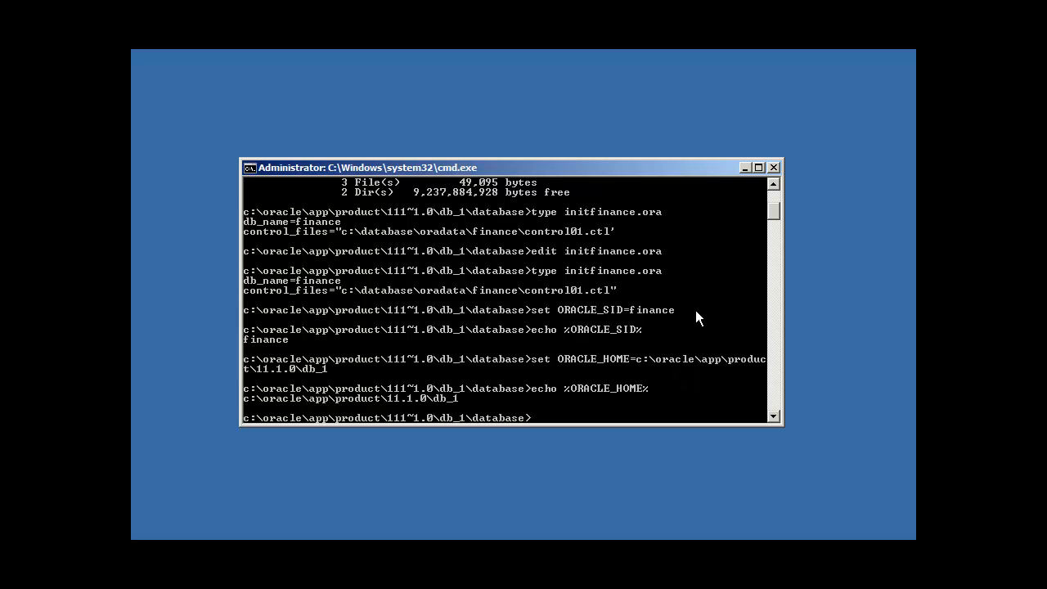
text(ora)
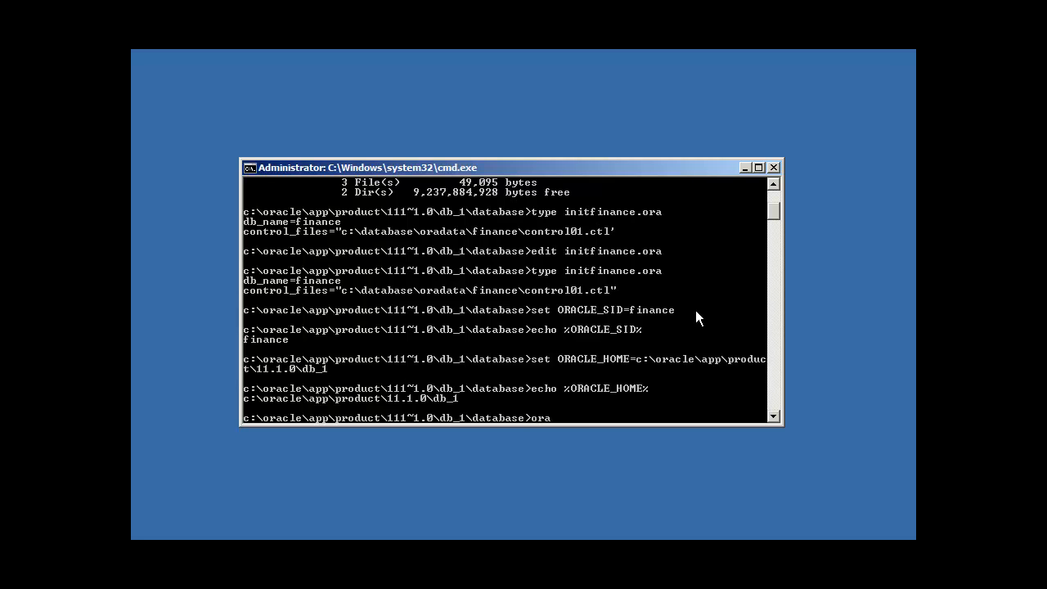
- Run oradim -new -sid finance, which reports the service already exists
text(dim)
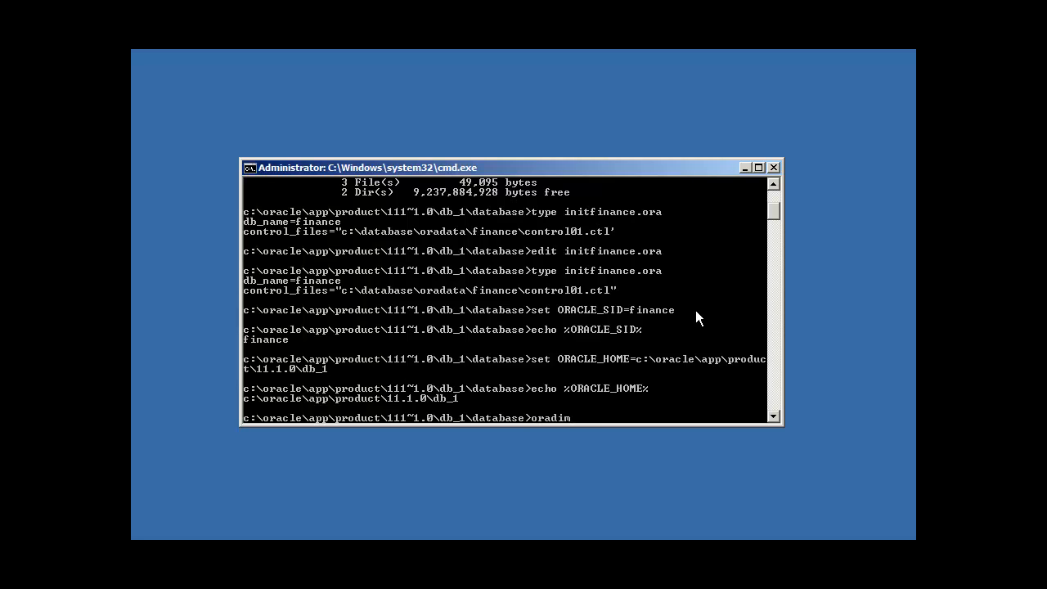
text(-new)
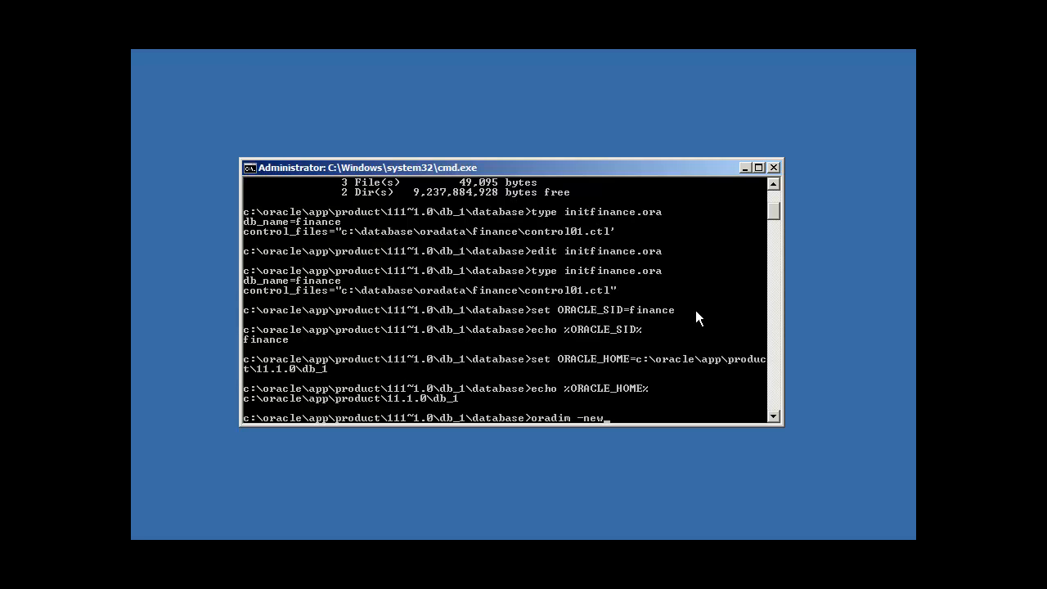
text(-sid)
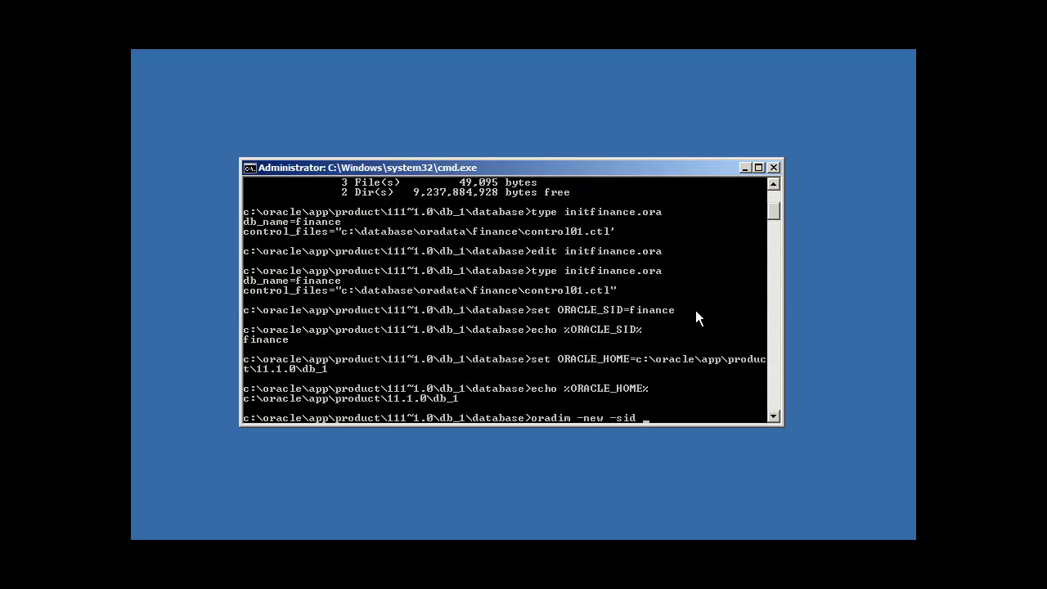
text(finance)
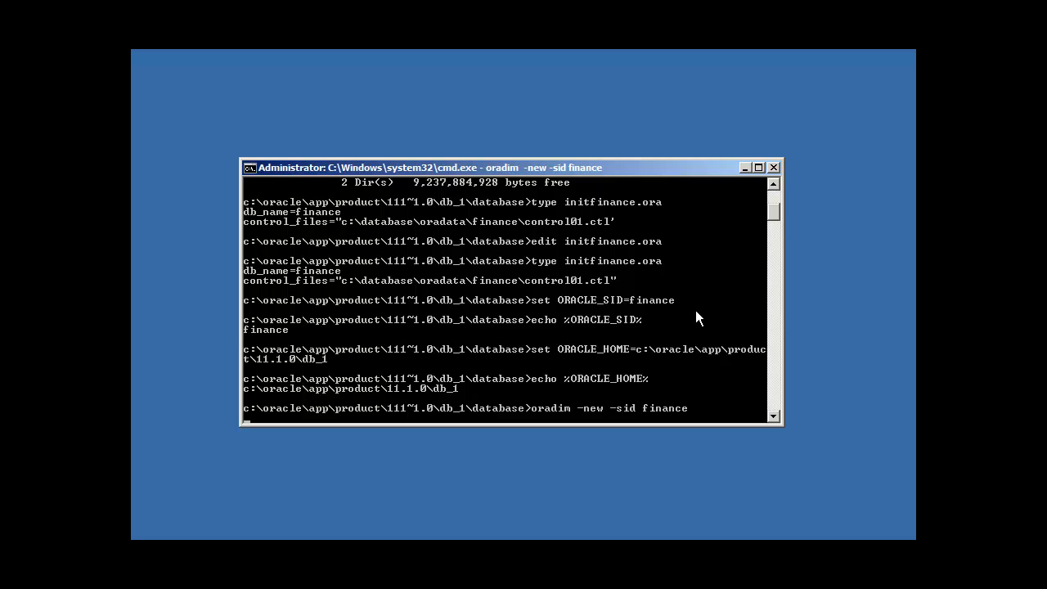
key(Return)
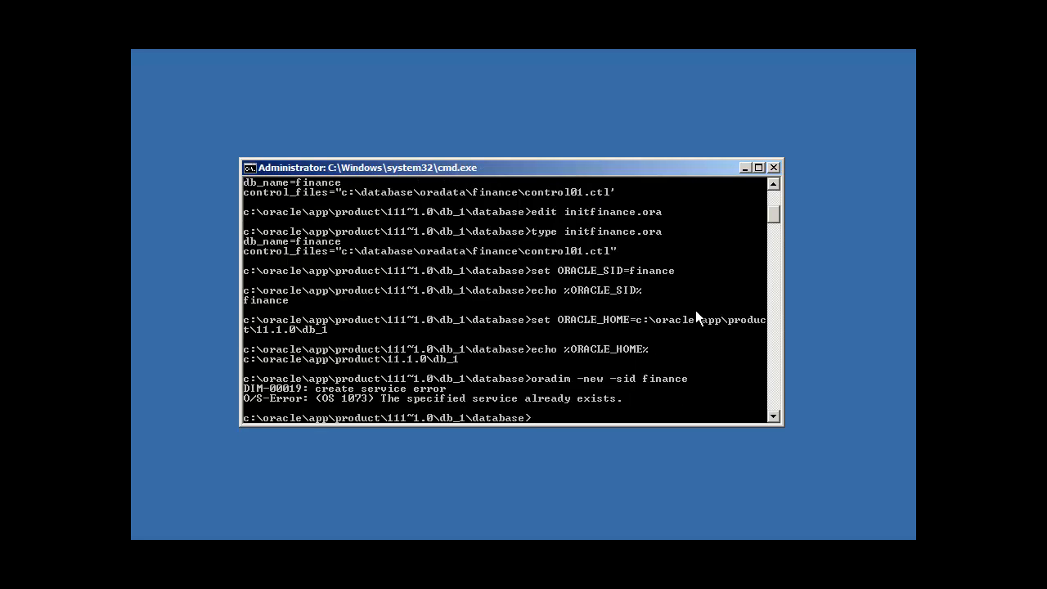
- Delete the existing finance instance with oradim -delete -sid finance, then recreate it
text(oradim -deete -sid f)
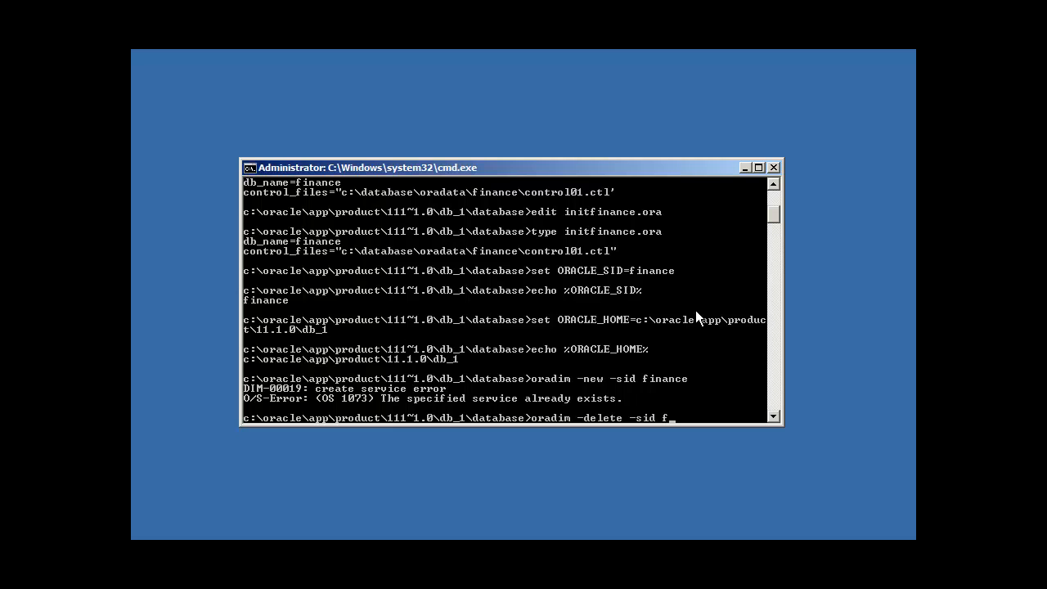
text(inance)
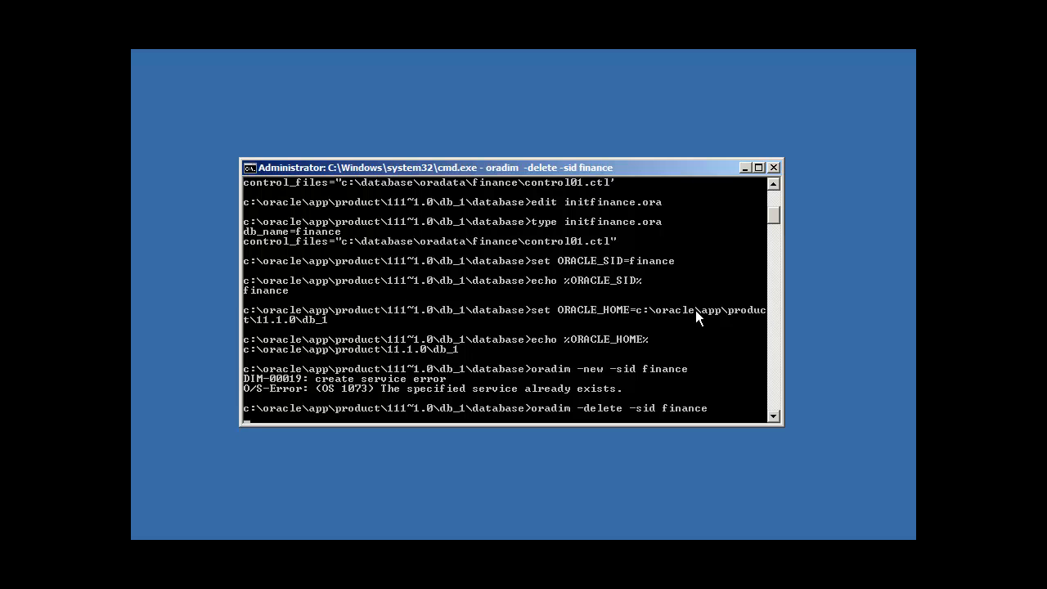
key(Return)
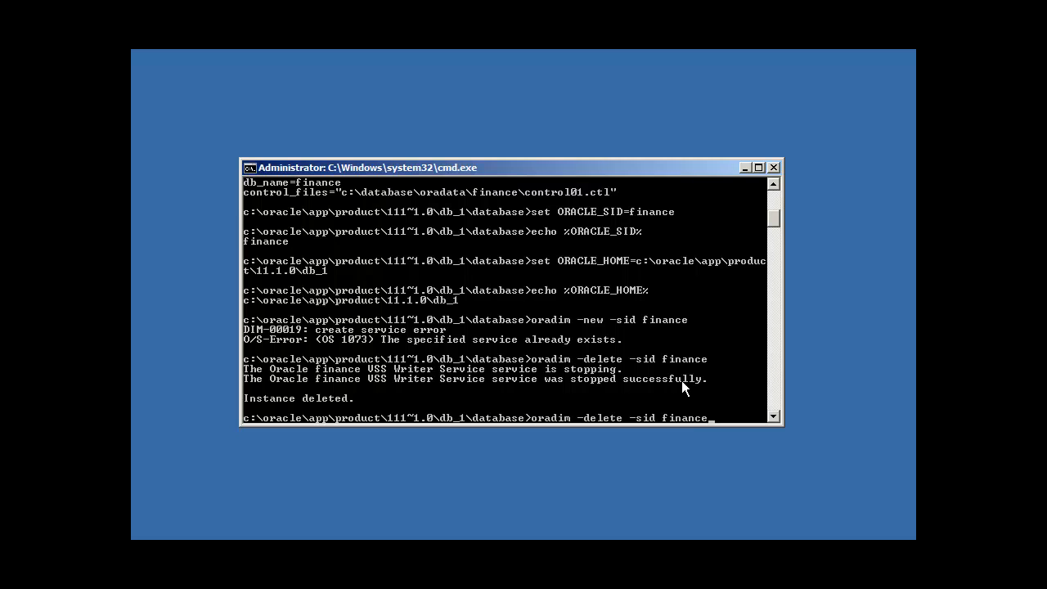
key(Return)
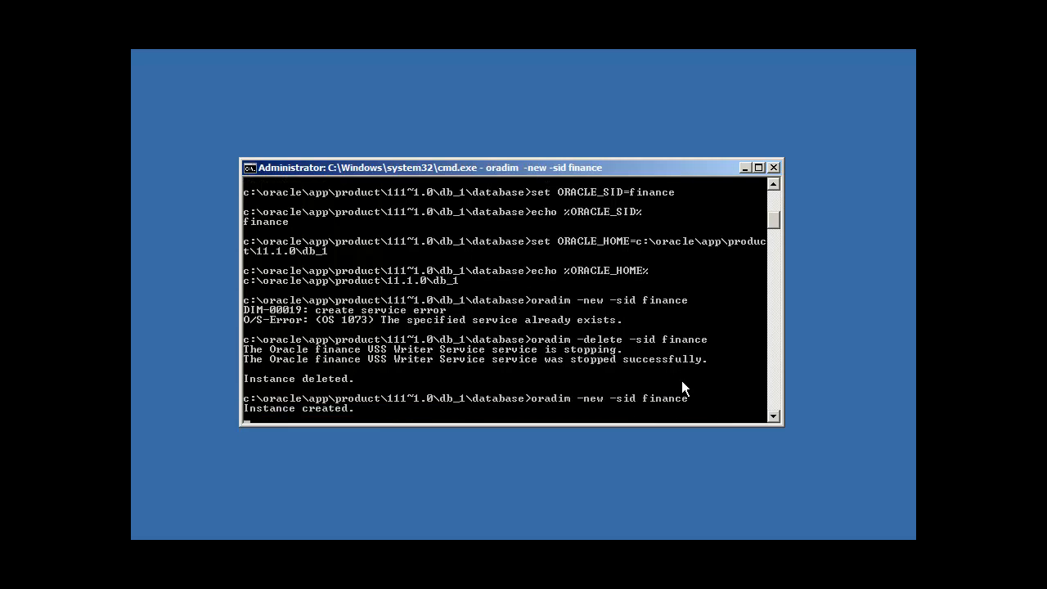
mouse_move(653, 407)
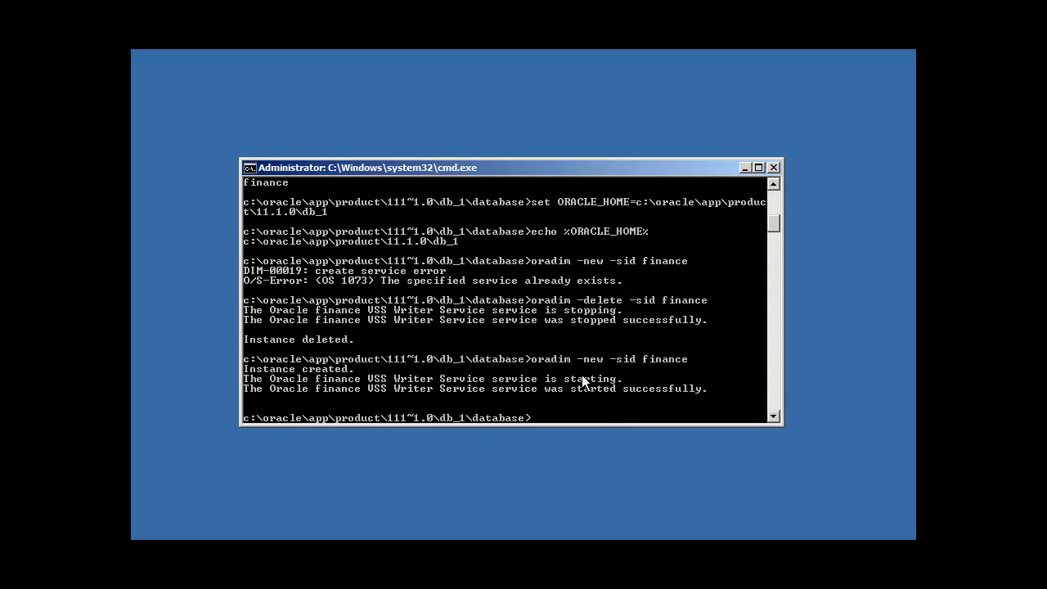
mouse_move(592, 393)
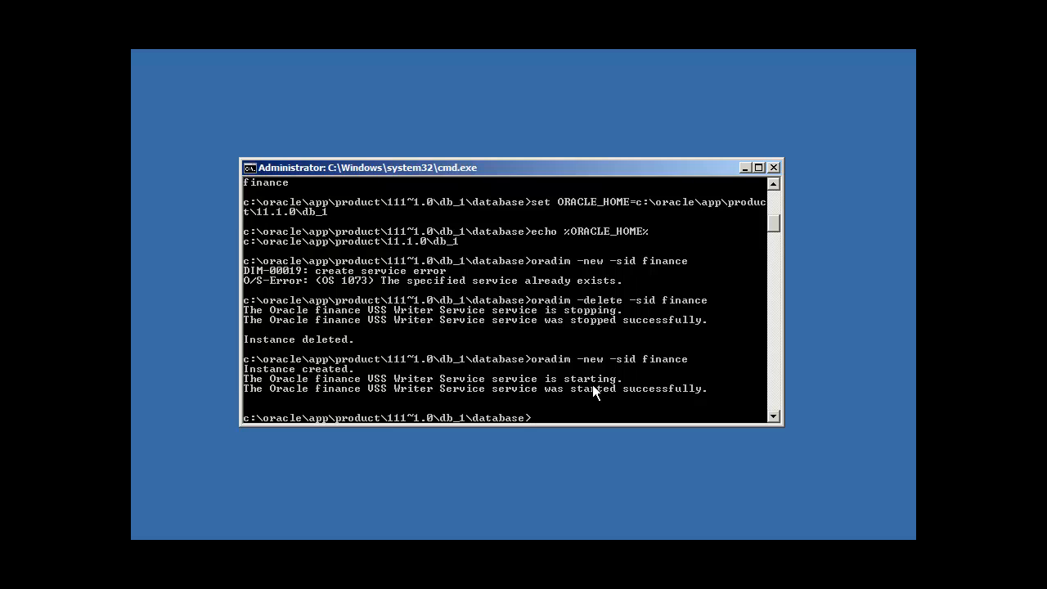
- Stop and restart OracleServicefinance with net stop and net start, both succeeding
text(net stop)
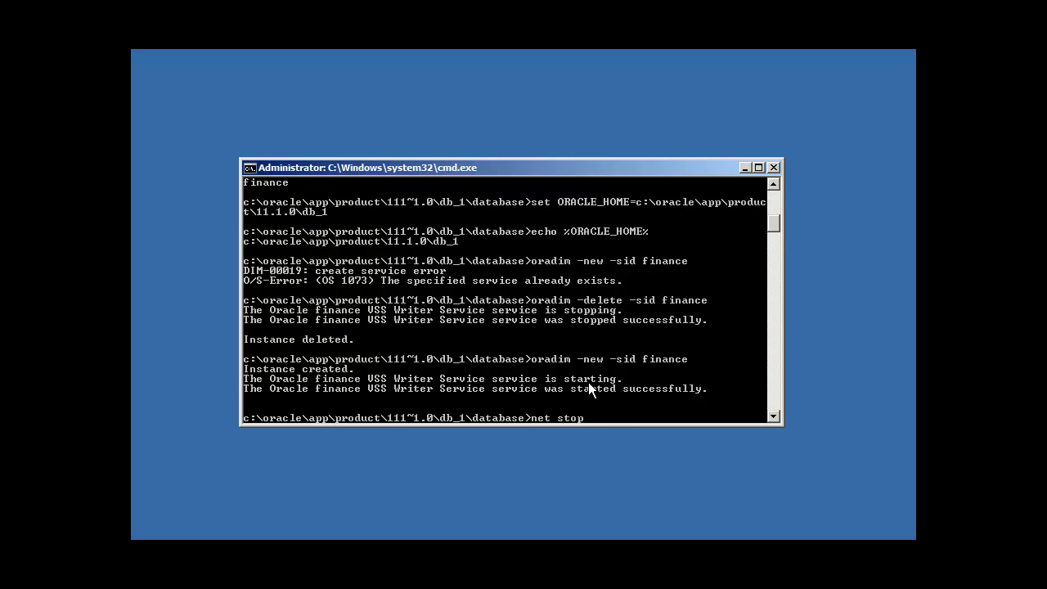
text(OracleServicefinance)
text(net start OracleServi)
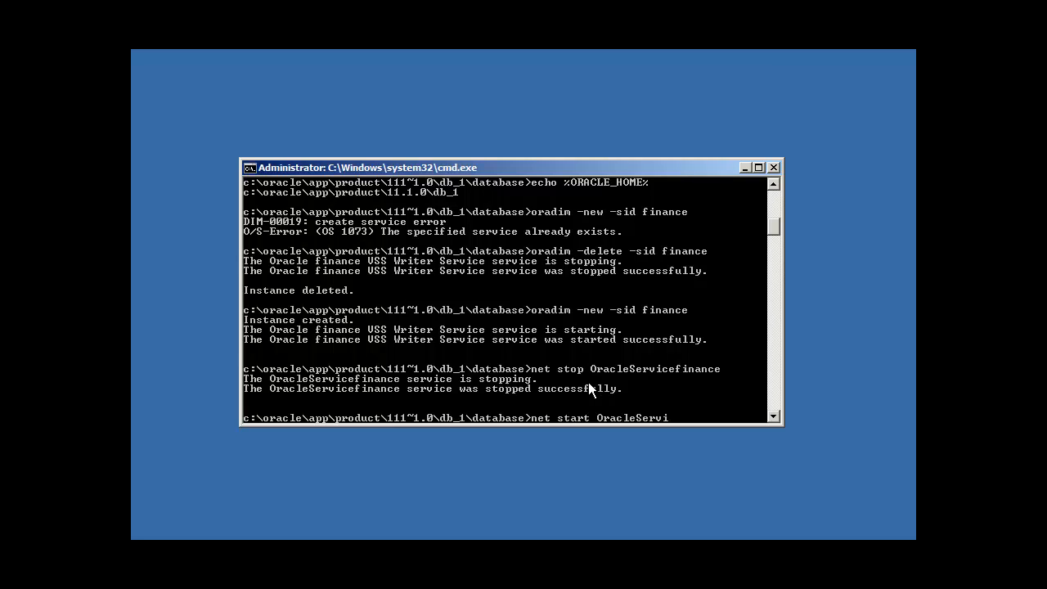
key(Return)
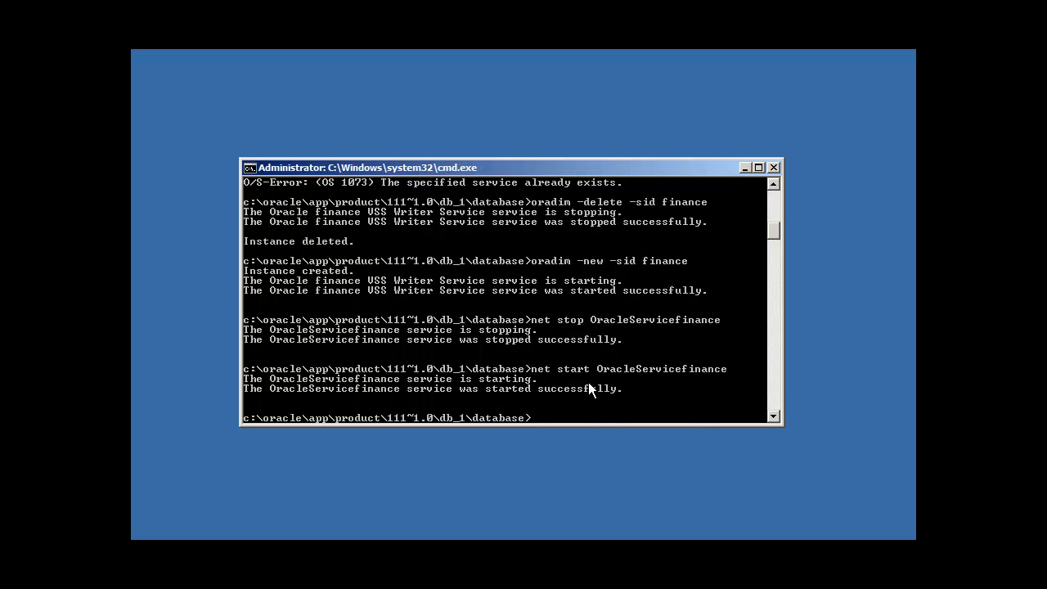
mouse_move(536, 379)
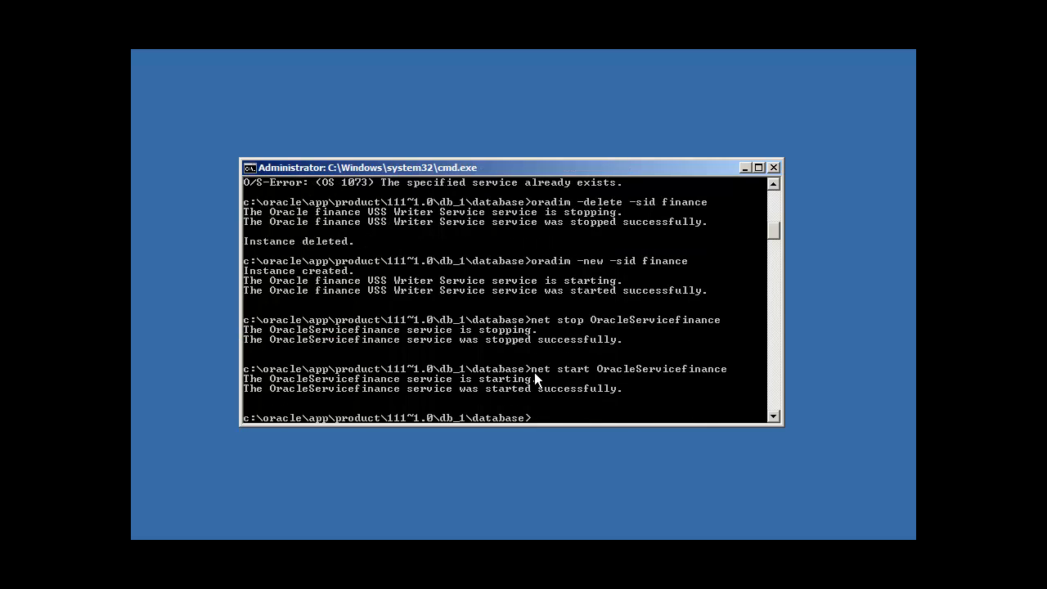
- Launch the Services console by running services.msc
text(services.m)
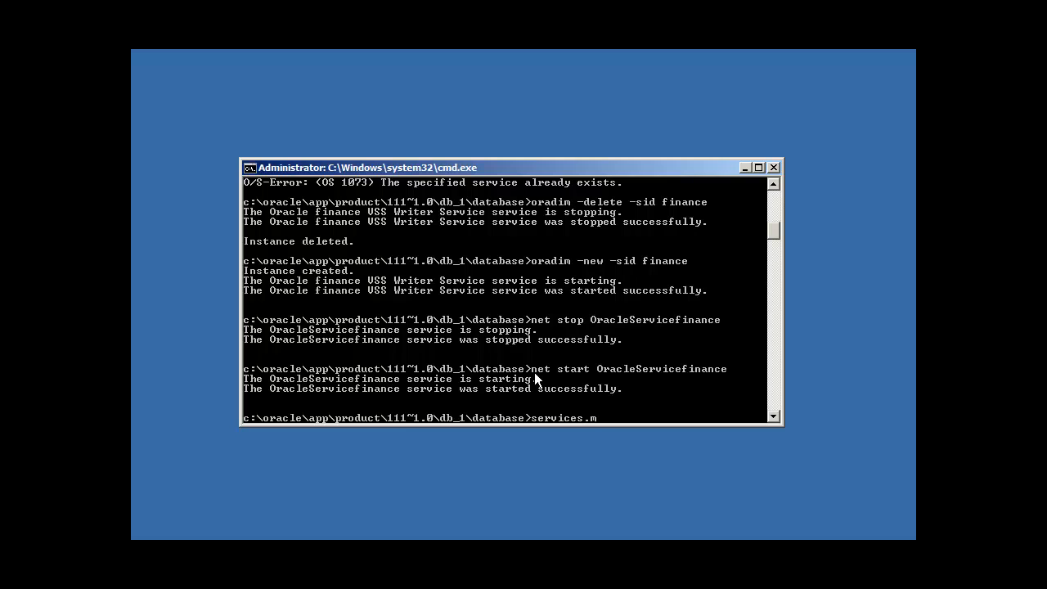
text(sc)
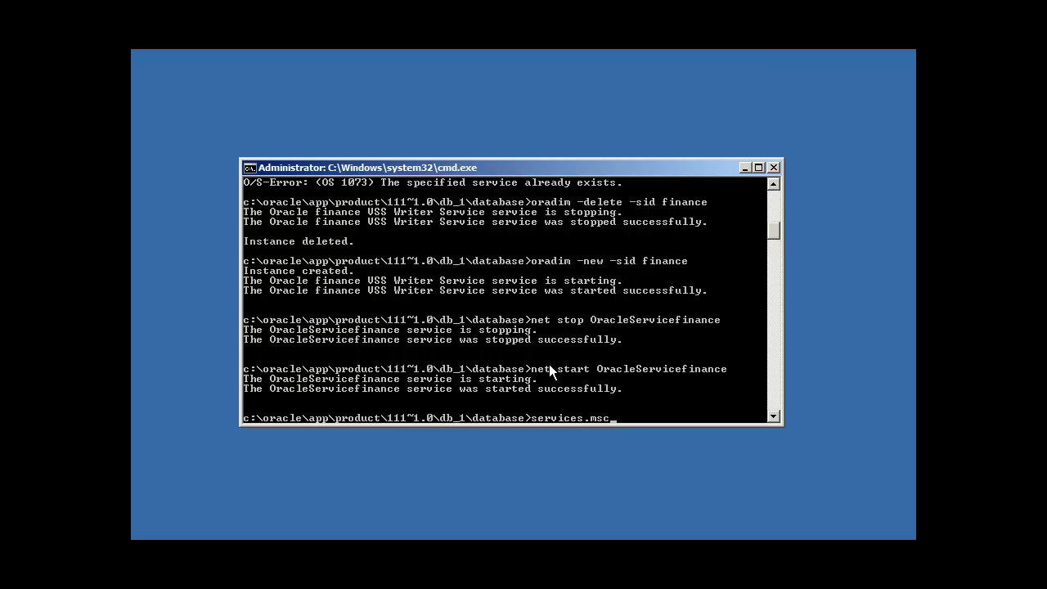
mouse_move(389, 441)
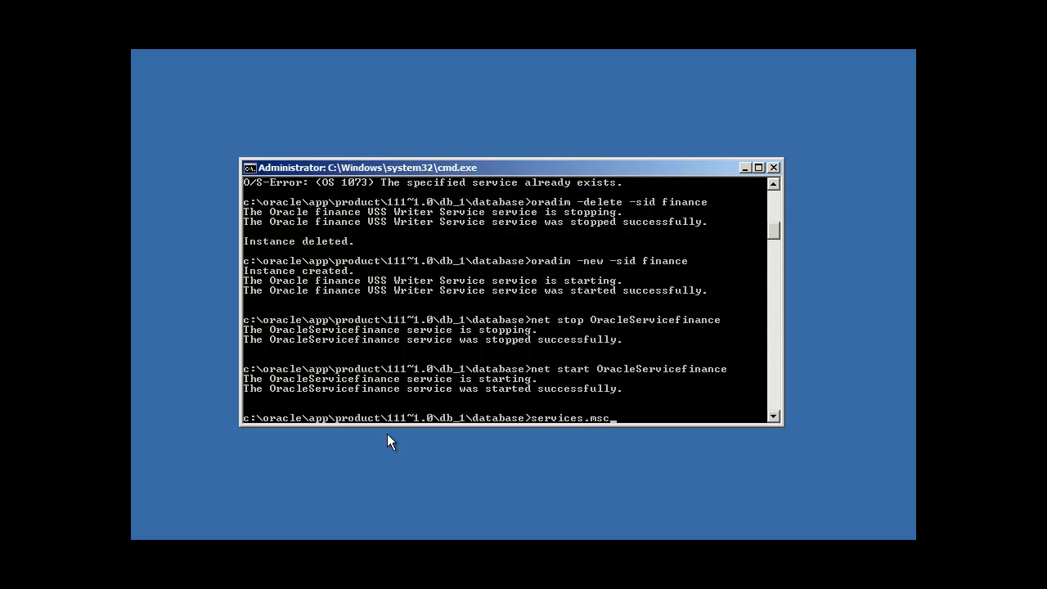
mouse_move(563, 424)
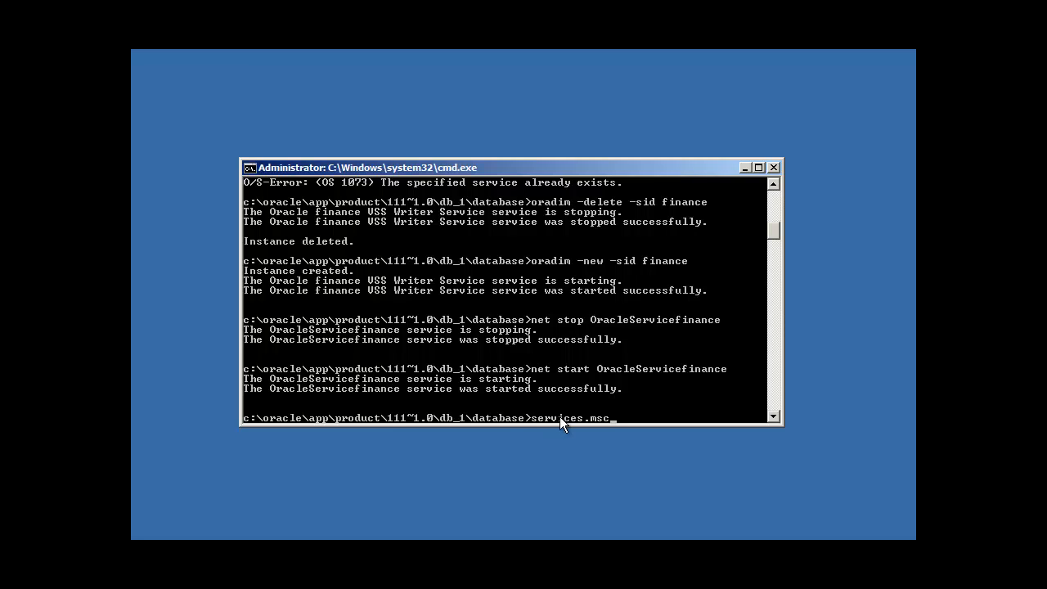
key(Return)
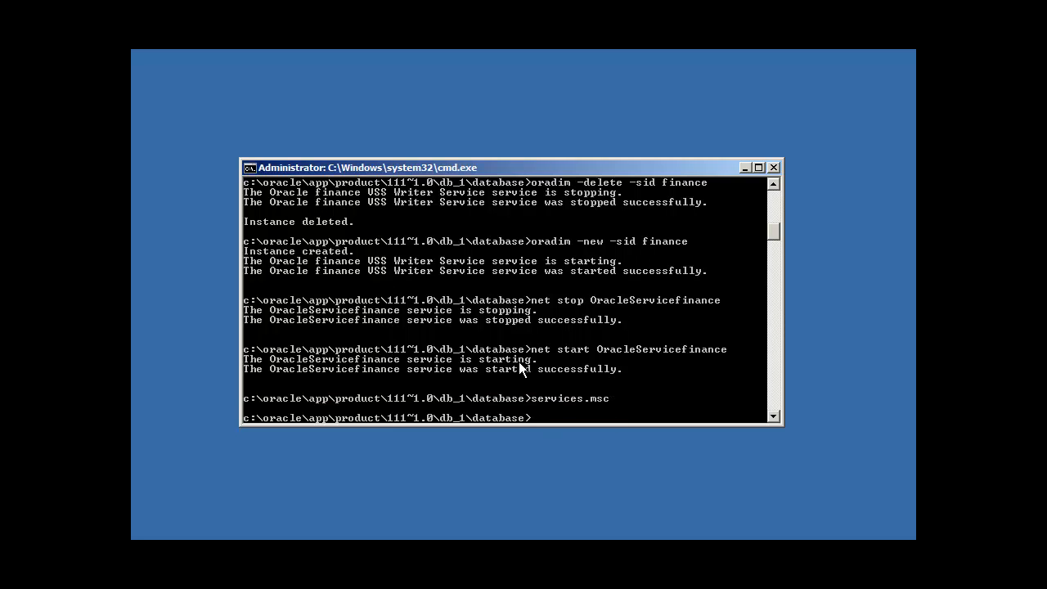
mouse_move(488, 268)
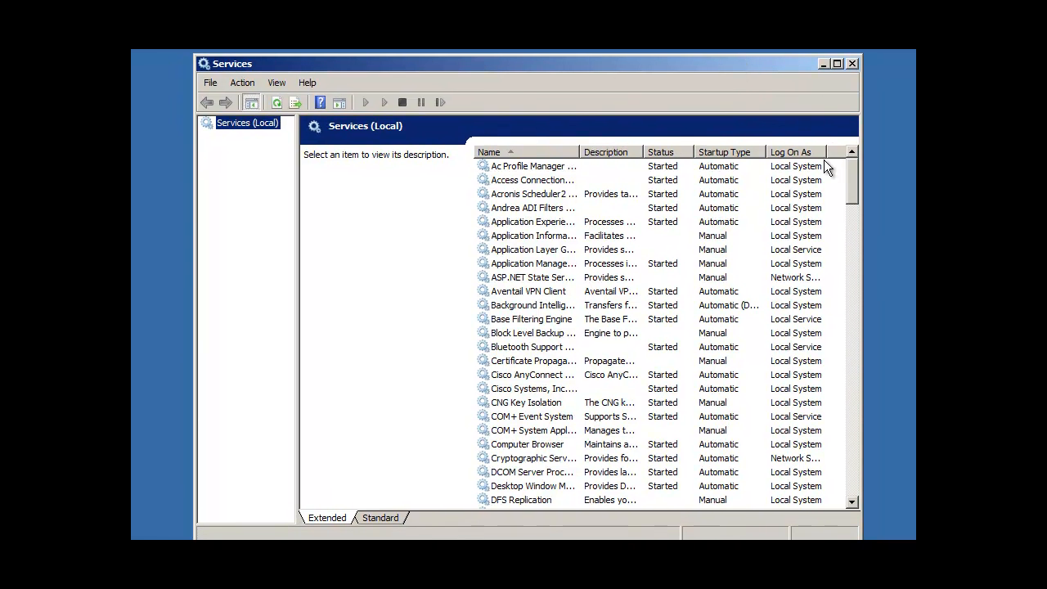
- Scroll the Services list down to the Oracle entries showing OracleServicefinance started
click(531, 206)
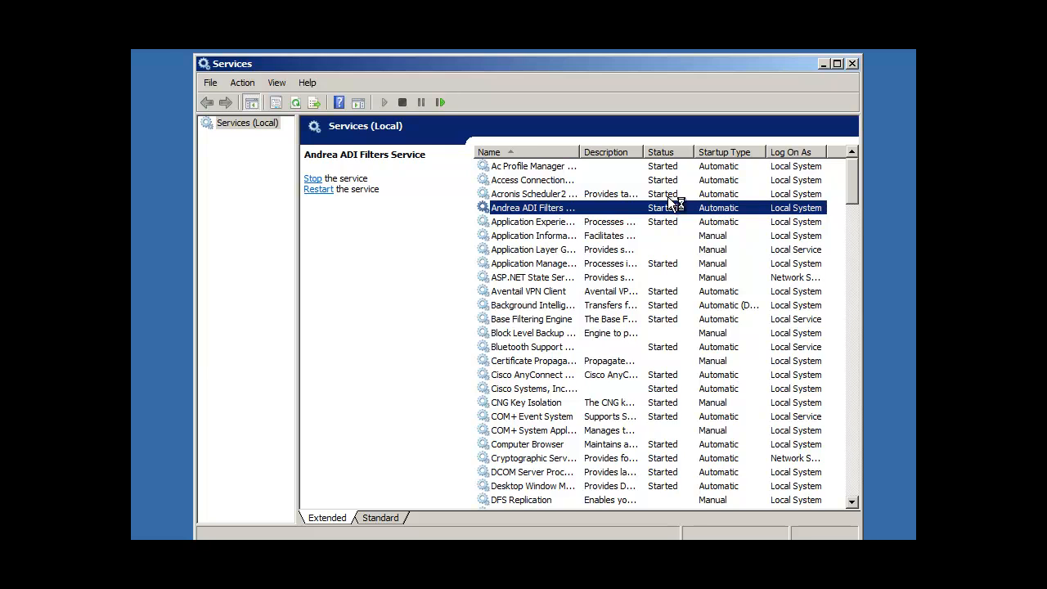
scroll(down, 3)
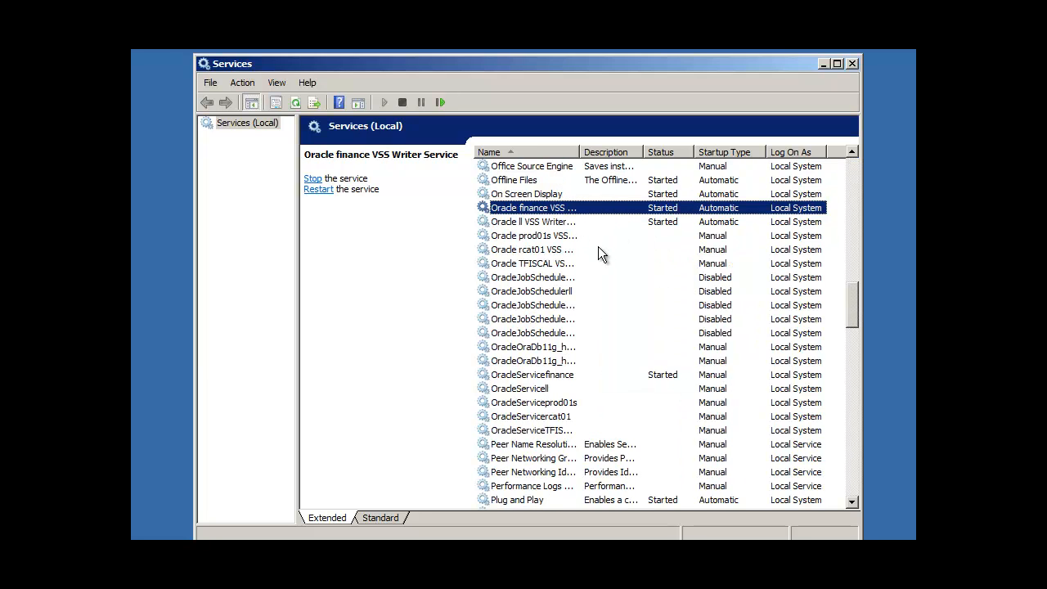
mouse_move(605, 282)
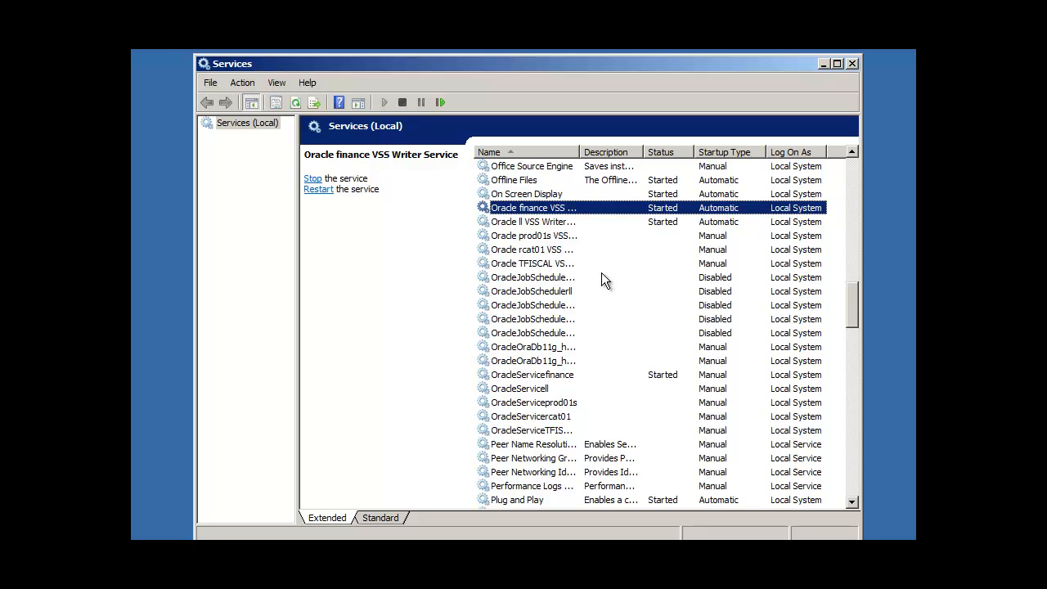
mouse_move(620, 350)
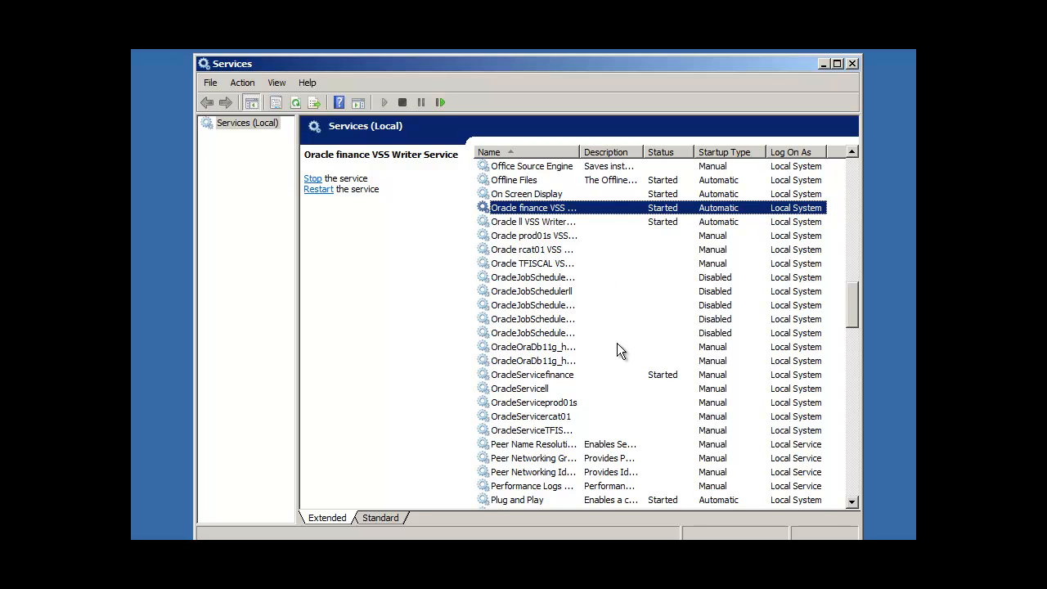
mouse_move(648, 383)
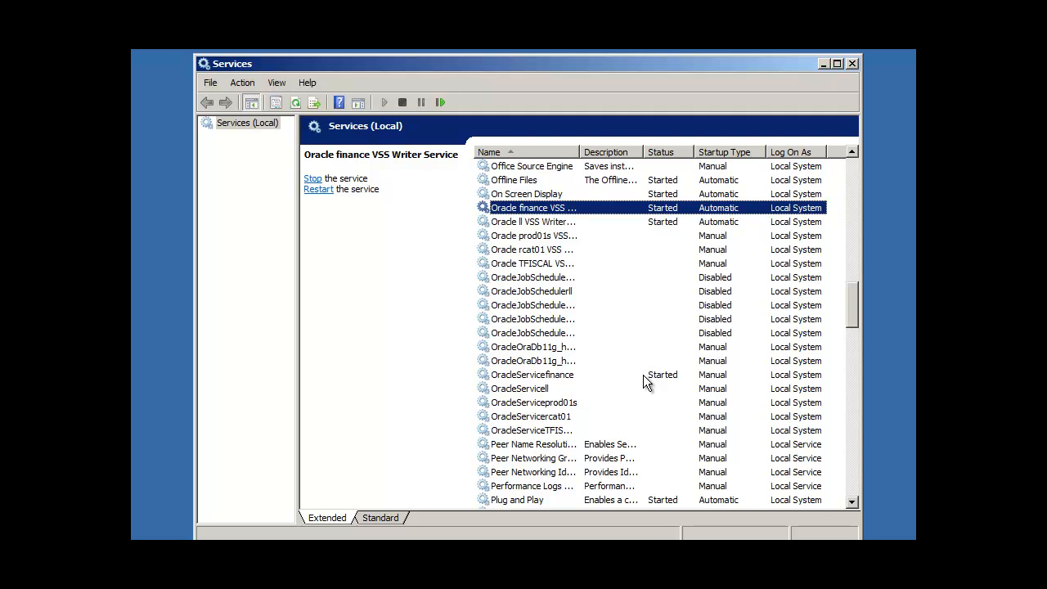
mouse_move(620, 335)
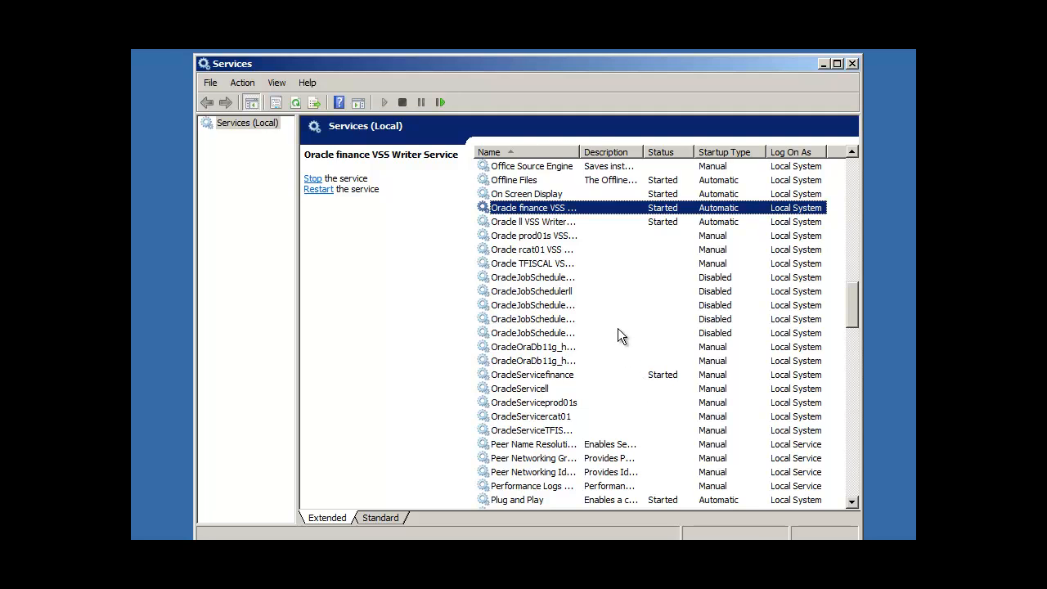
- Stop OracleServicefinance from the toolbar and start it again so it shows Started
click(531, 373)
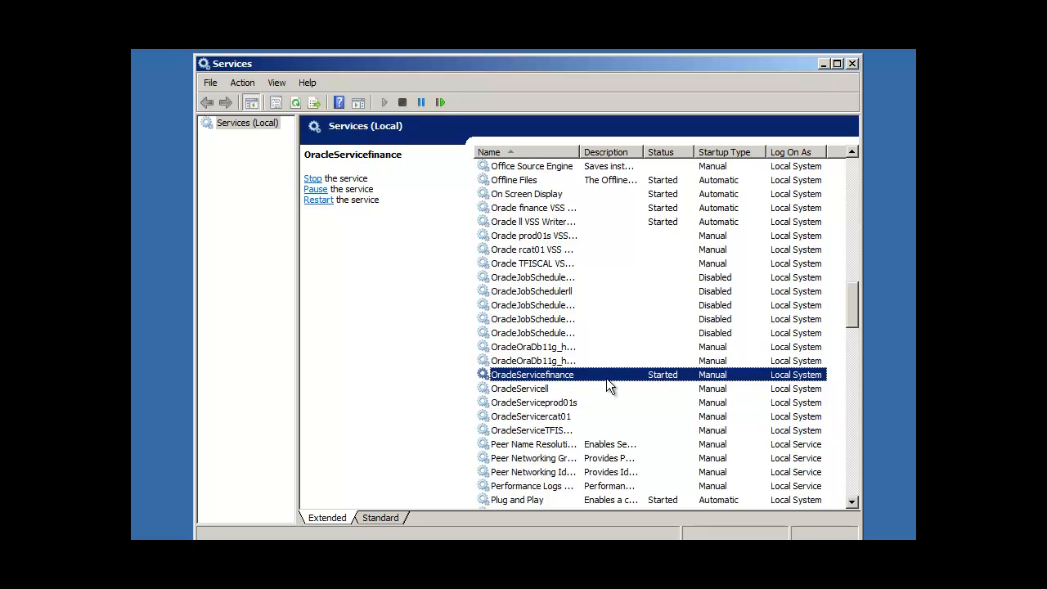
mouse_move(631, 382)
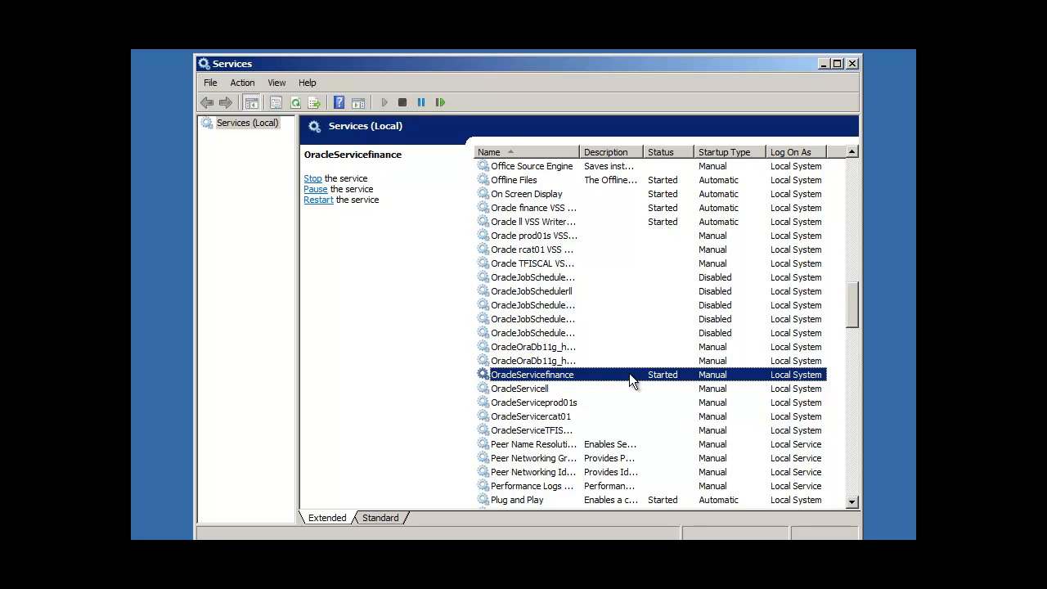
mouse_move(625, 376)
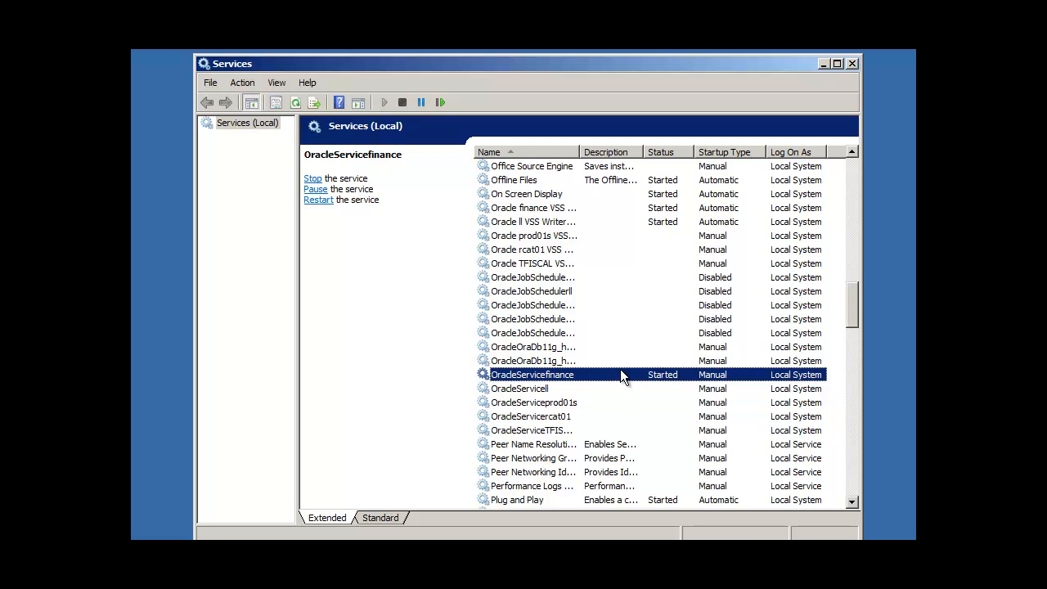
click(314, 179)
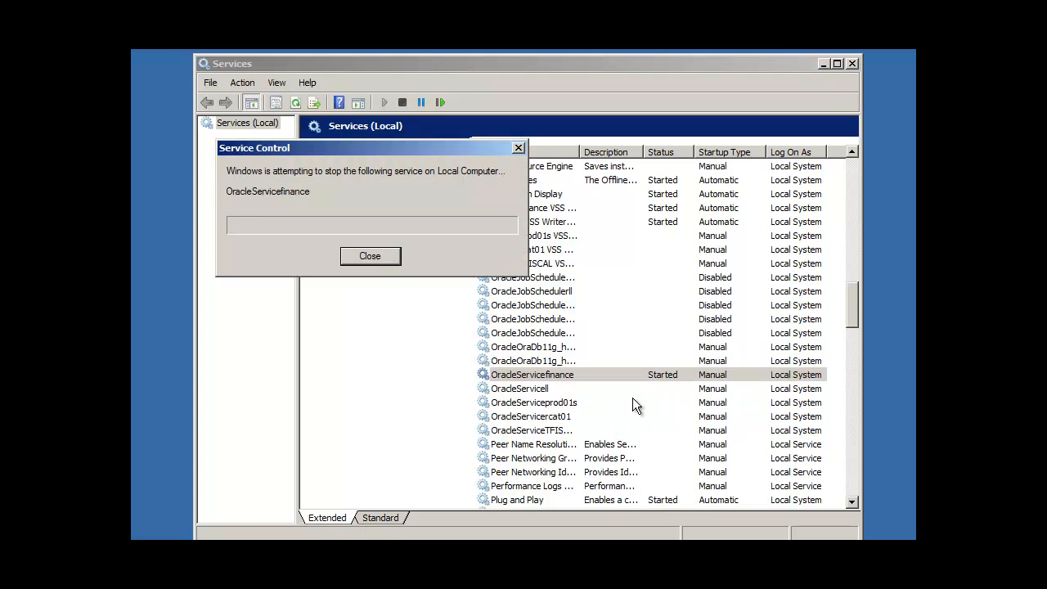
click(369, 255)
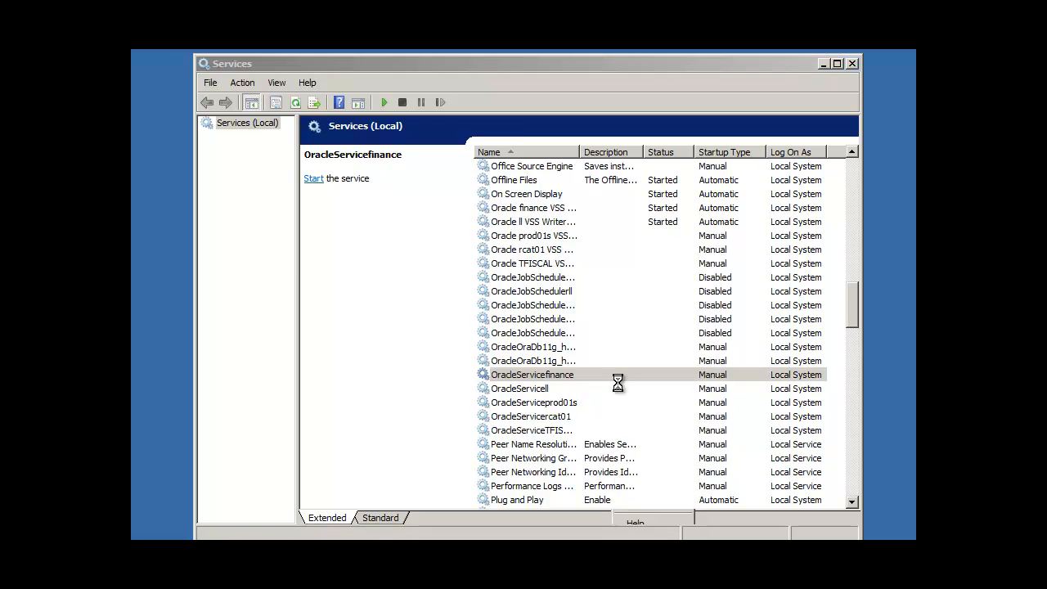
click(314, 176)
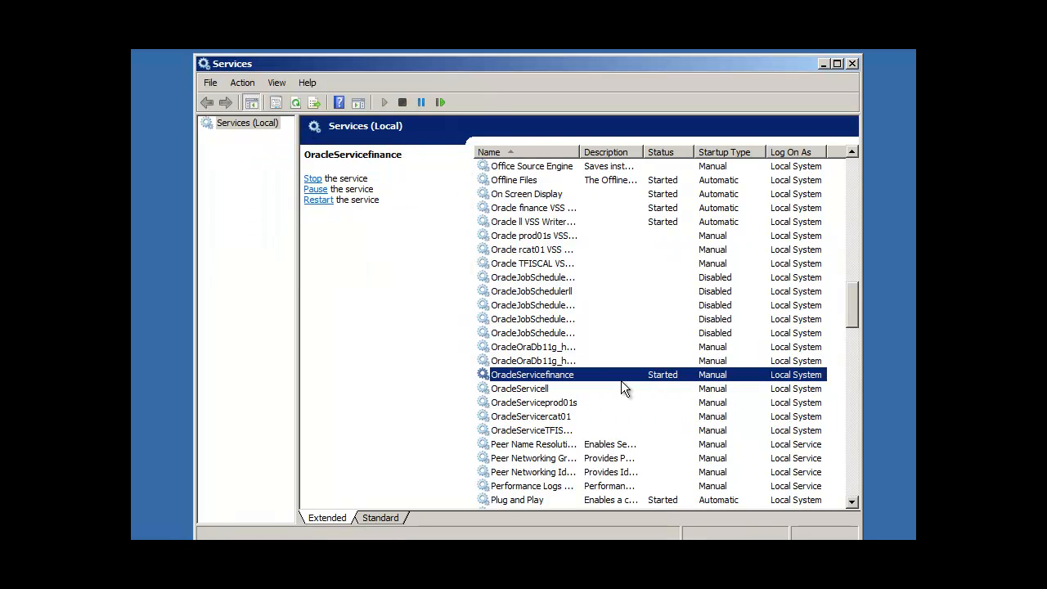
mouse_move(723, 386)
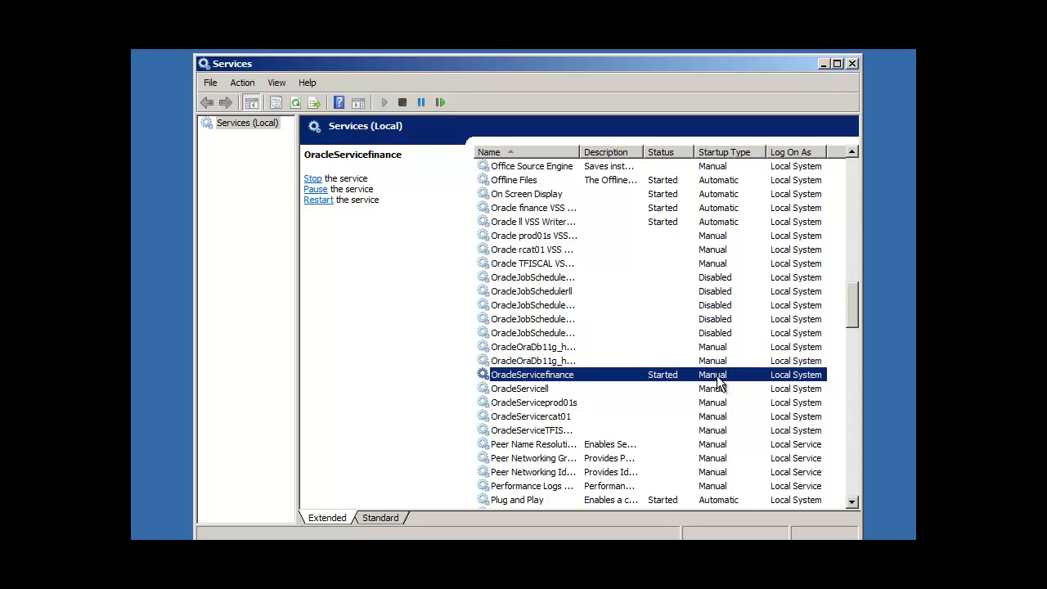
mouse_move(716, 379)
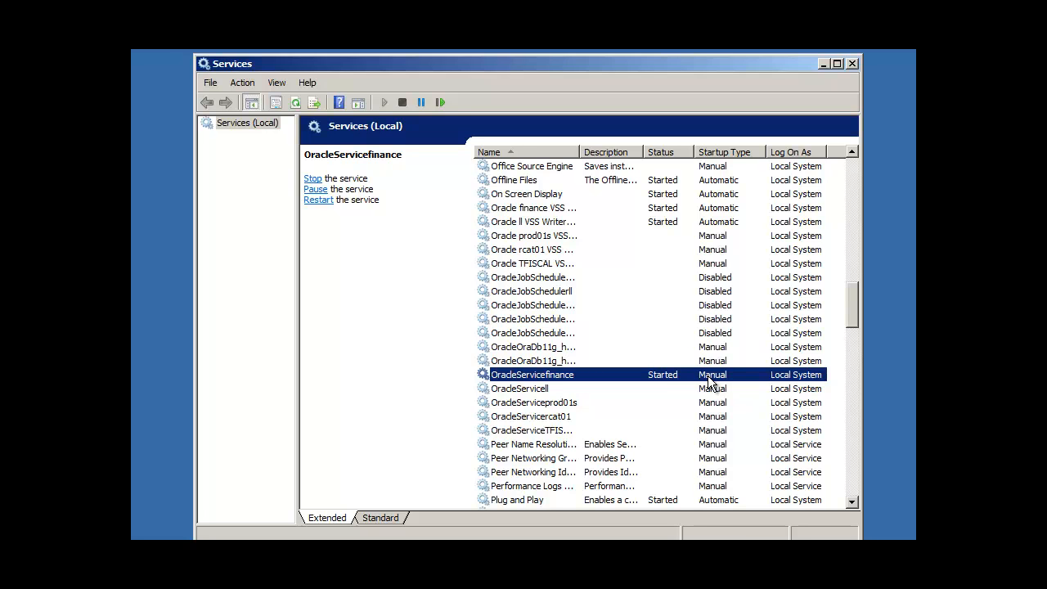
mouse_move(686, 384)
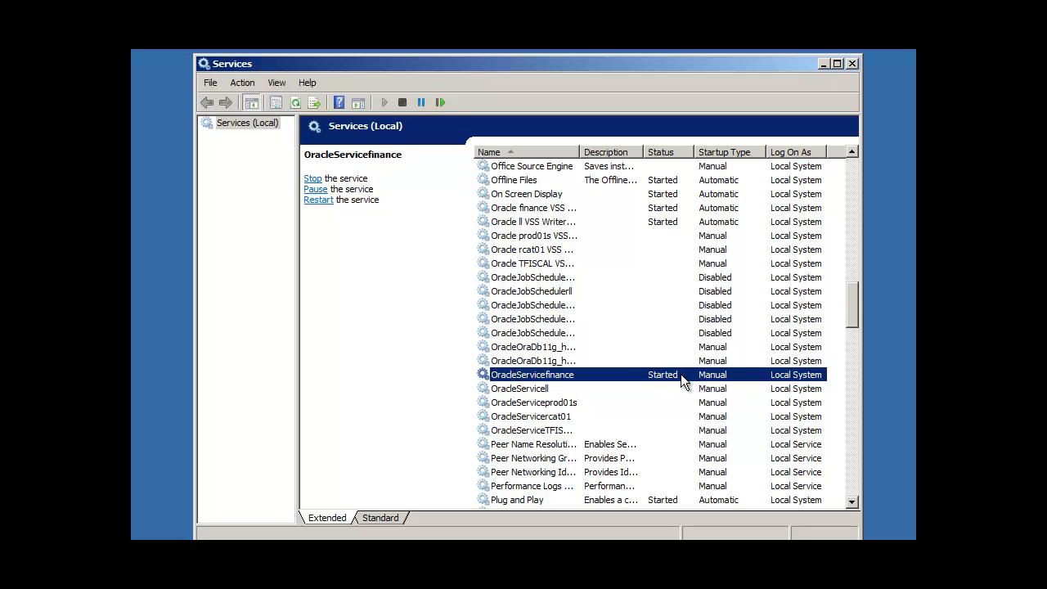
right_click(533, 373)
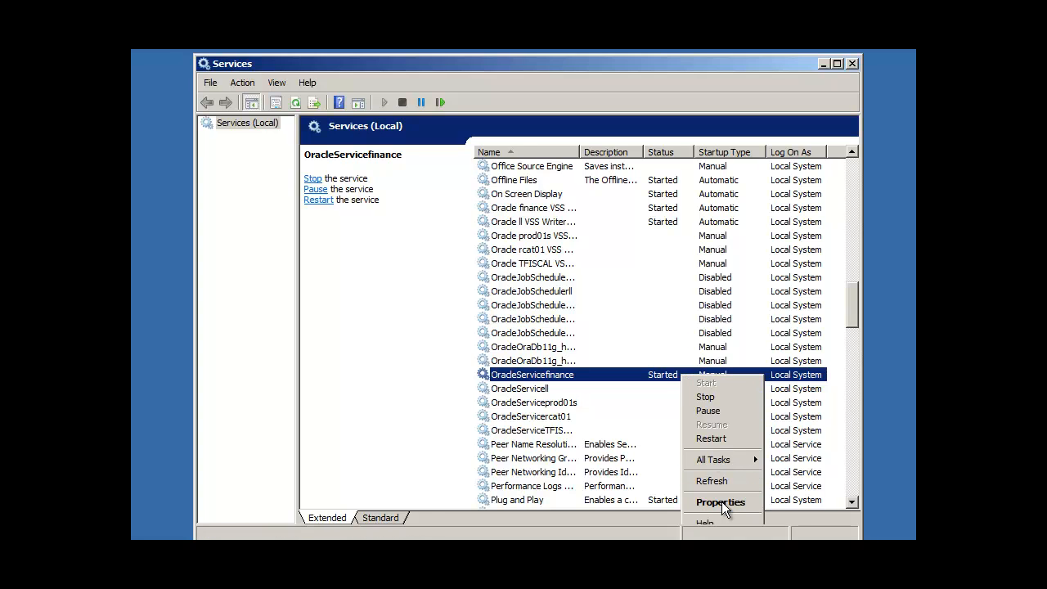
click(720, 502)
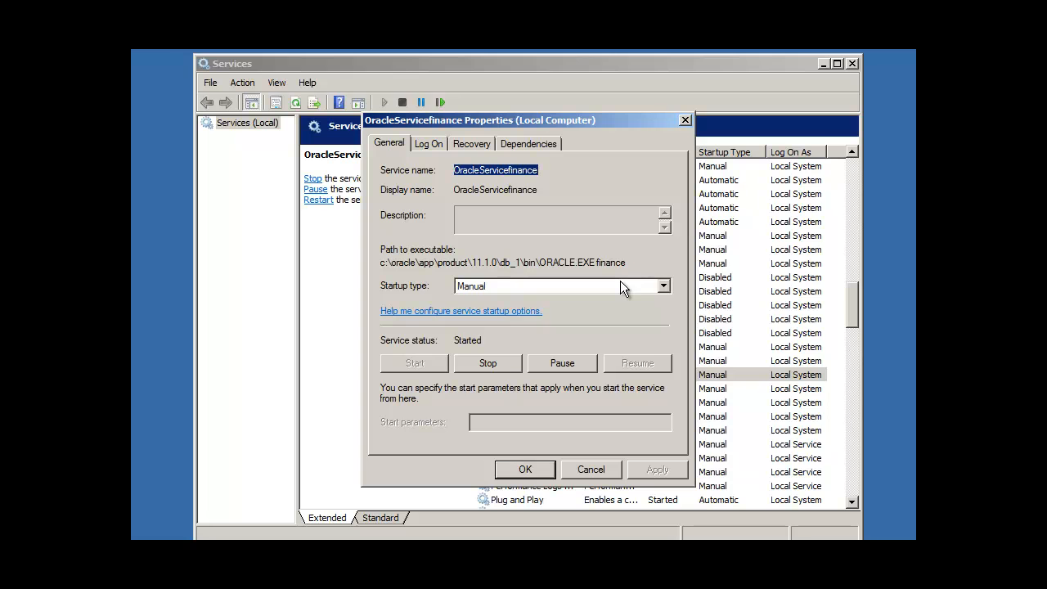
click(664, 285)
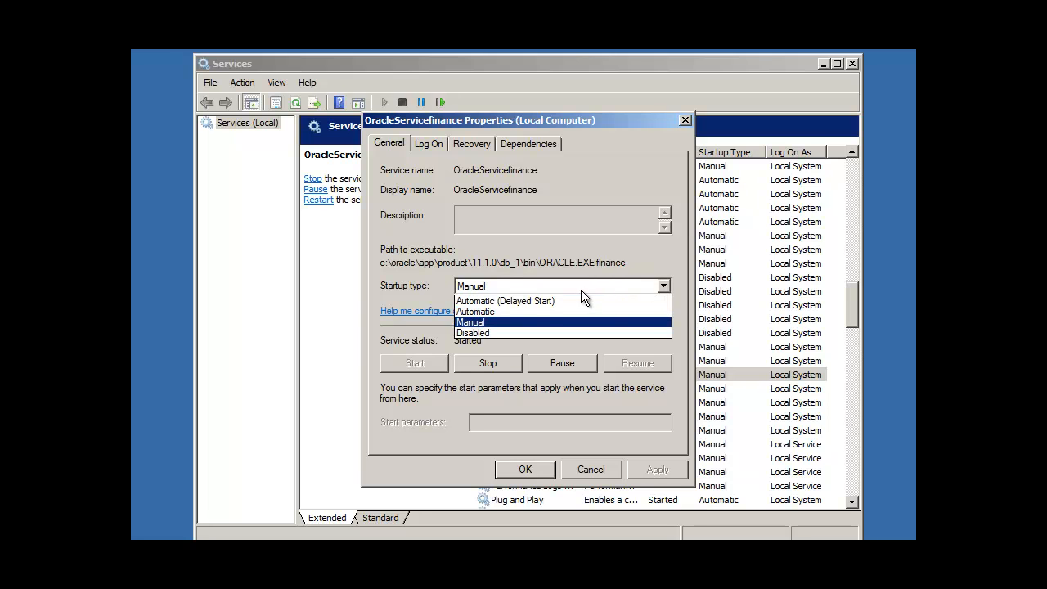
mouse_move(556, 301)
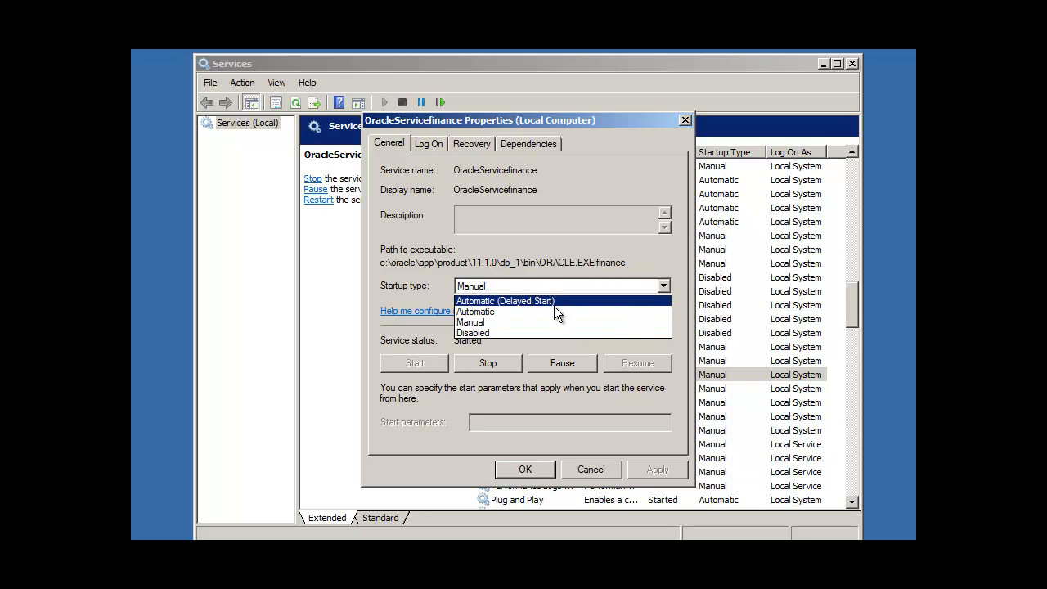
click(471, 320)
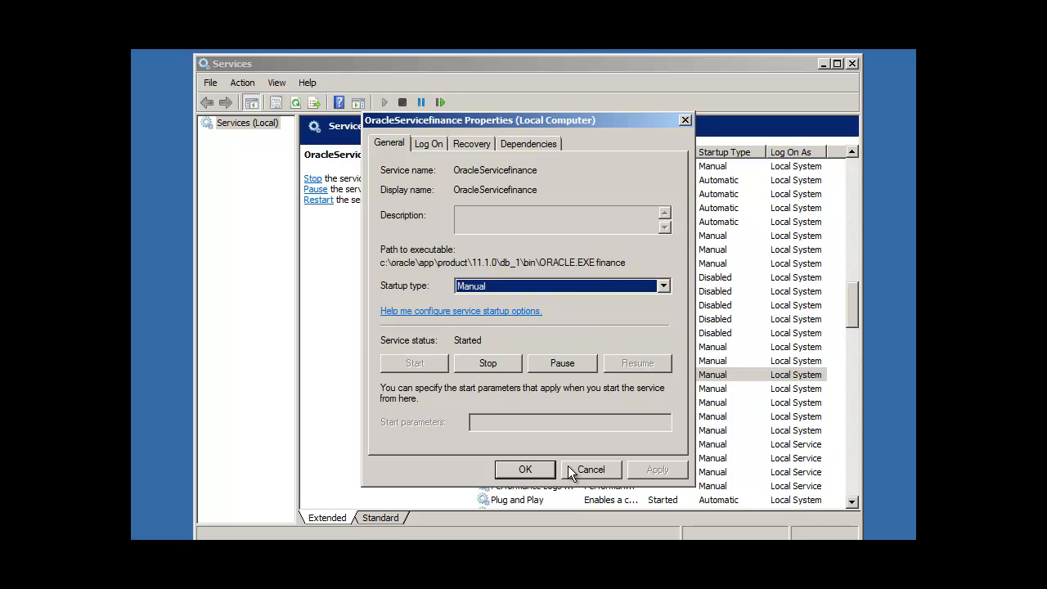
click(591, 468)
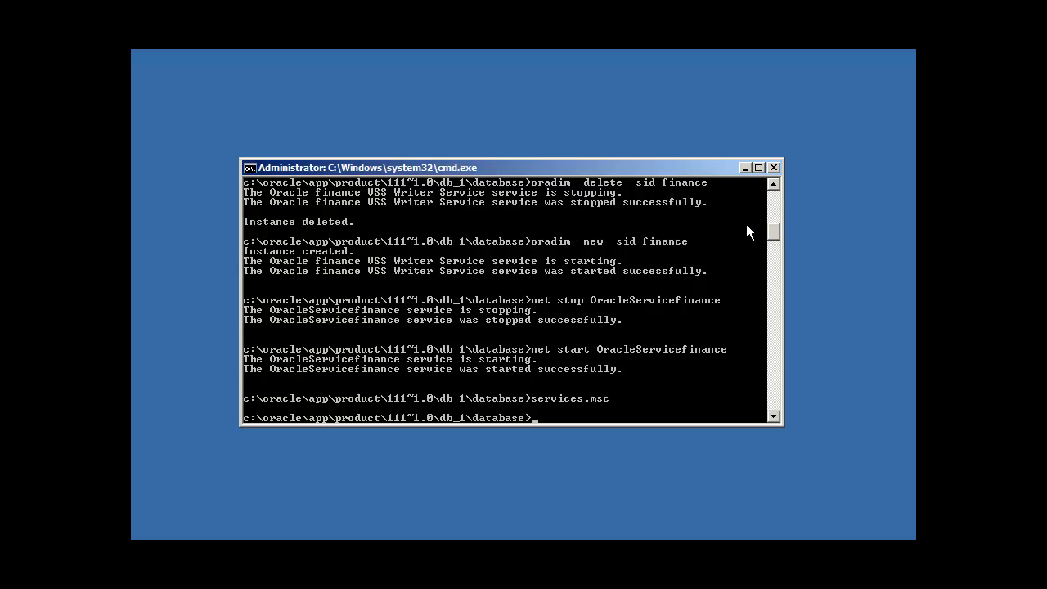
mouse_move(550, 301)
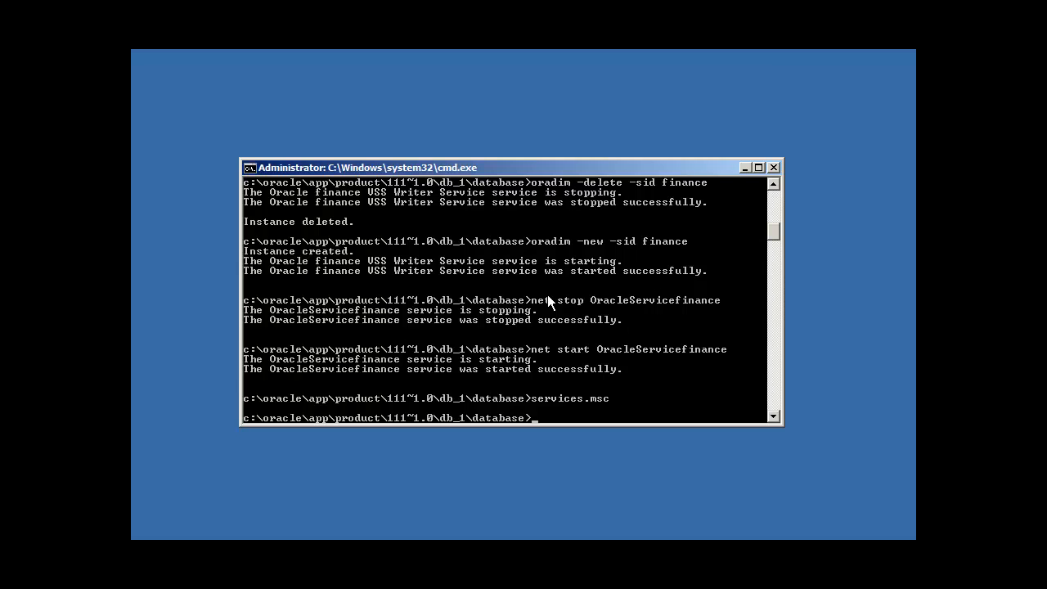
mouse_move(638, 314)
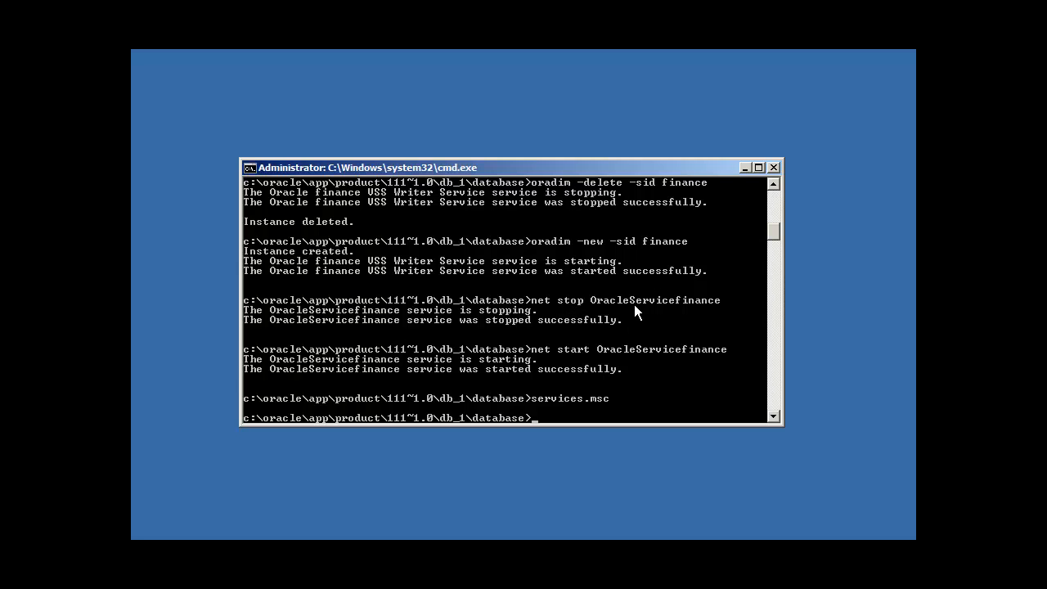
mouse_move(561, 331)
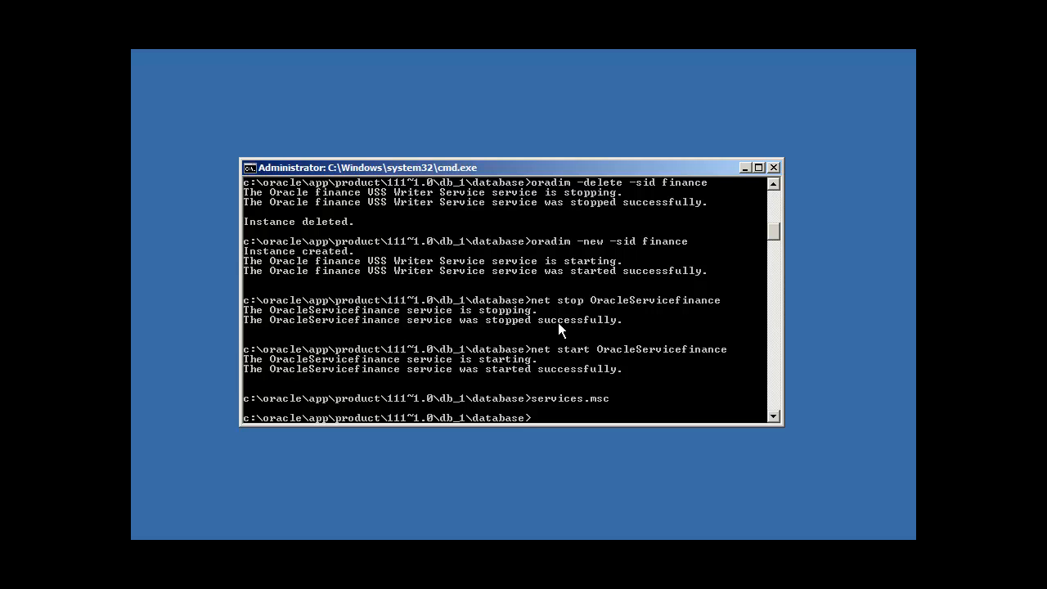
mouse_move(580, 357)
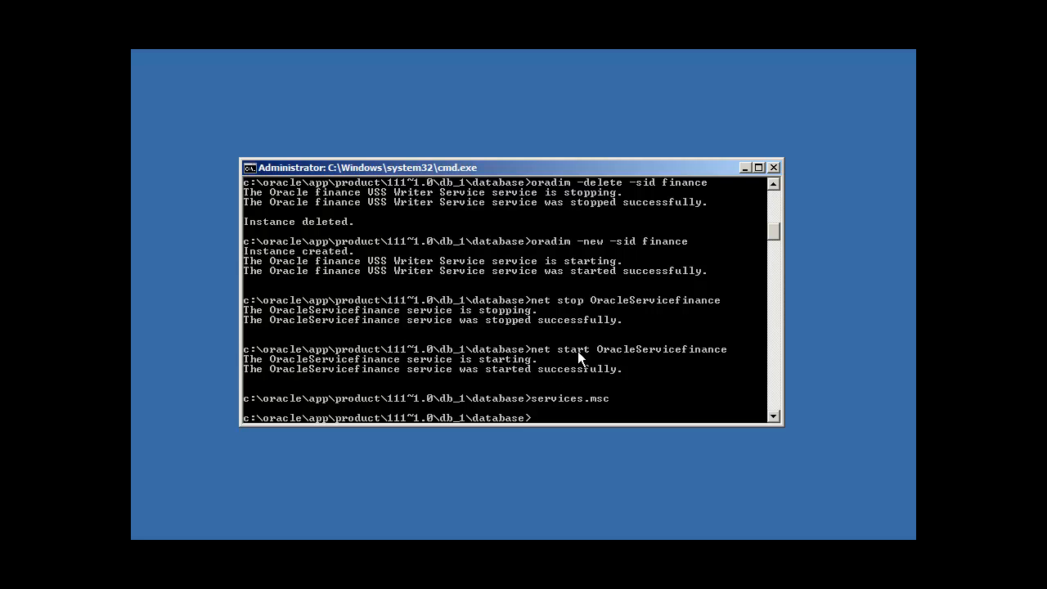
mouse_move(660, 377)
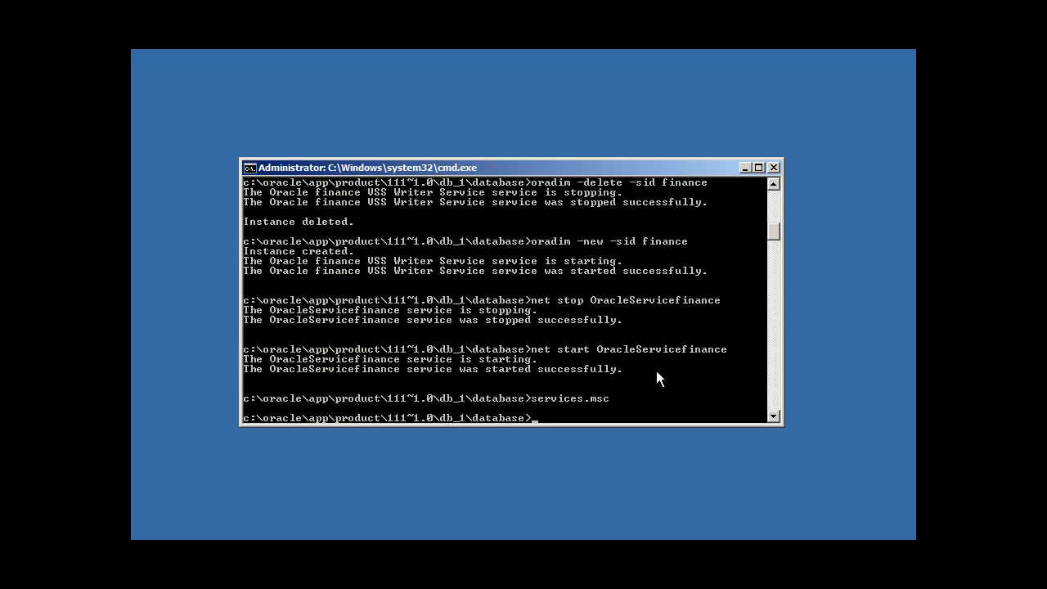
- Display the contents of the initfinance.ora parameter file
text(typ)
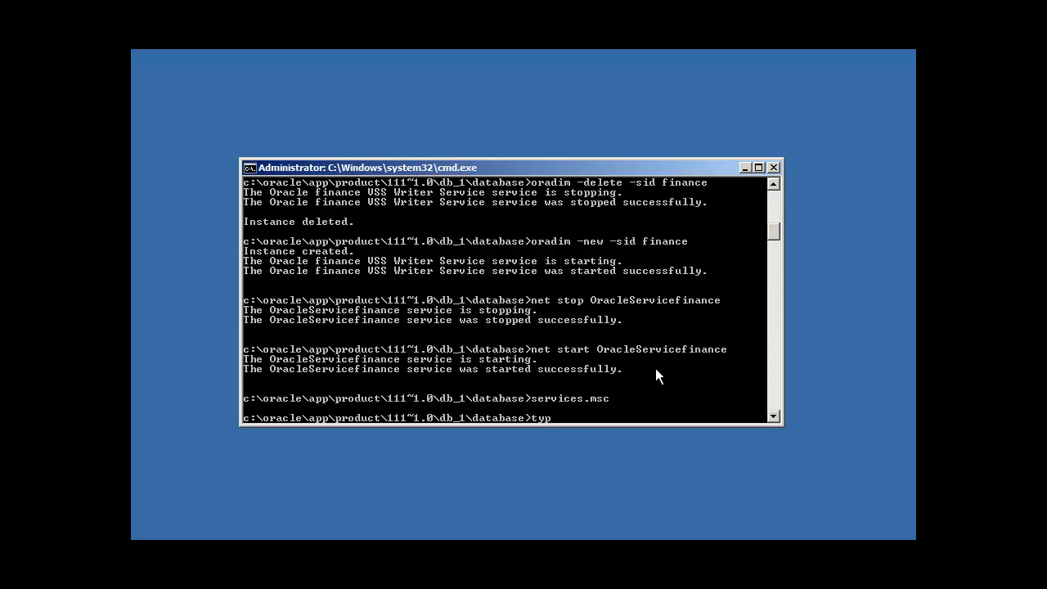
text(e initfi)
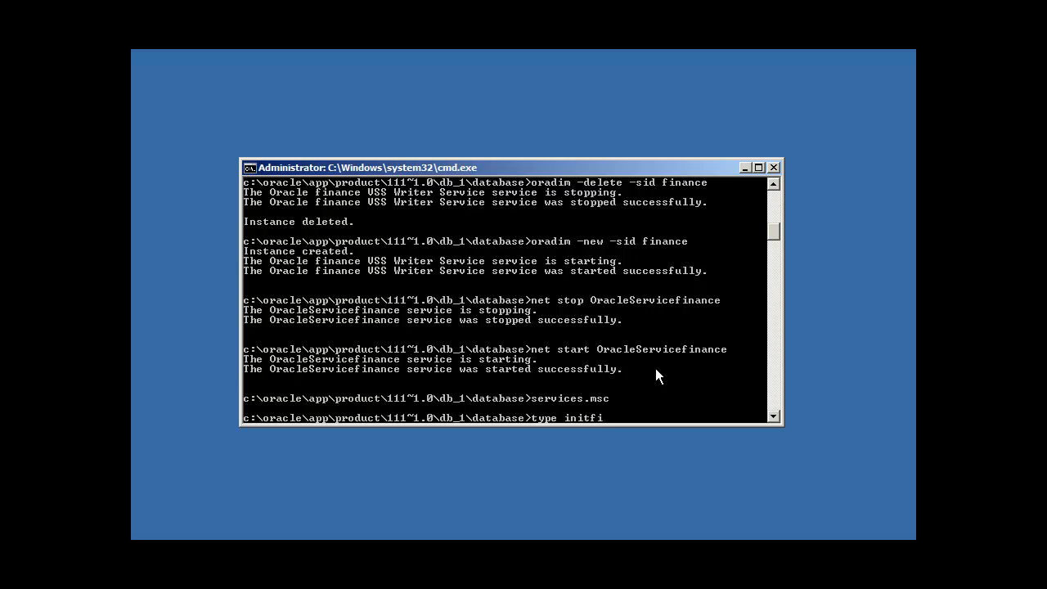
key(Return)
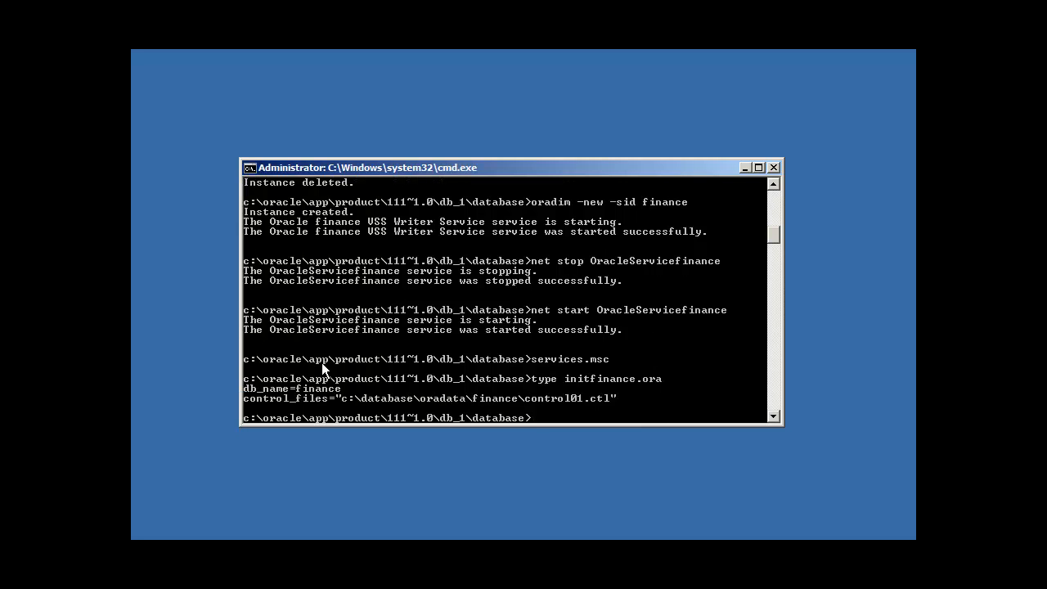
mouse_move(364, 401)
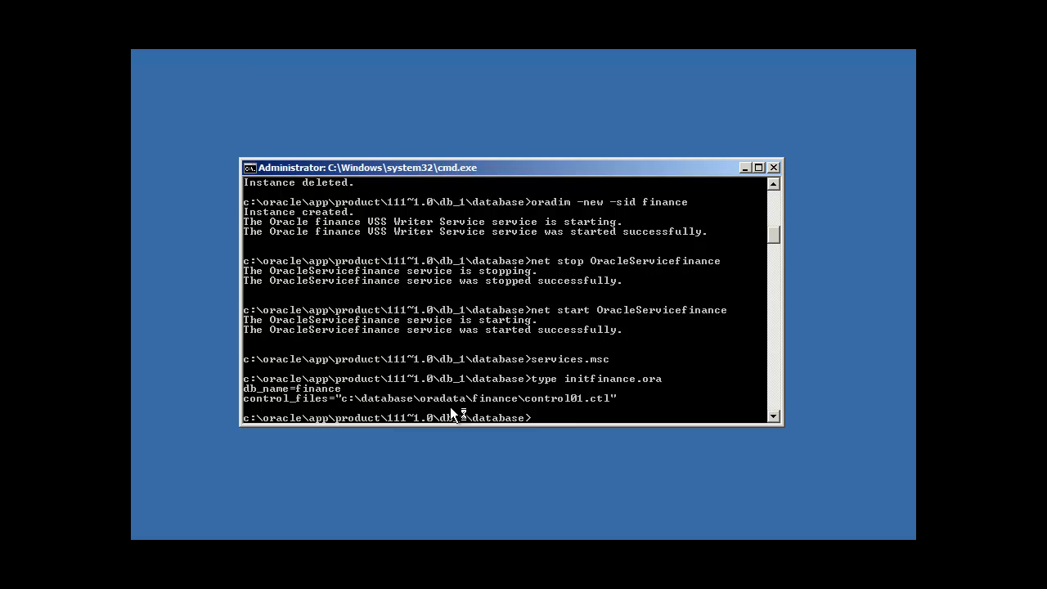
mouse_move(612, 397)
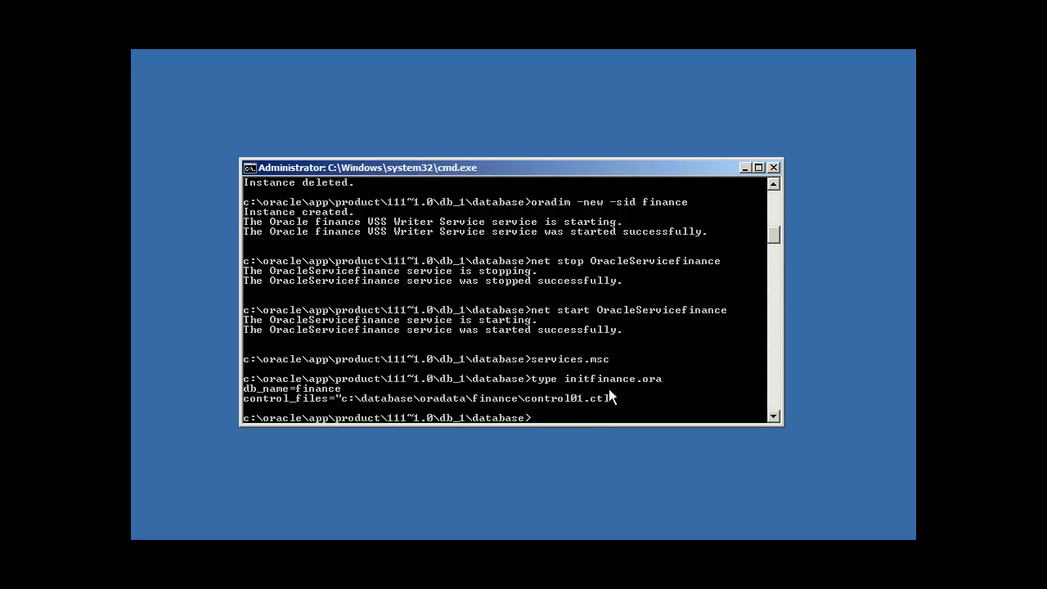
- Echo ORACLE_SID as finance and ORACLE_HOME as the db_1 home
text(ech)
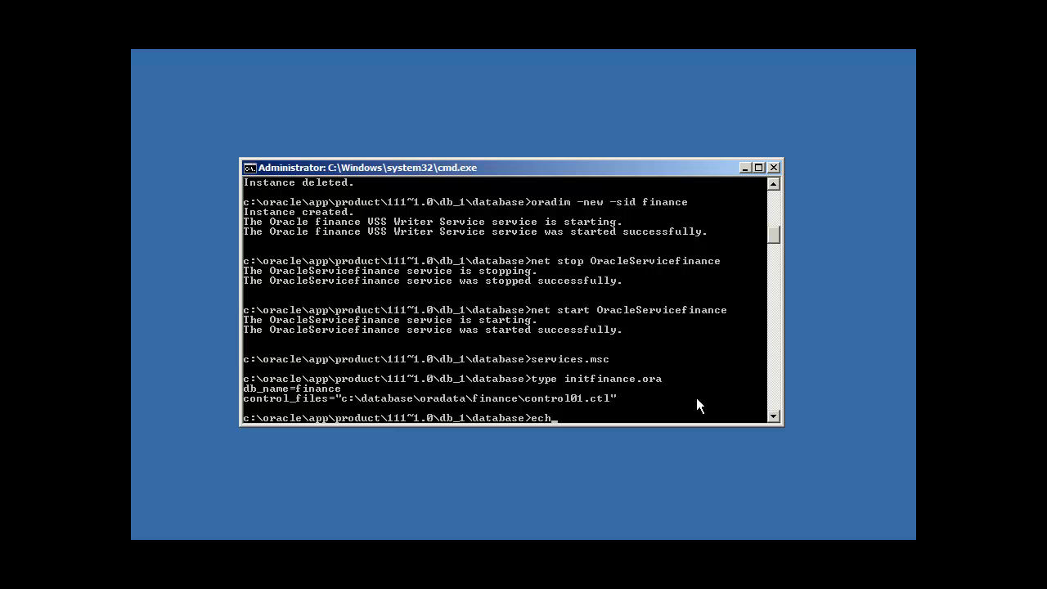
text(o %ORACLE_SID)
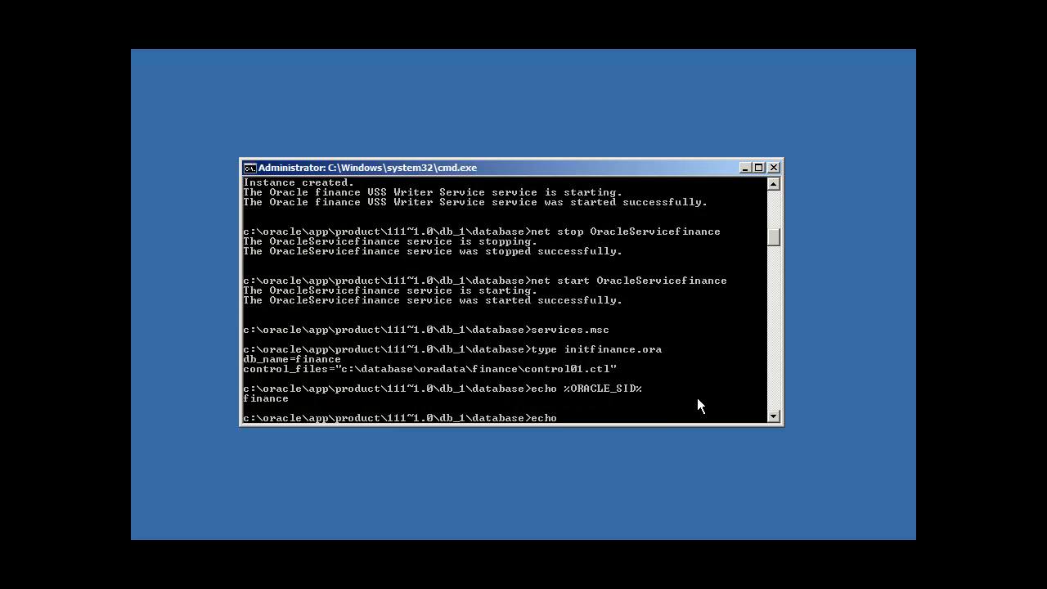
text(%ORACLE_HOME)
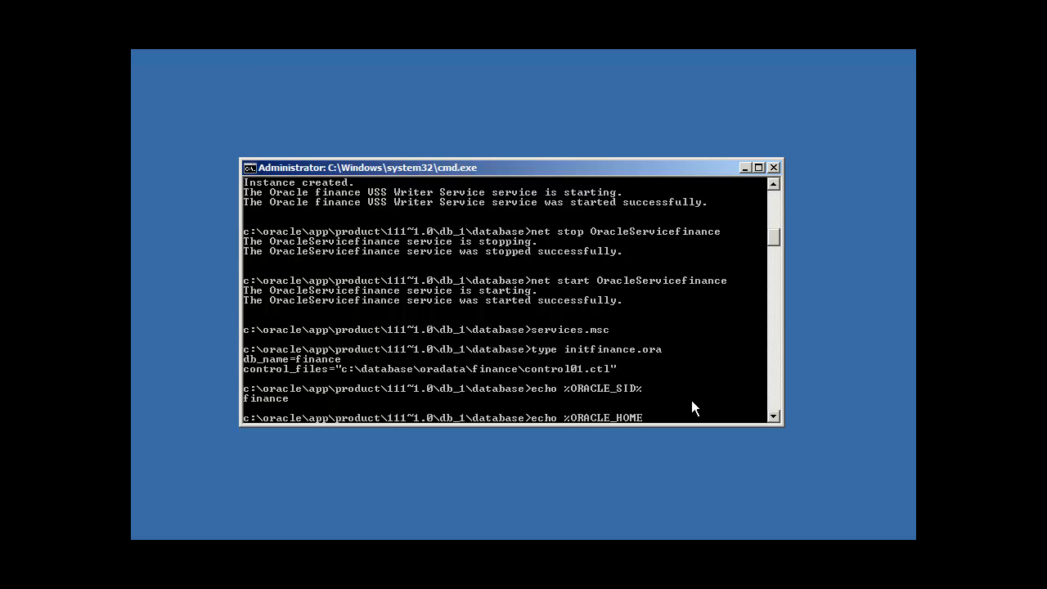
key(Return)
text(cd bin)
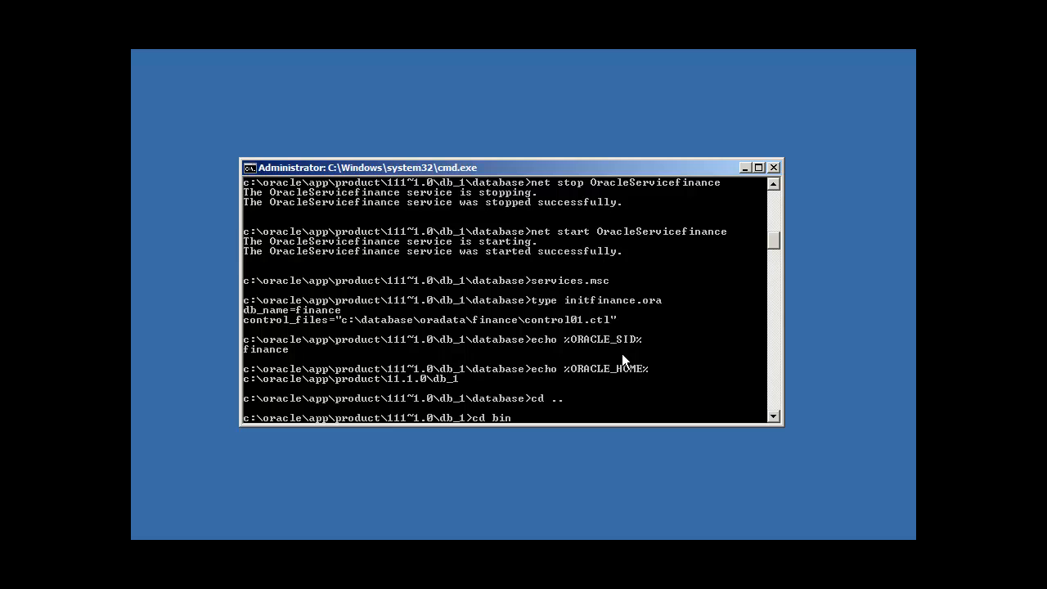
- Enter the BIN folder and list its files, scrolling through the directory output
key(Return)
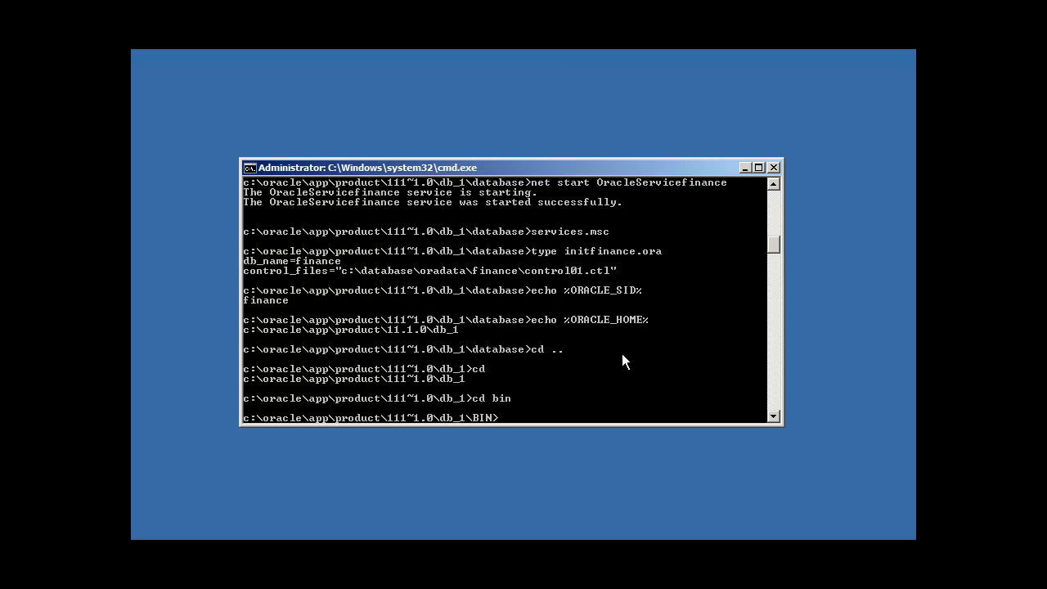
key(Return)
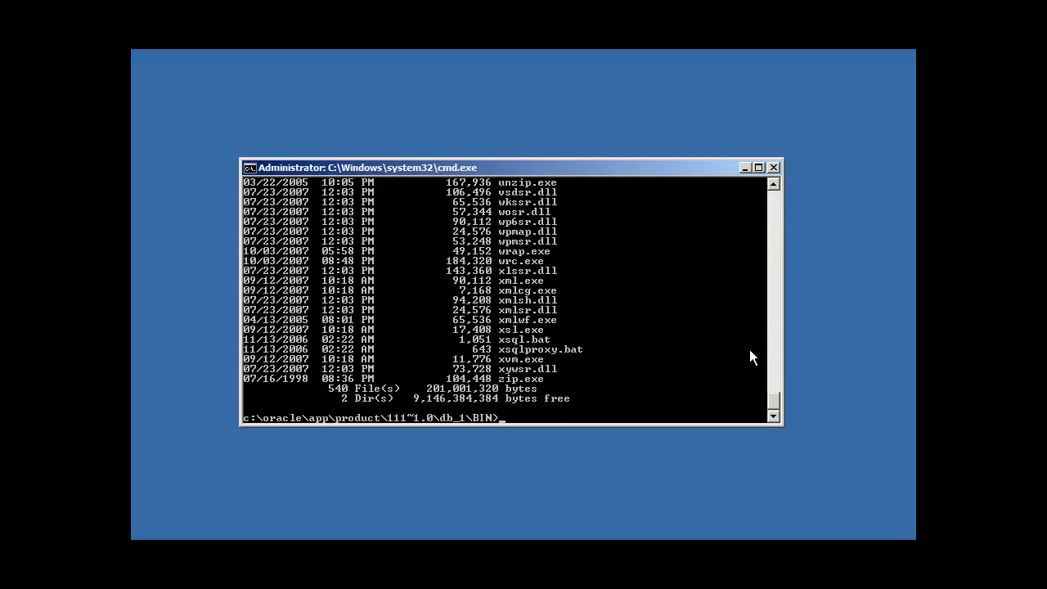
scroll(up, 3)
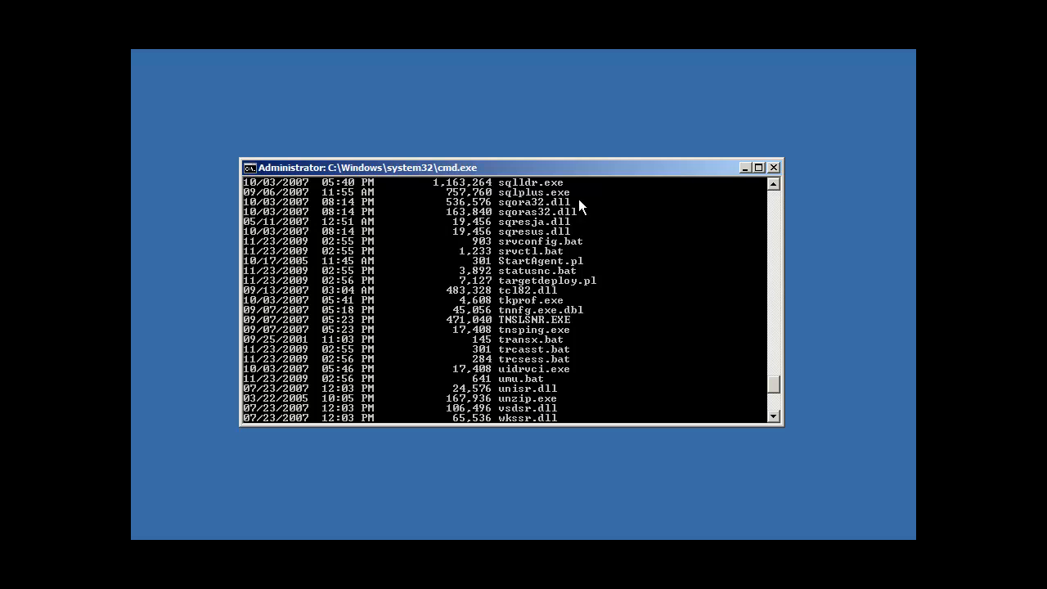
mouse_move(569, 337)
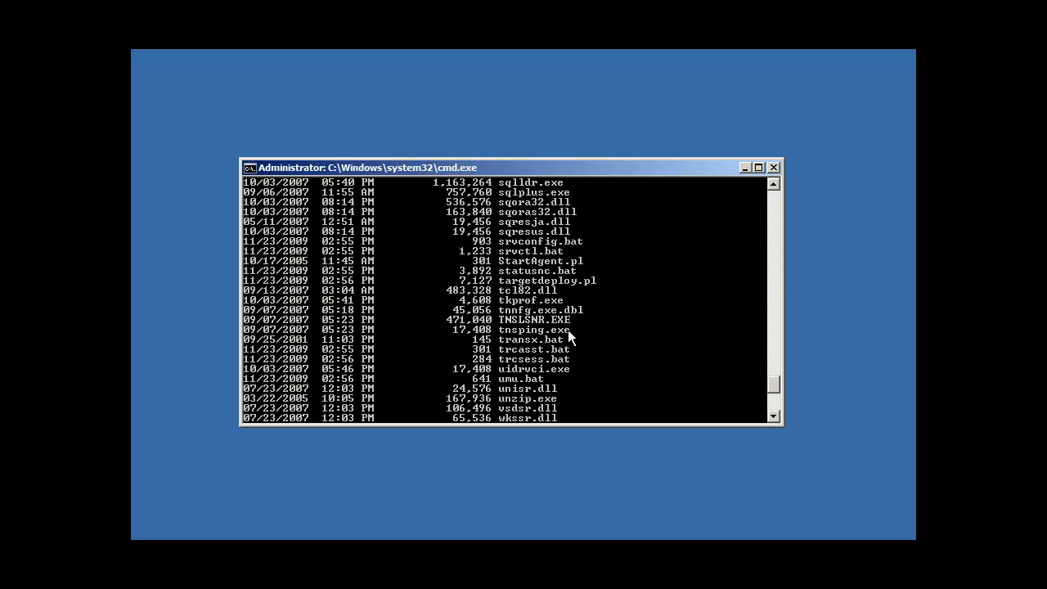
scroll(down, 3)
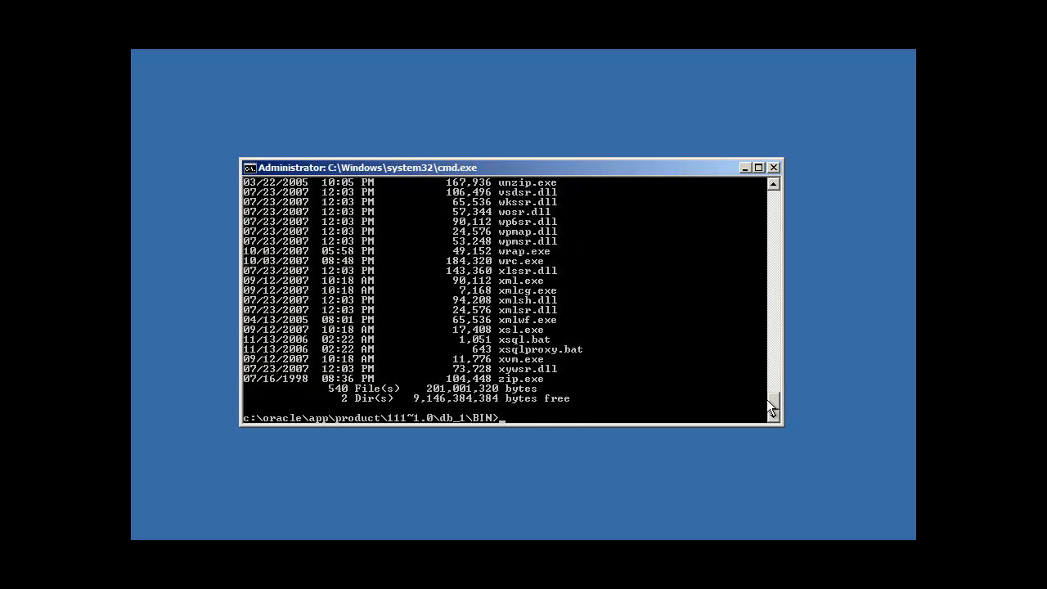
mouse_move(686, 384)
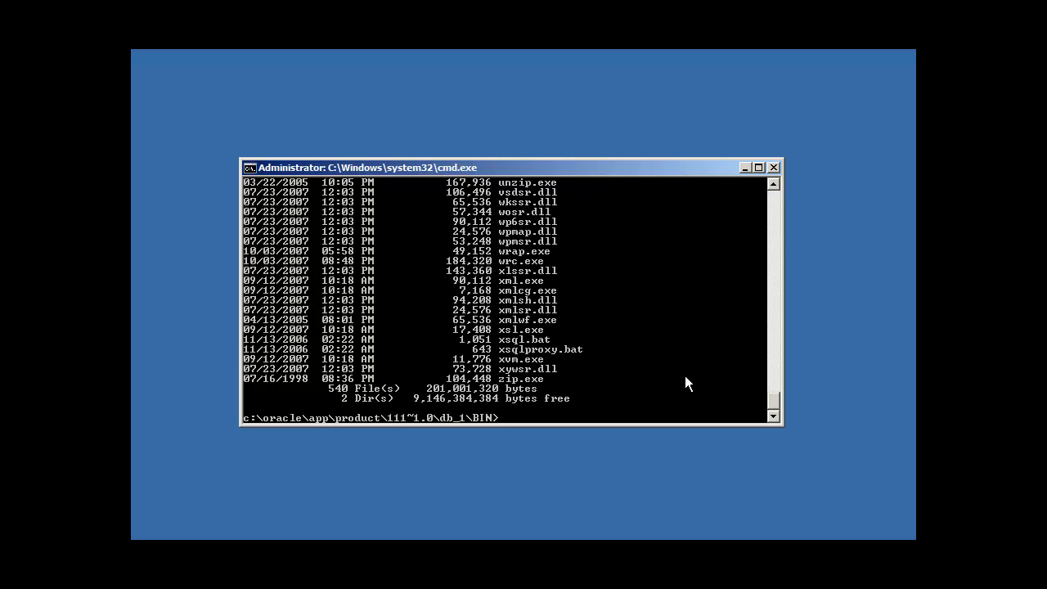
mouse_move(587, 272)
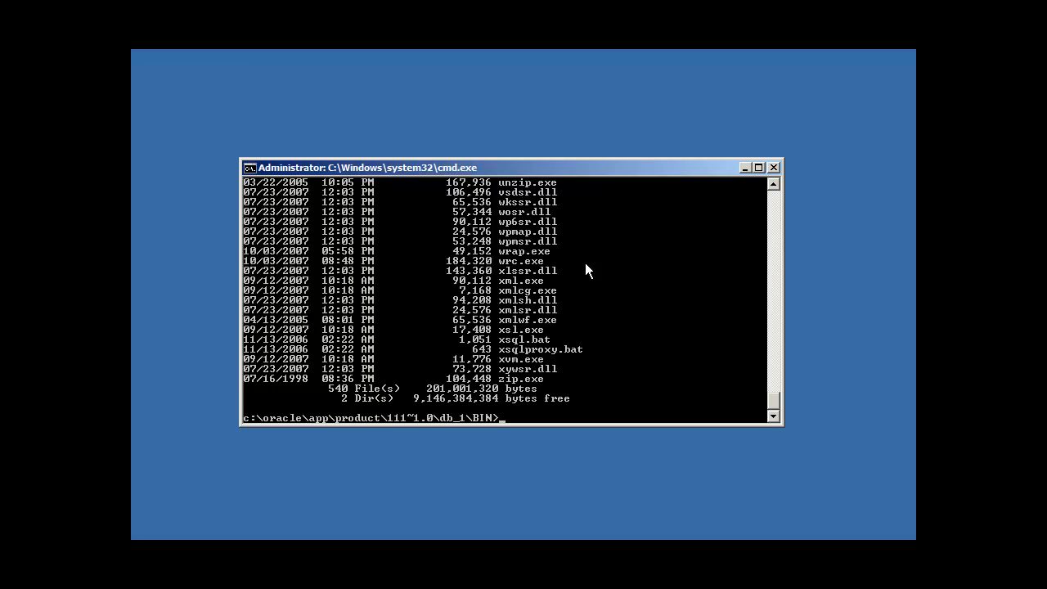
mouse_move(582, 307)
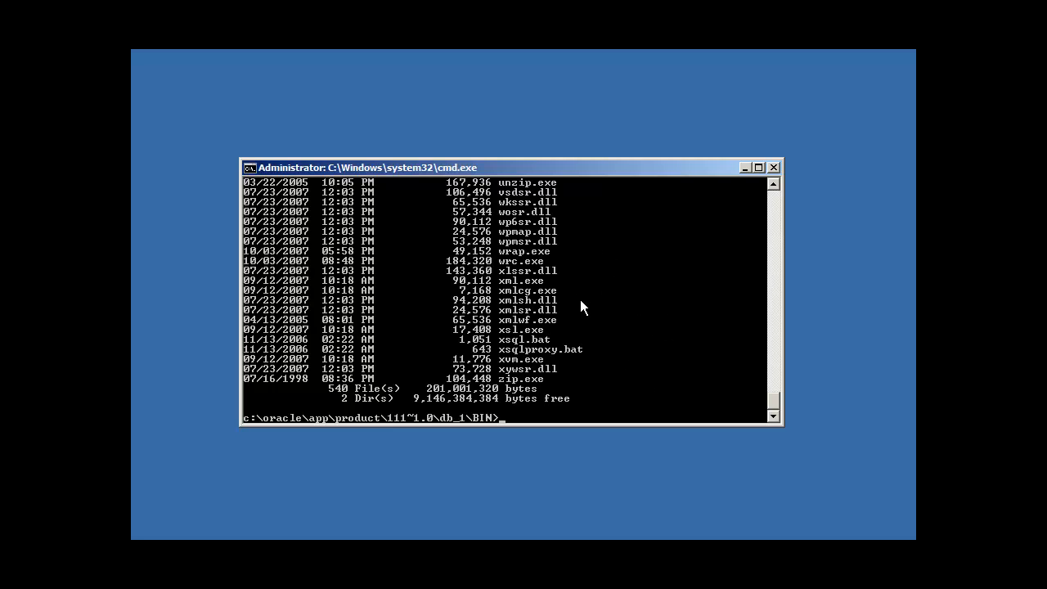
mouse_move(595, 265)
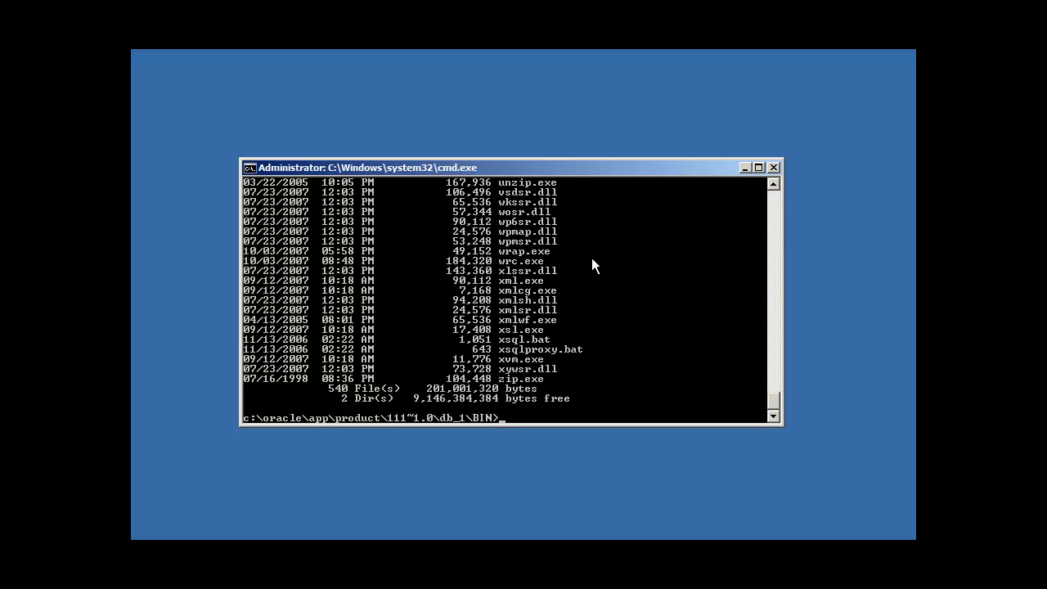
mouse_move(767, 402)
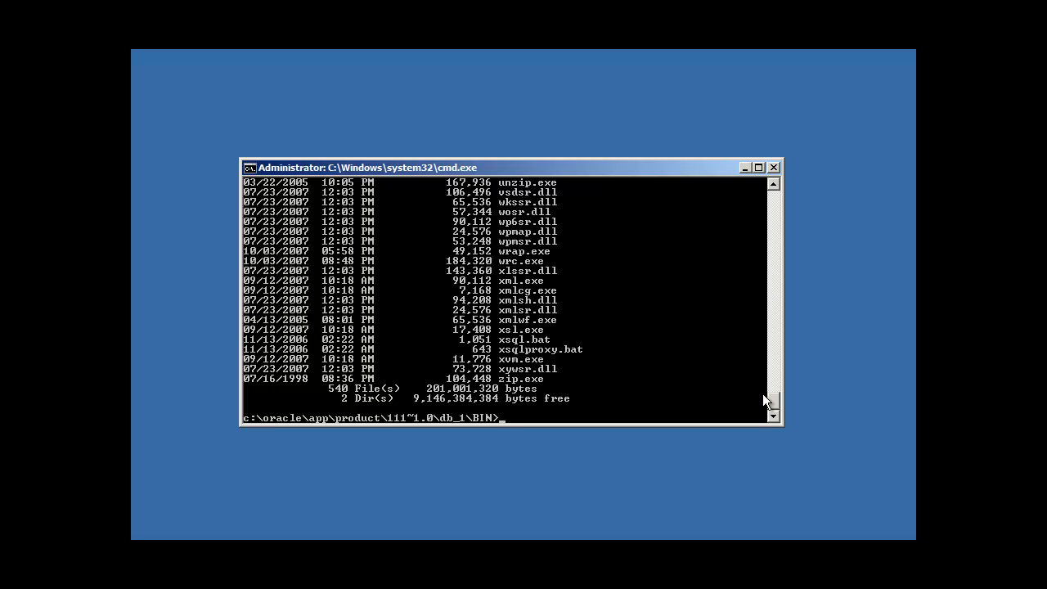
scroll(up, 3)
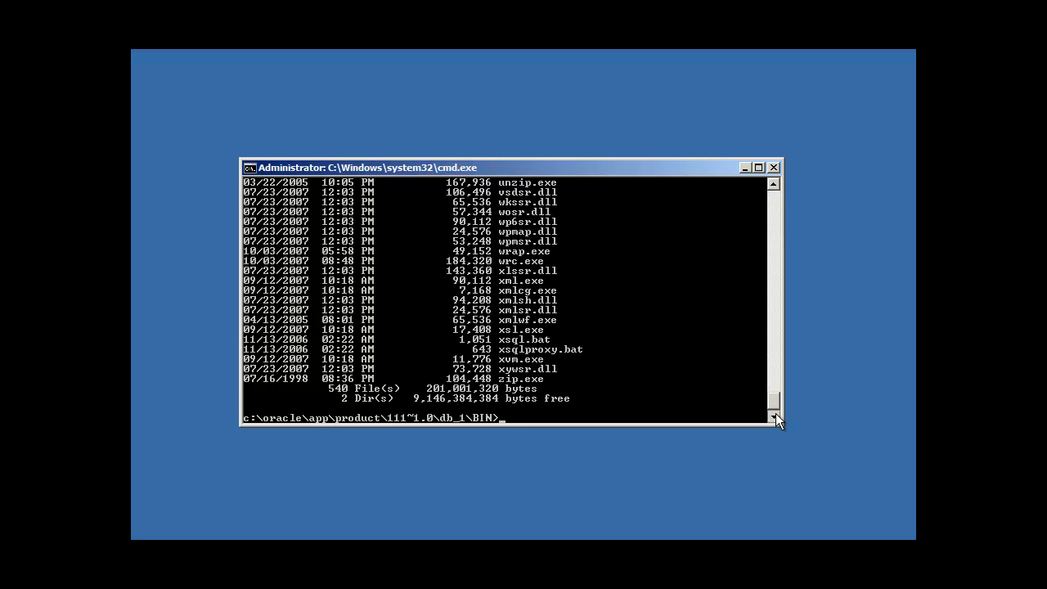
mouse_move(690, 278)
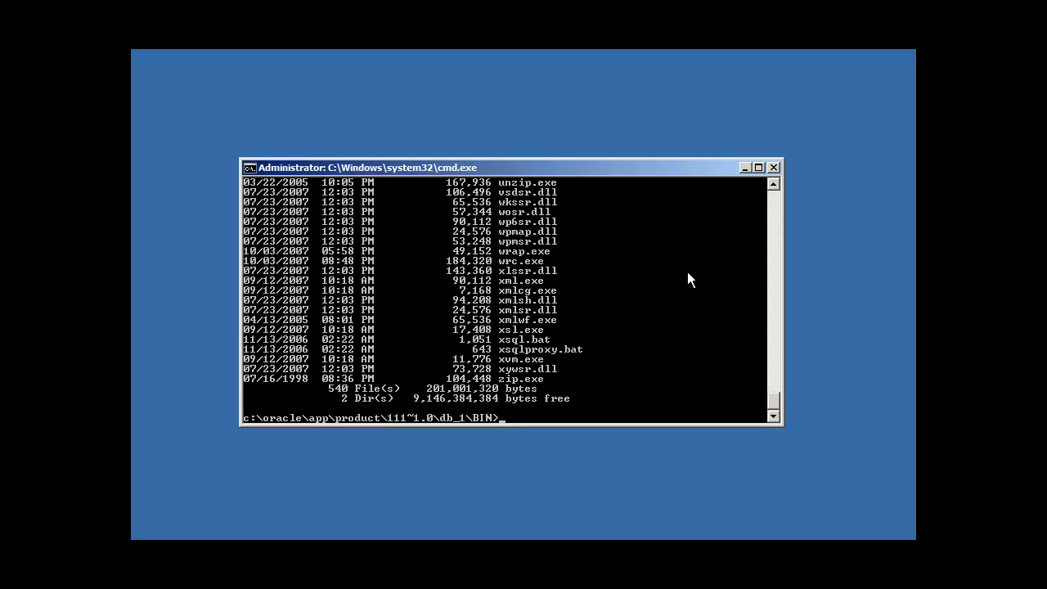
- Run dir sqlplus.exe to confirm the 757,760-byte sqlplus.exe is present
text(dir)
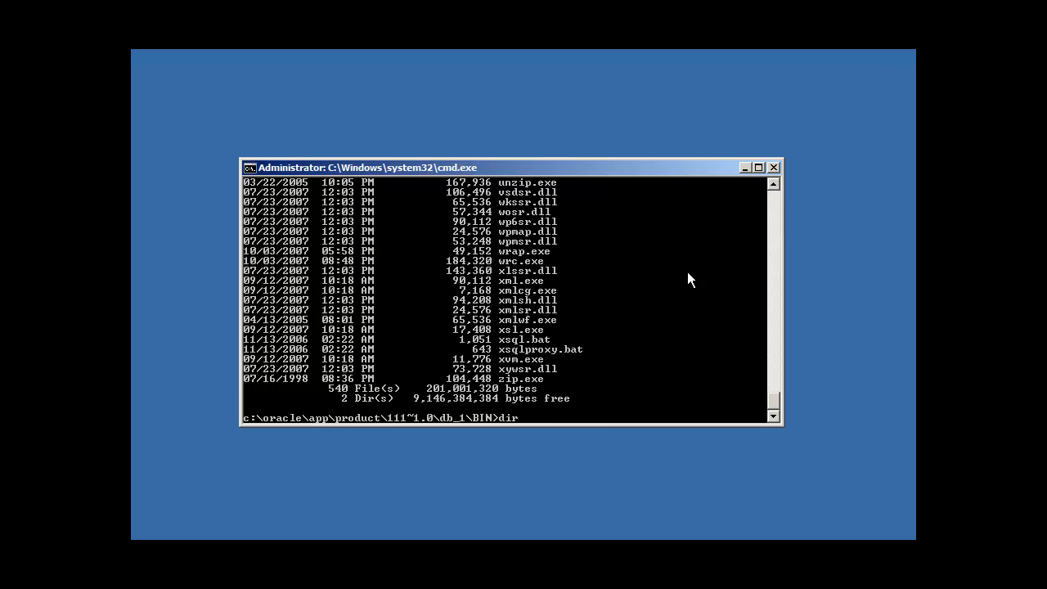
text(sqlplus.ex)
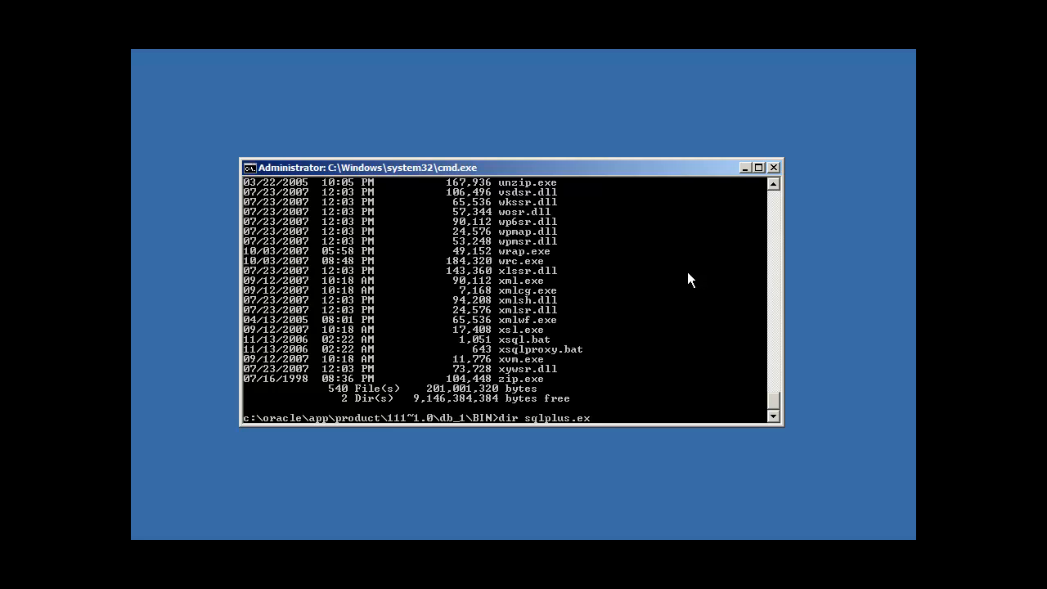
text(e)
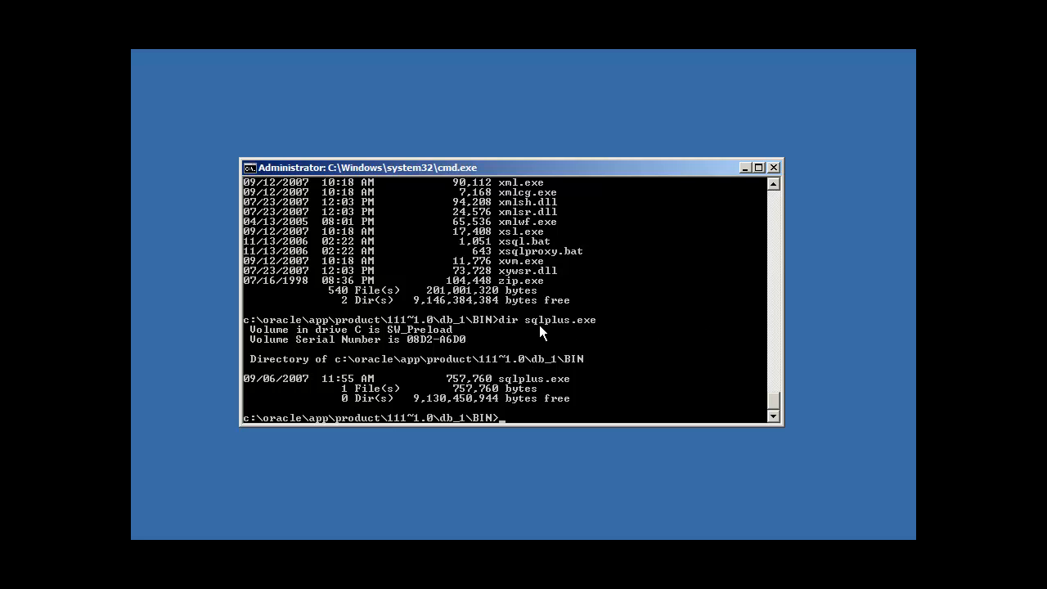
mouse_move(585, 330)
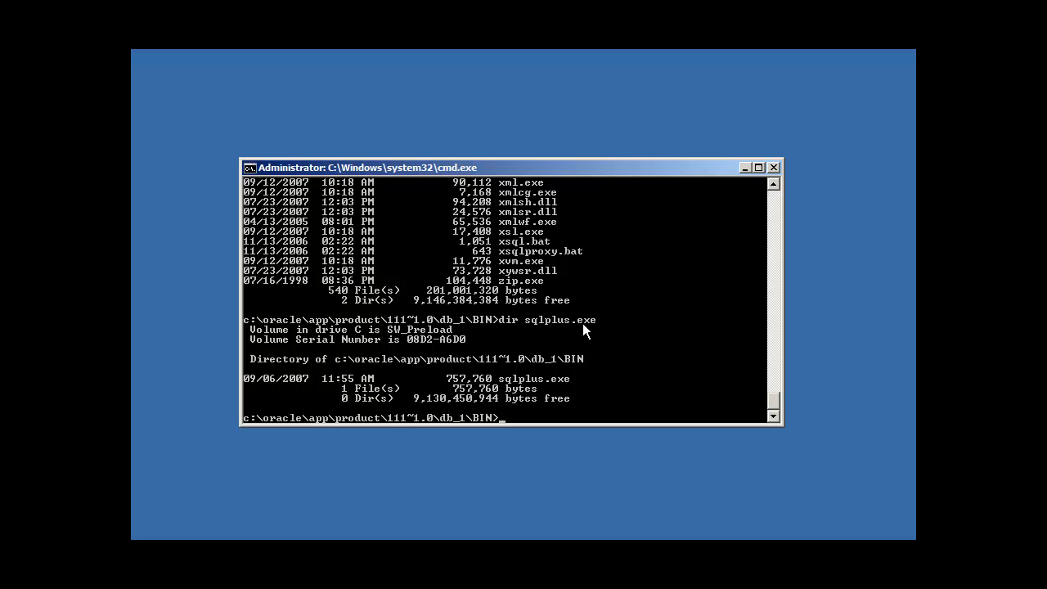
mouse_move(563, 337)
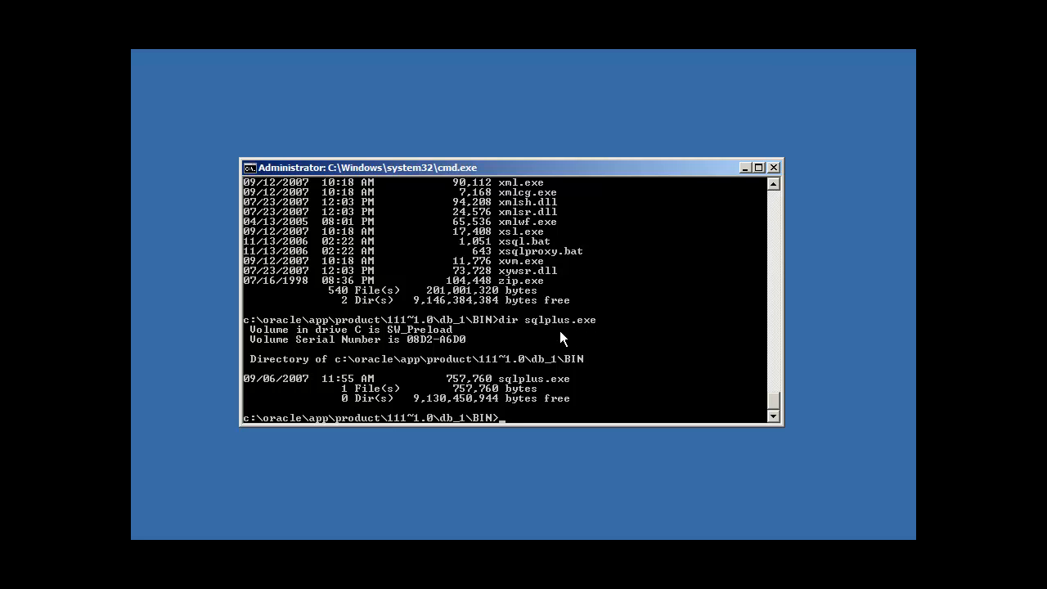
mouse_move(631, 363)
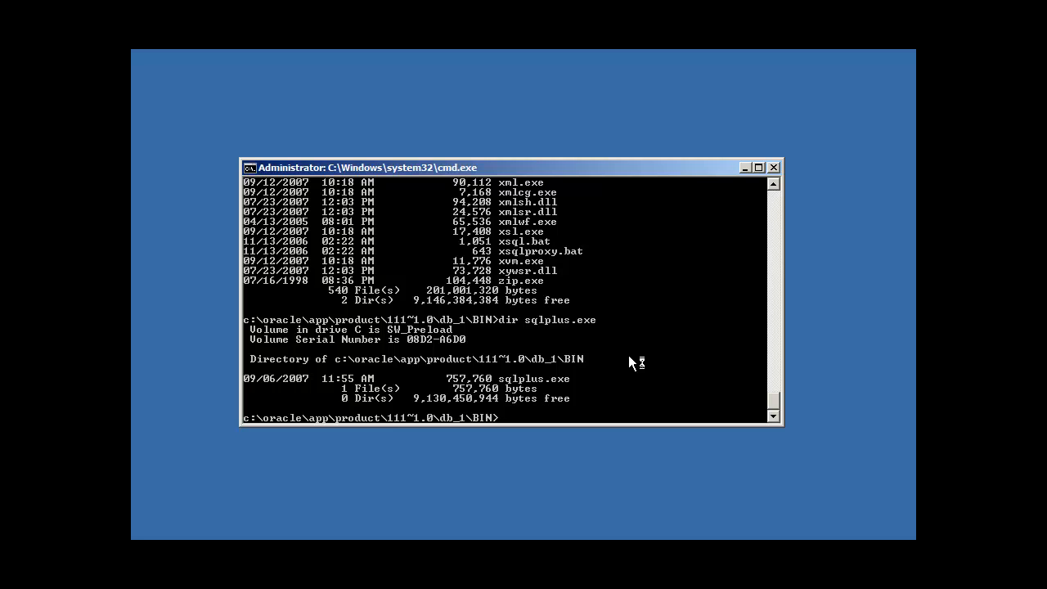
mouse_move(630, 361)
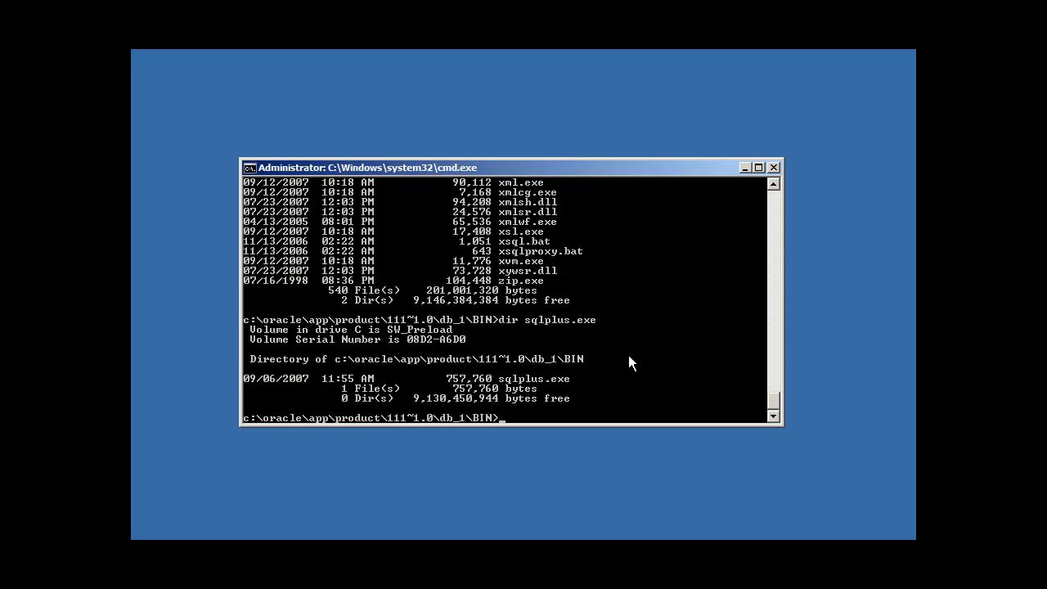
- Run sqlplus / as sysdba, connecting SQL*Plus 11.1.0.6.0 to an idle instance
text(sq)
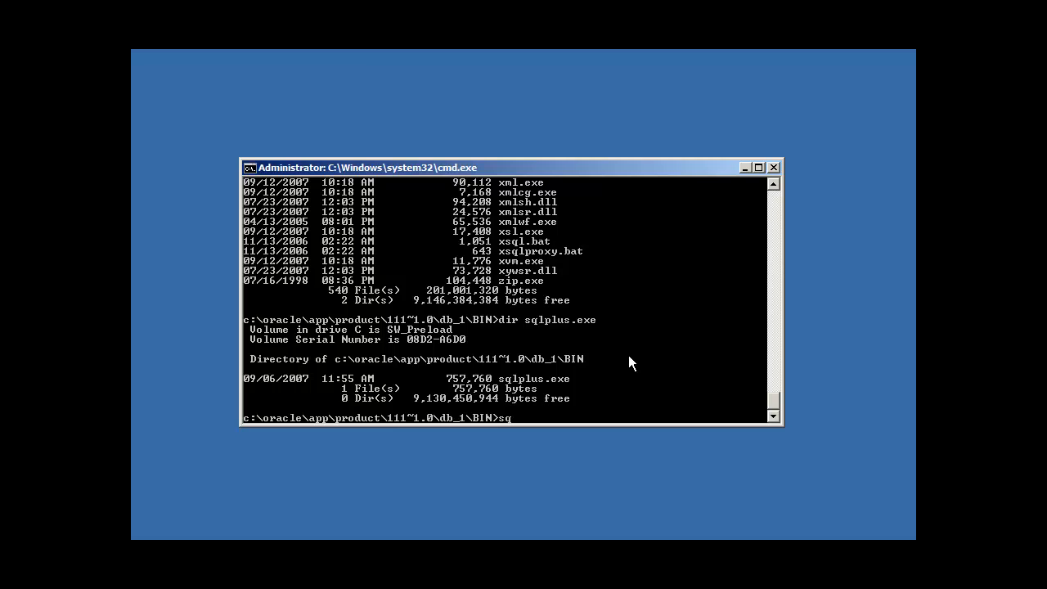
text(lplus)
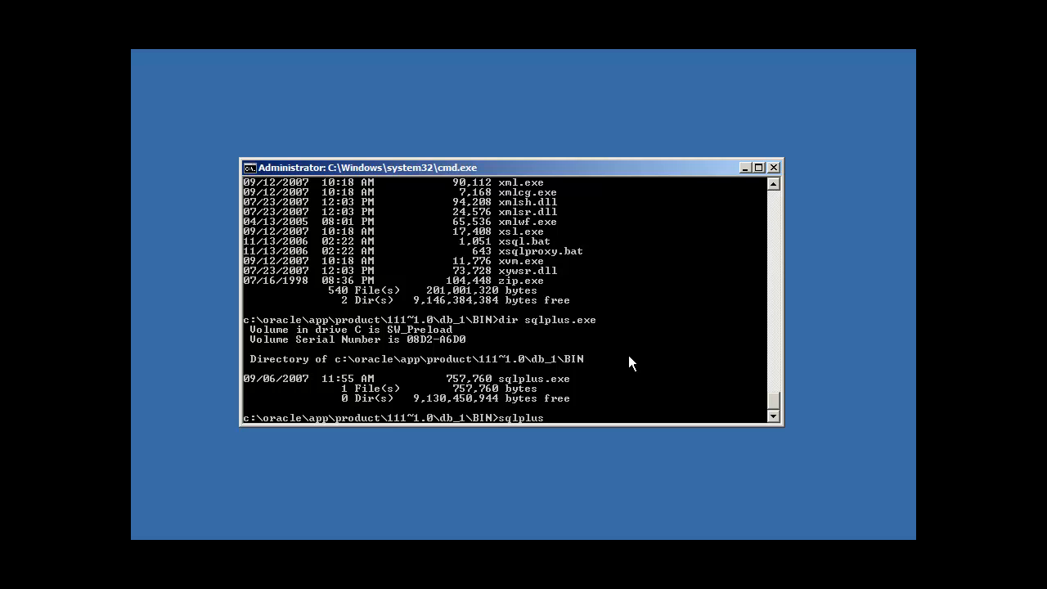
text(/ as s)
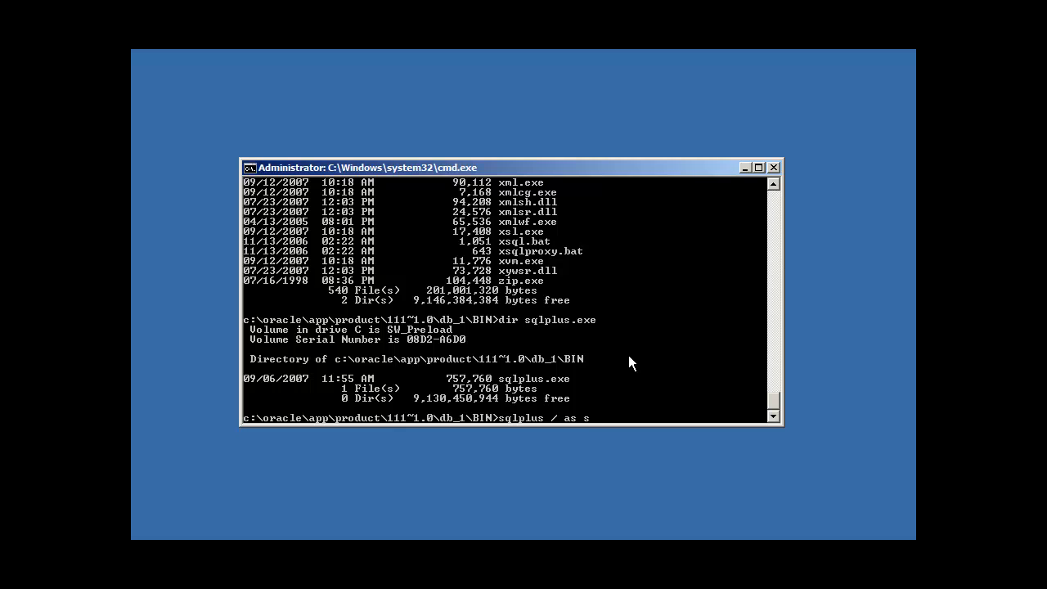
text(ysdba)
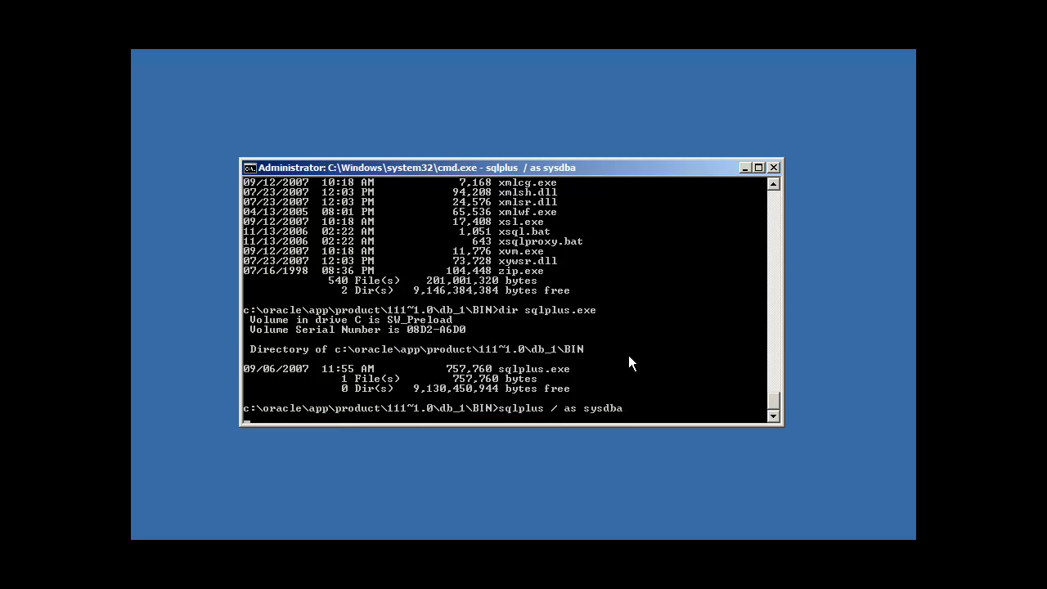
key(Return)
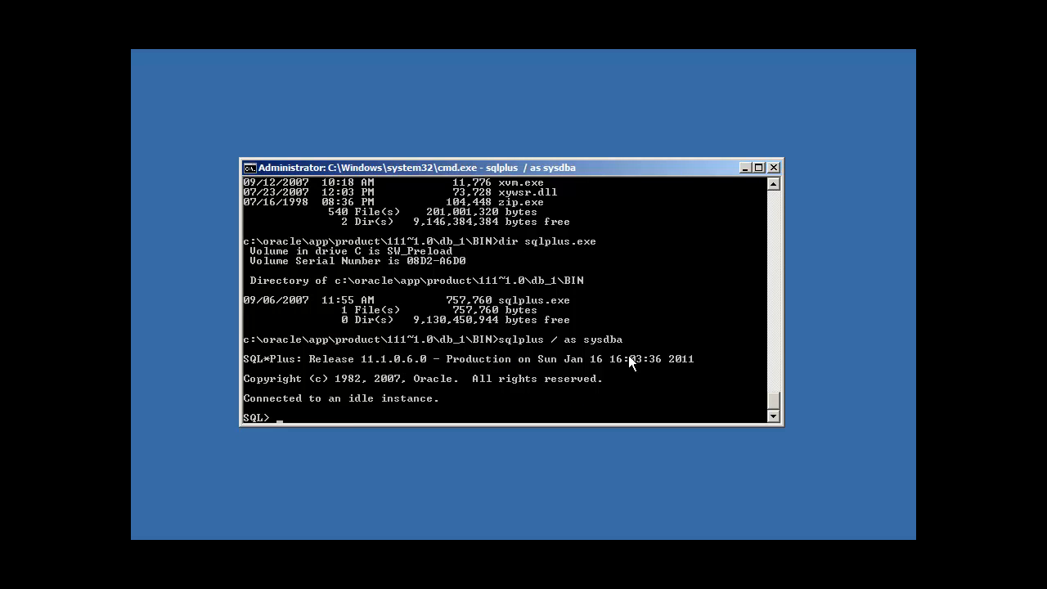